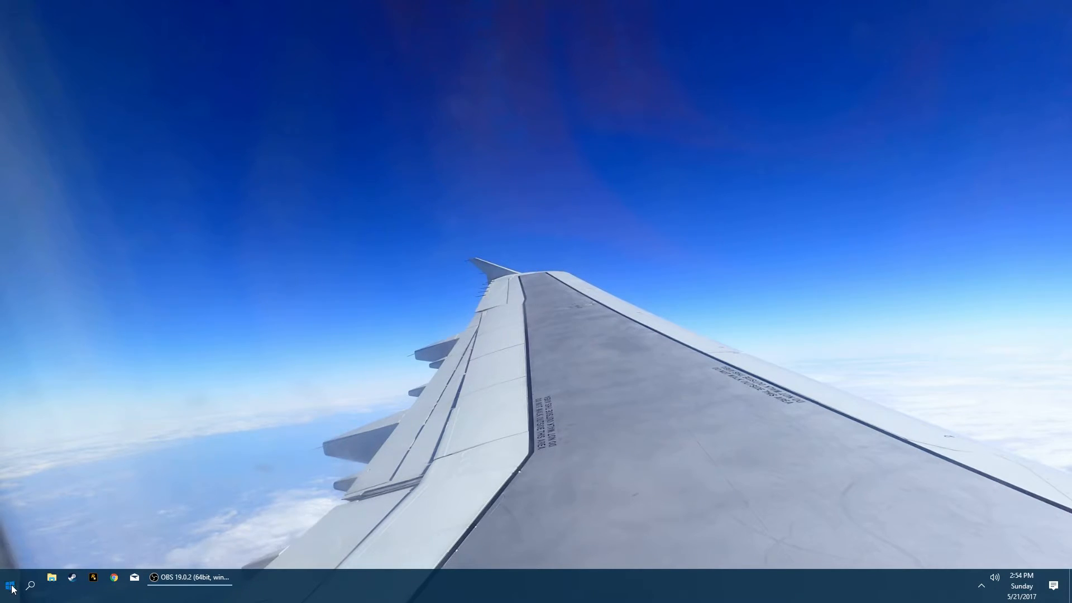
Launch CHIRP from the Start menu.
left_click(9, 585)
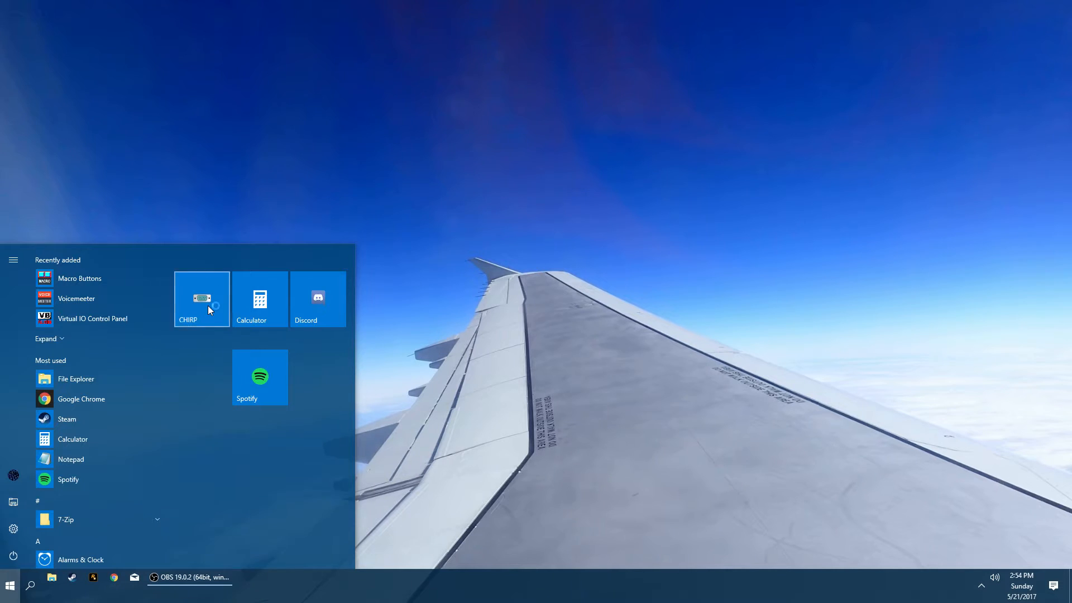
left_click(200, 299)
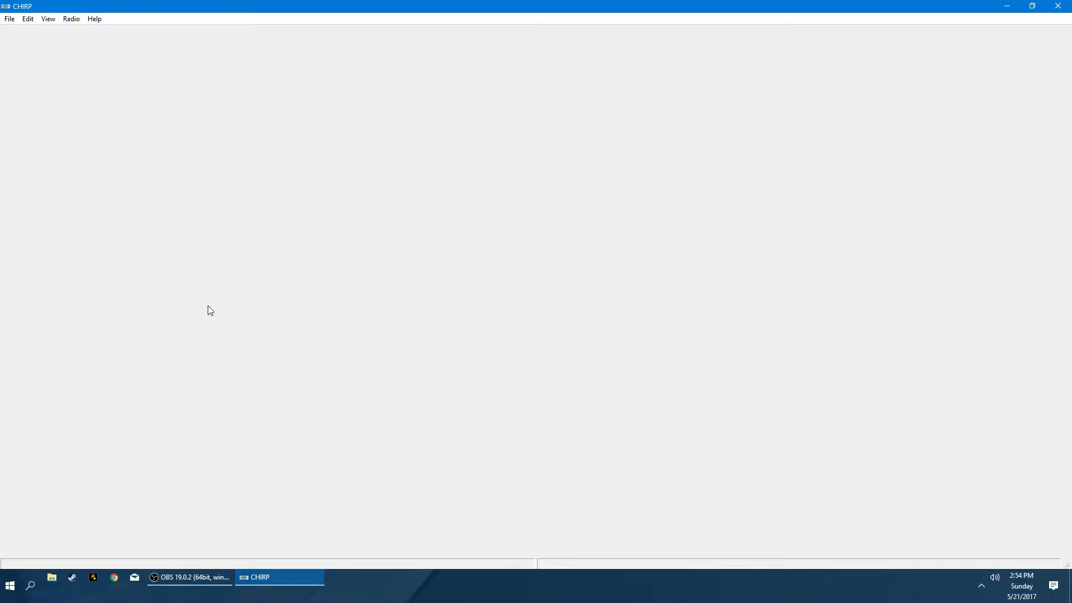
mouse_move(362, 180)
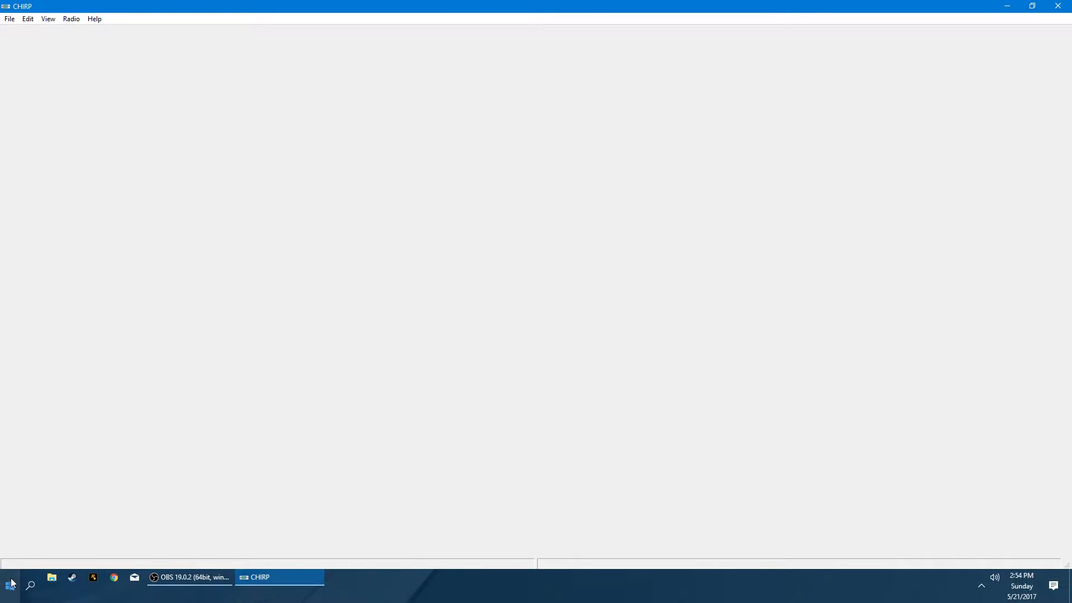
Open Device Manager and select the Prolific USB-to-Serial Comm Port (COM3) under Ports.
right_click(10, 585)
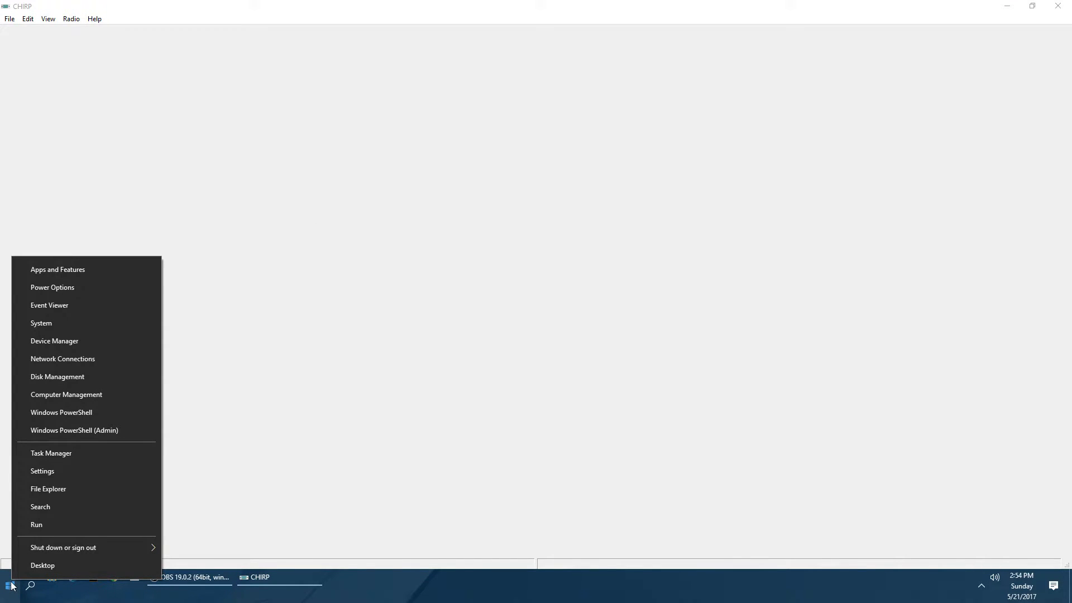
mouse_move(50, 538)
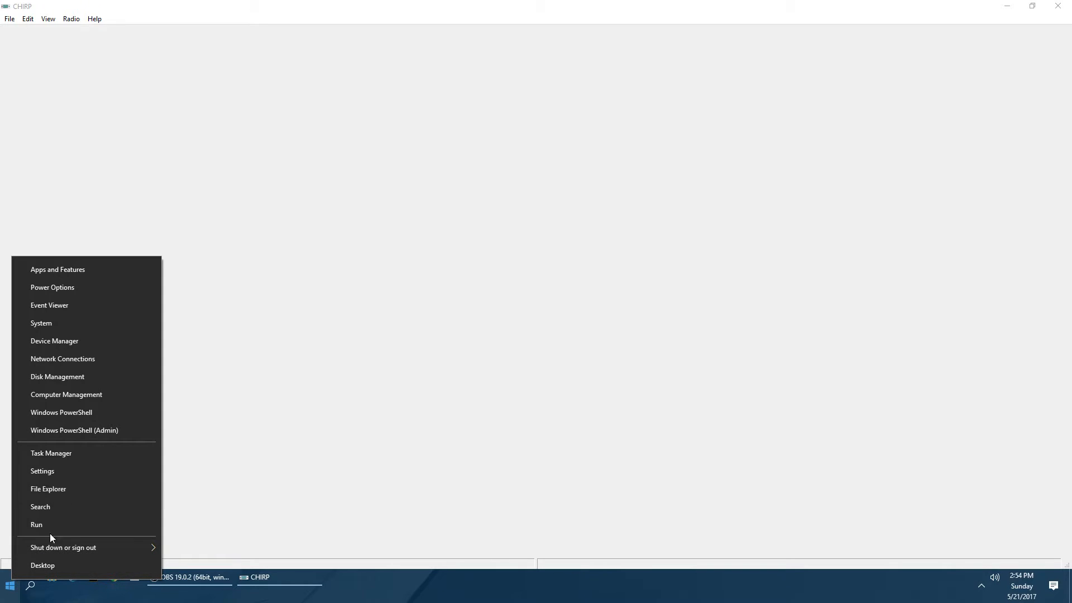
mouse_move(78, 309)
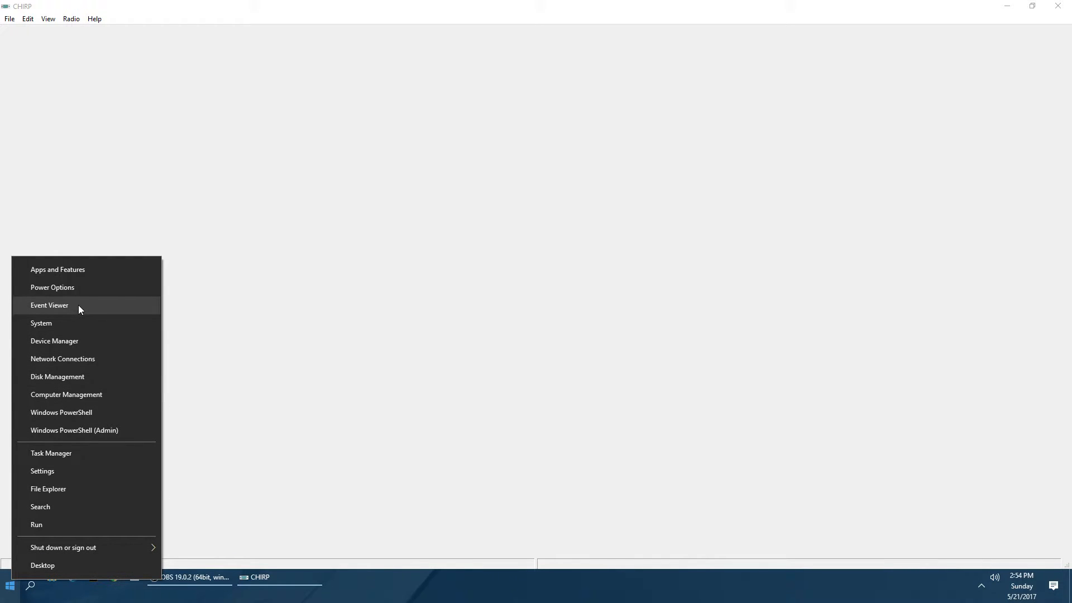
left_click(54, 340)
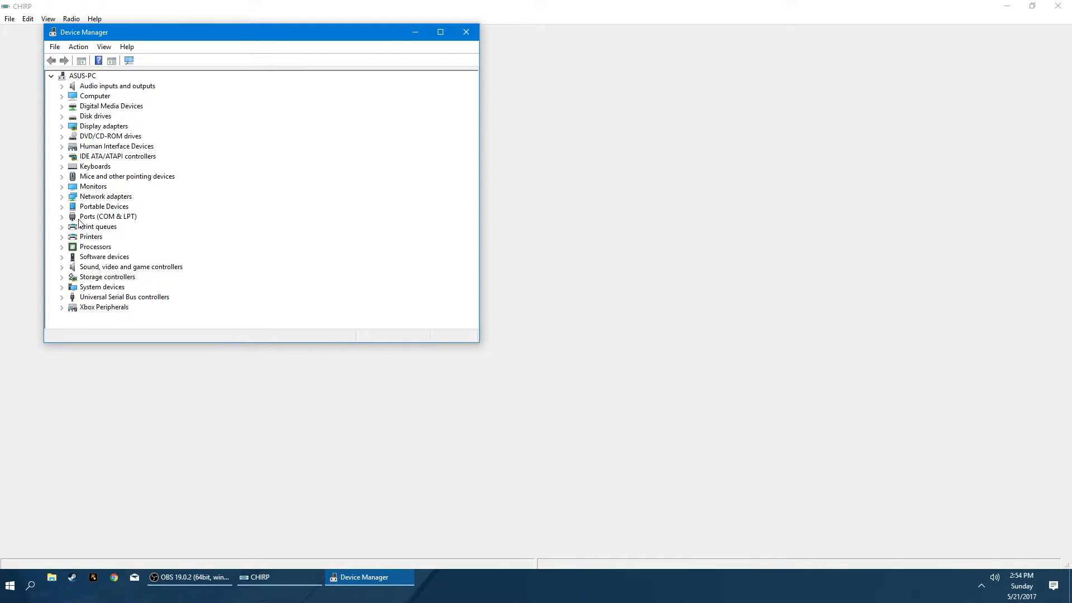
left_click(61, 216)
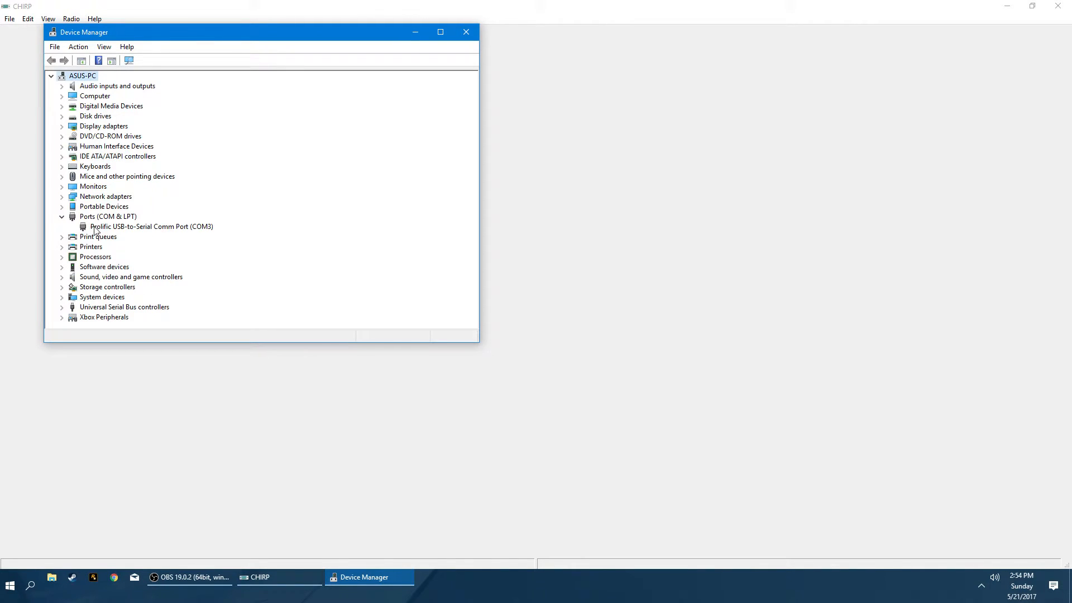
left_click(151, 226)
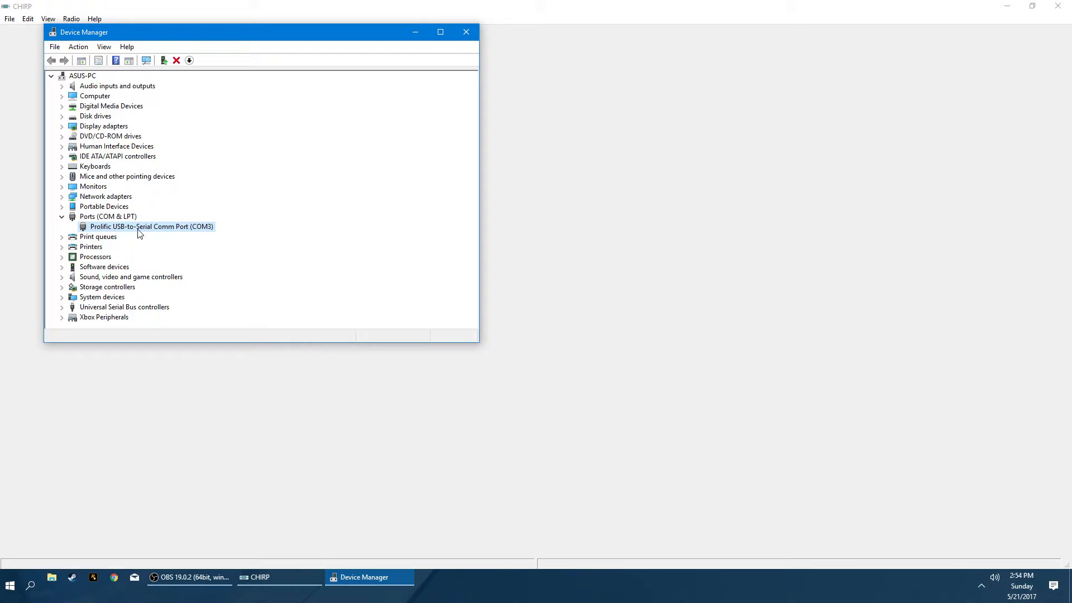
mouse_move(197, 232)
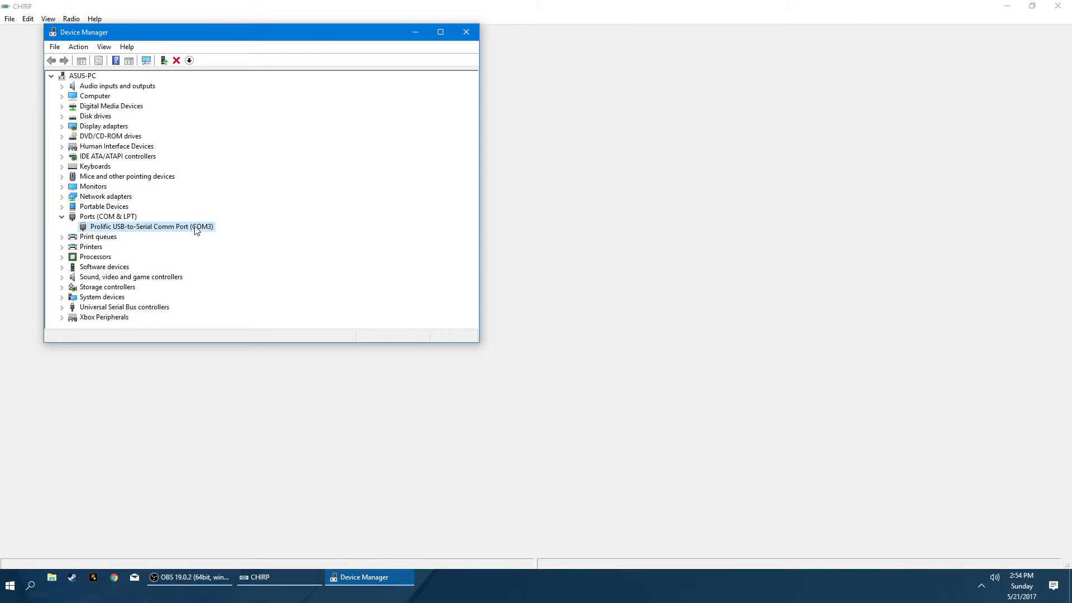
mouse_move(202, 234)
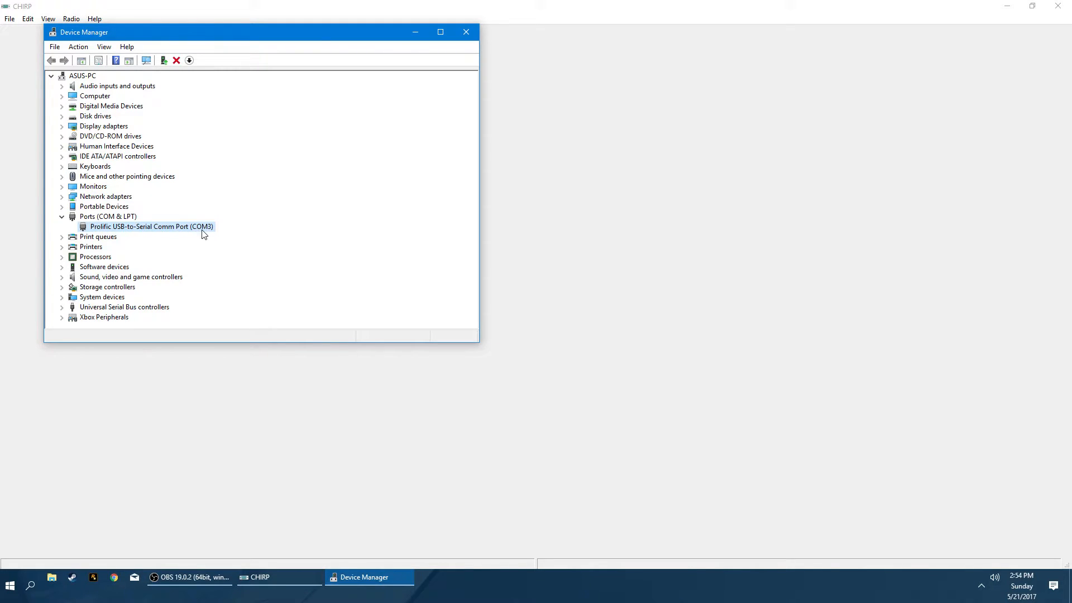
mouse_move(214, 232)
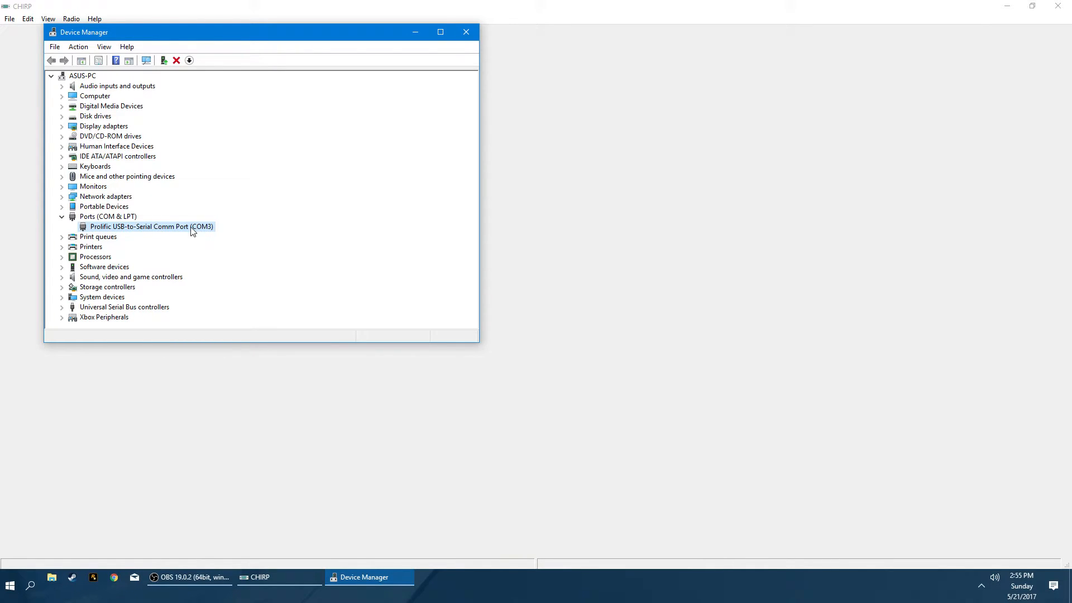
right_click(151, 226)
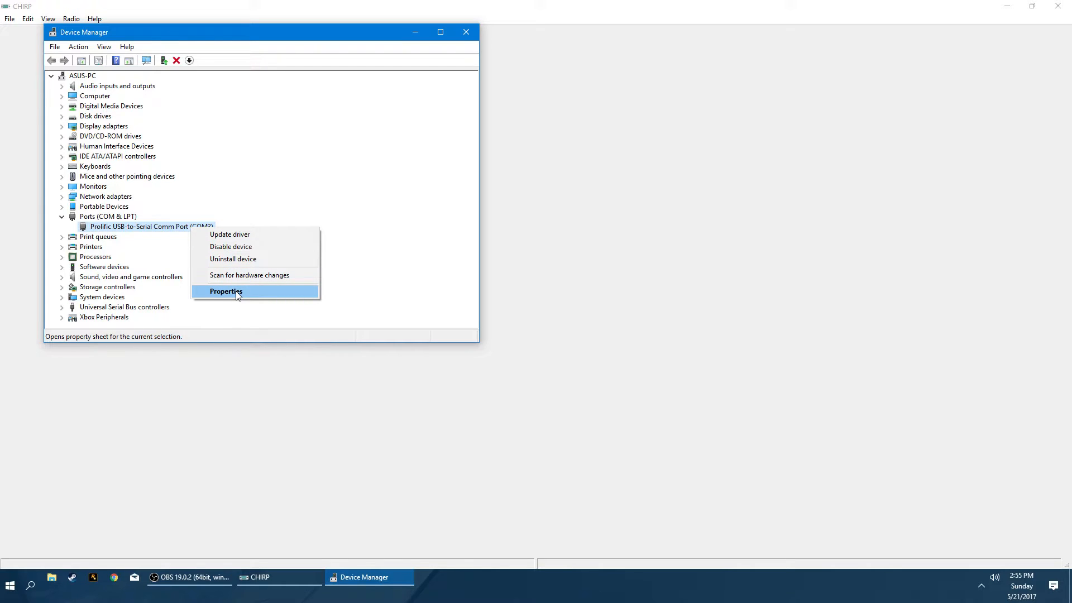
left_click(225, 291)
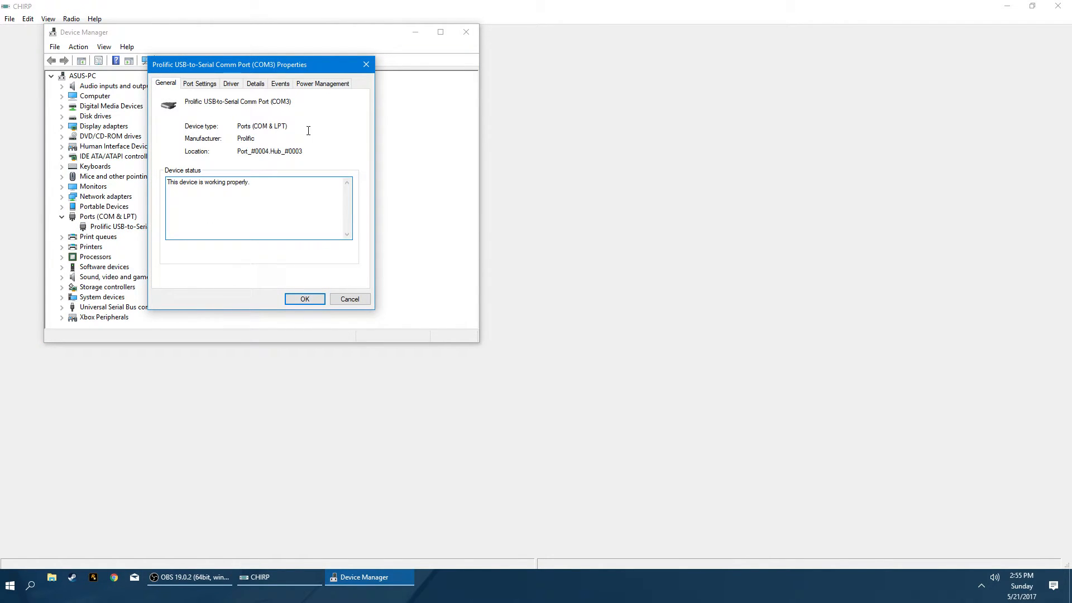
left_click(231, 83)
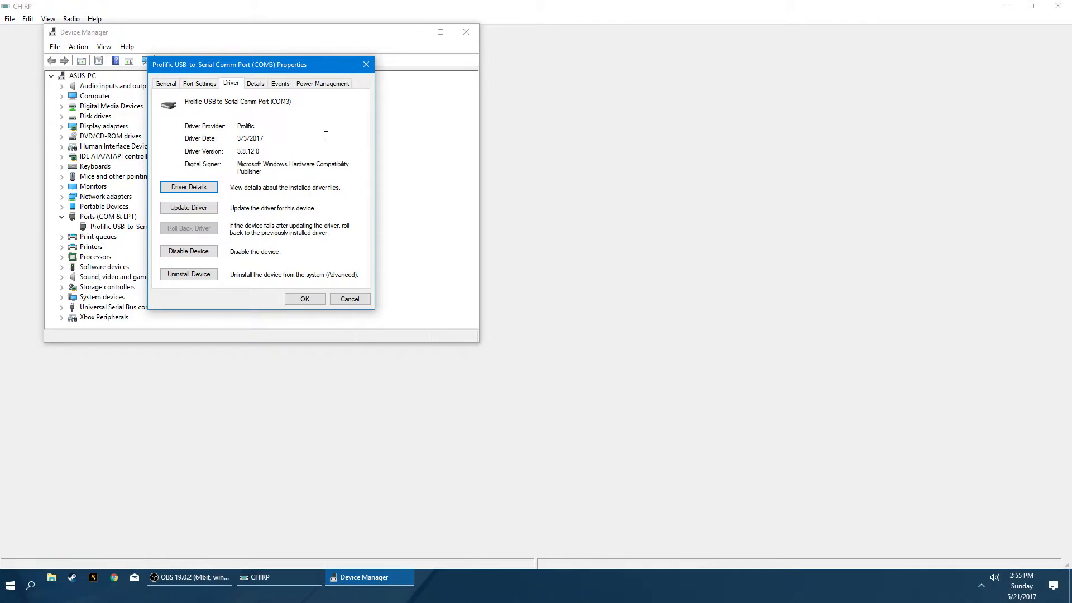
double_click(247, 151)
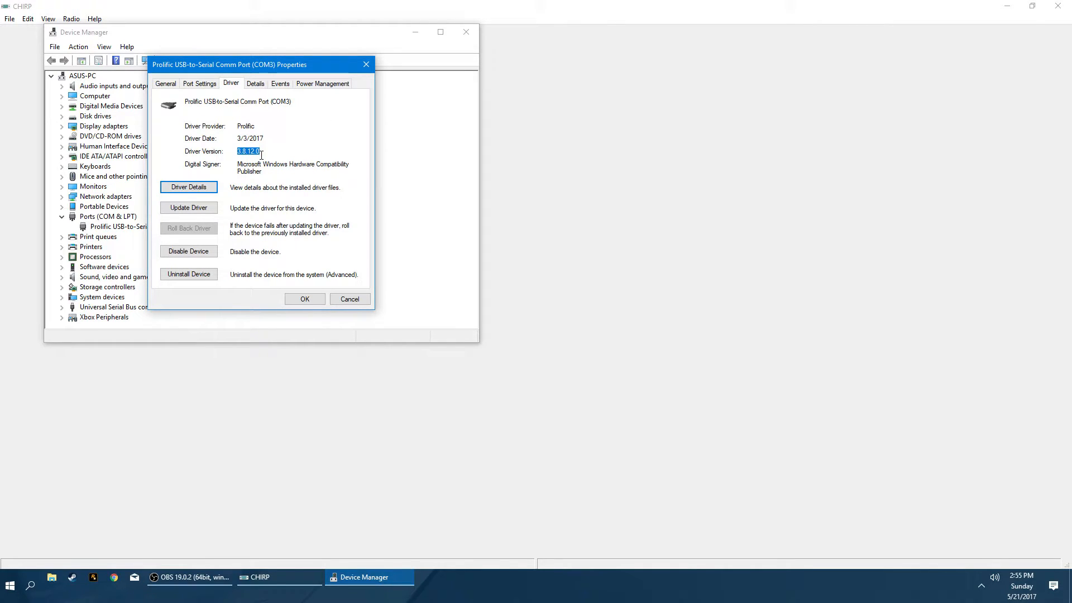
mouse_move(275, 151)
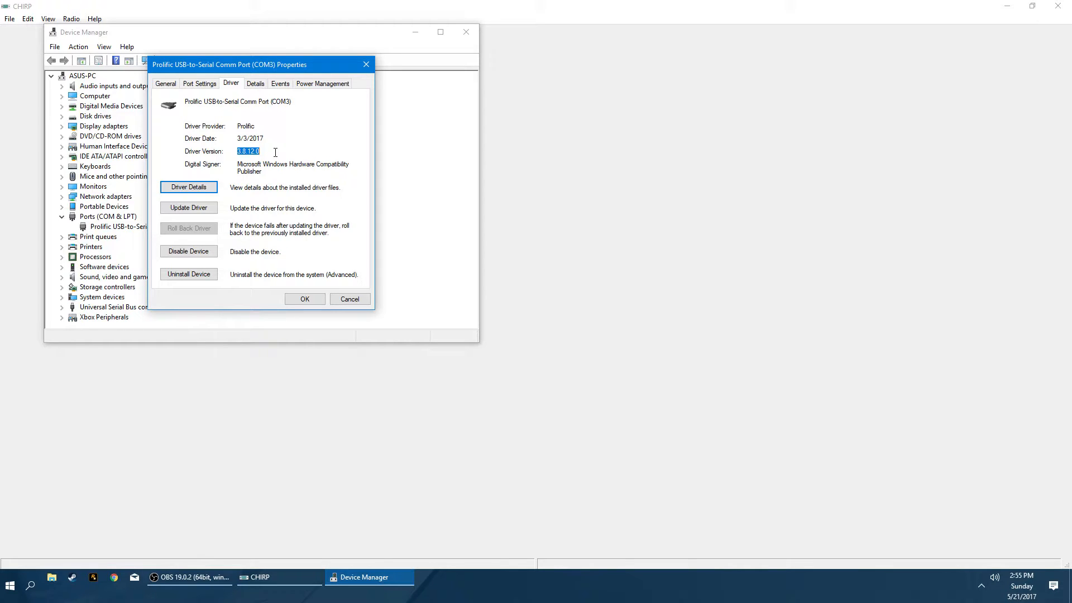
mouse_move(239, 131)
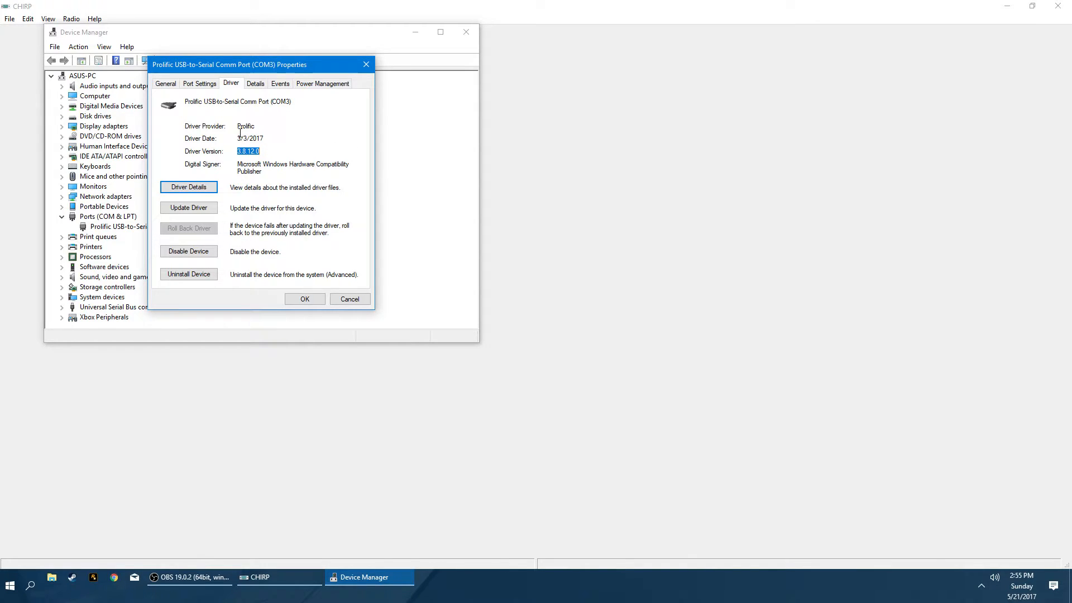
left_click(249, 138)
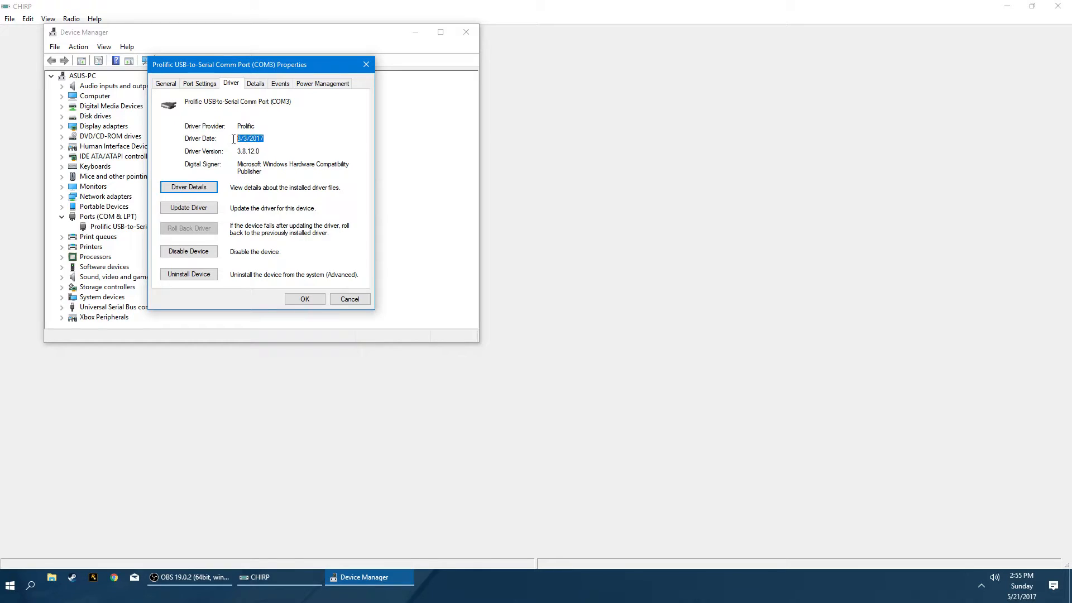
mouse_move(256, 151)
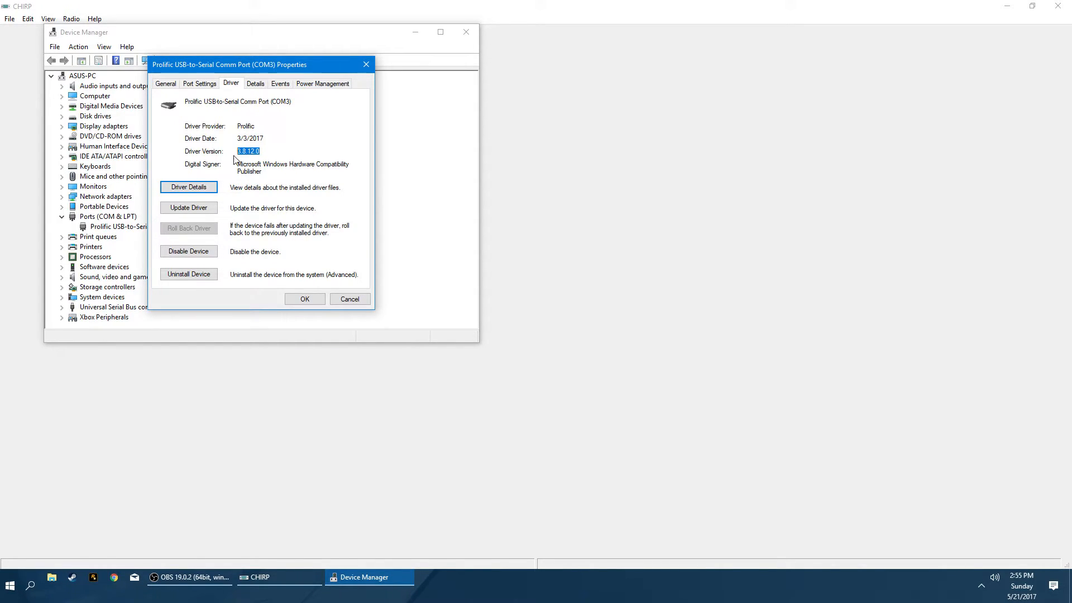
mouse_move(255, 163)
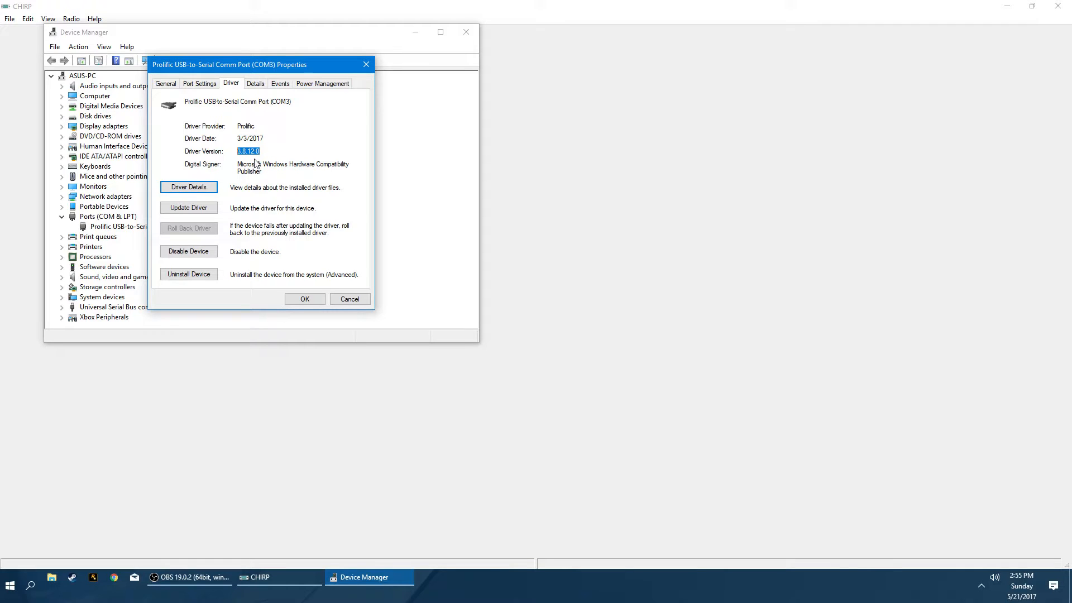
mouse_move(319, 127)
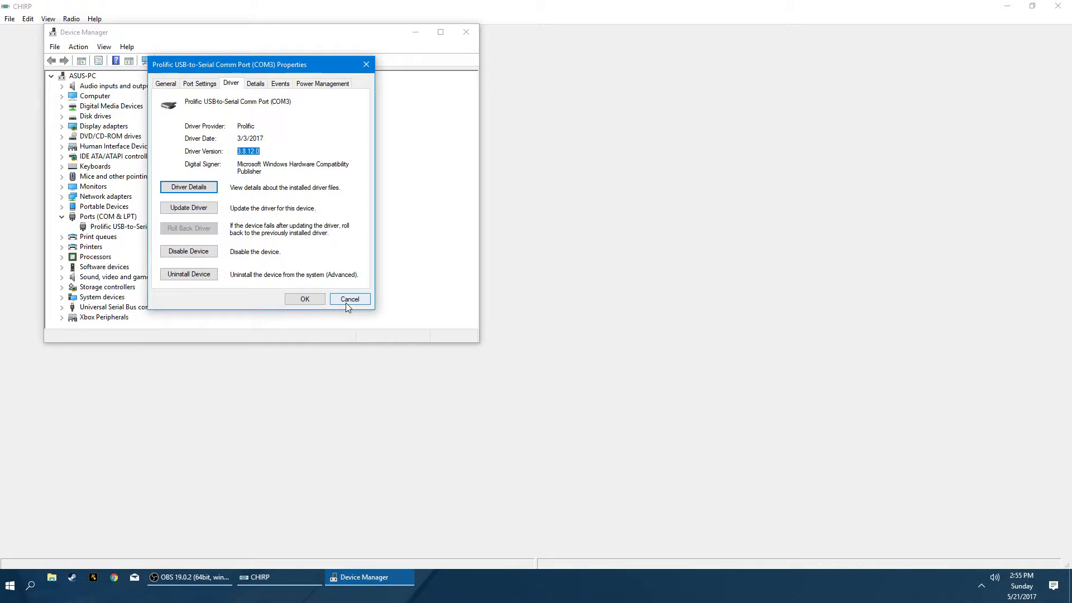
mouse_move(193, 165)
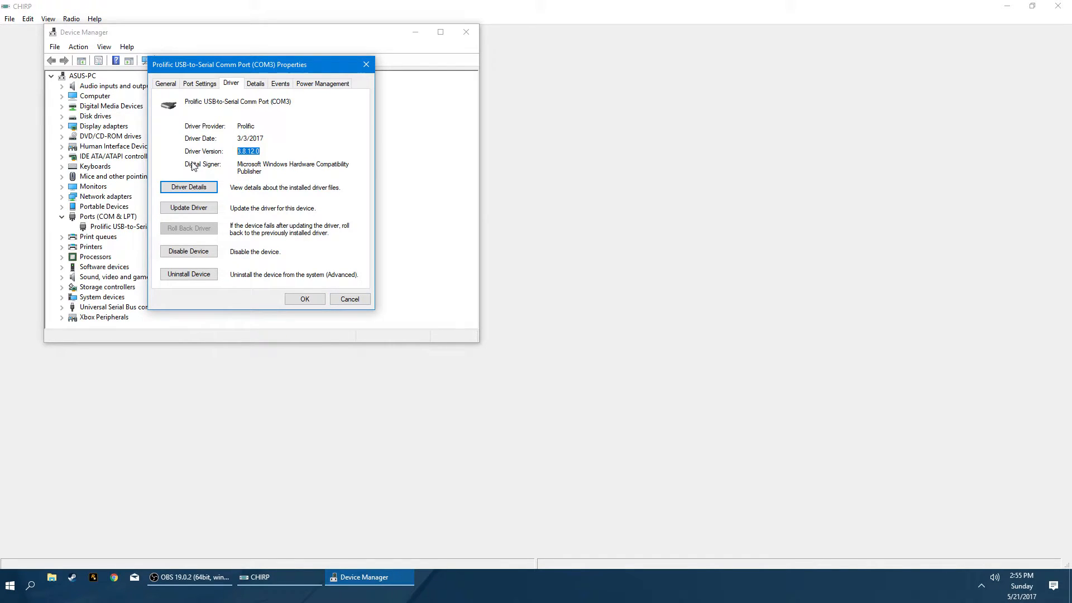
left_click(349, 298)
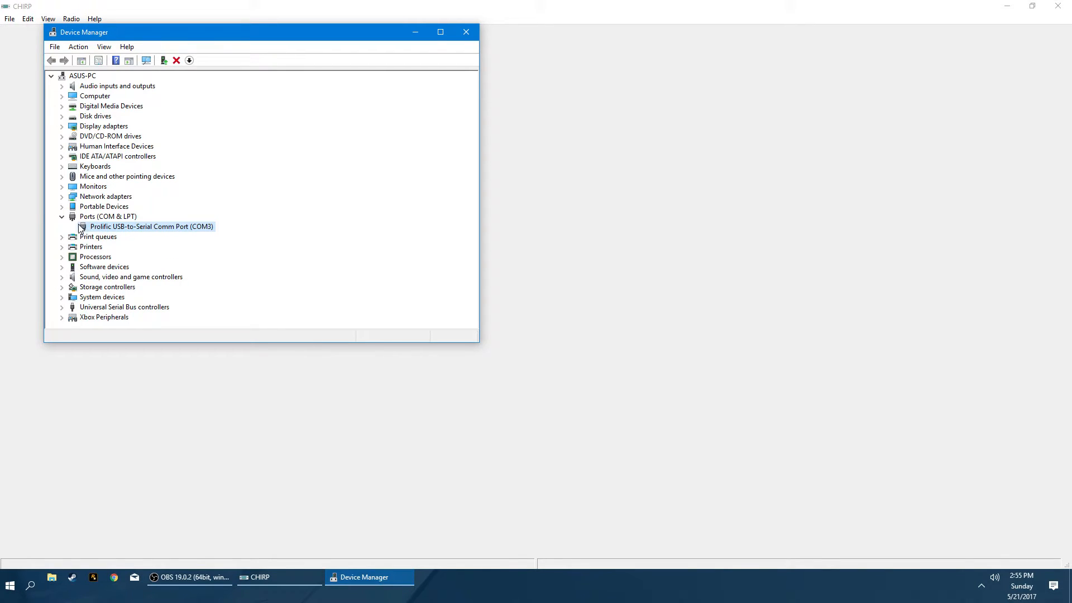
mouse_move(140, 237)
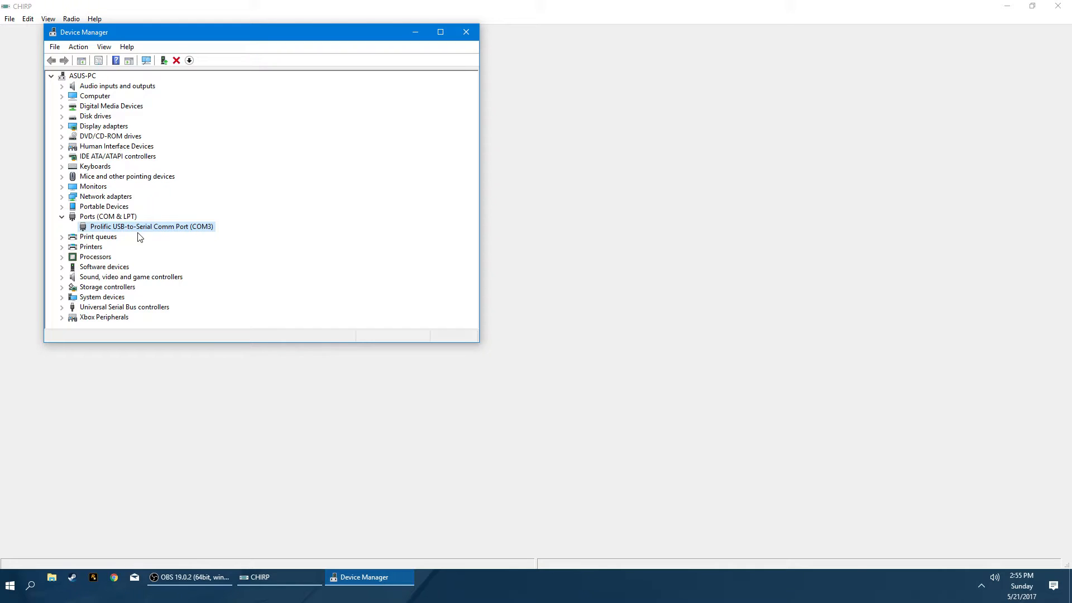
mouse_move(405, 95)
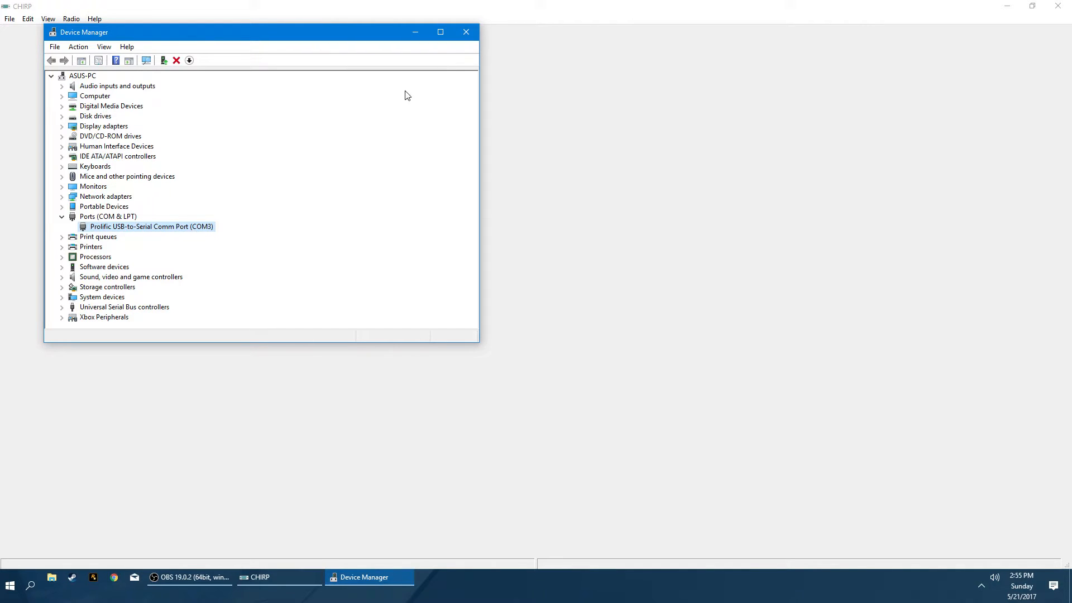
Close Device Manager, relaunch CHIRP and bring up its File menu.
left_click(465, 31)
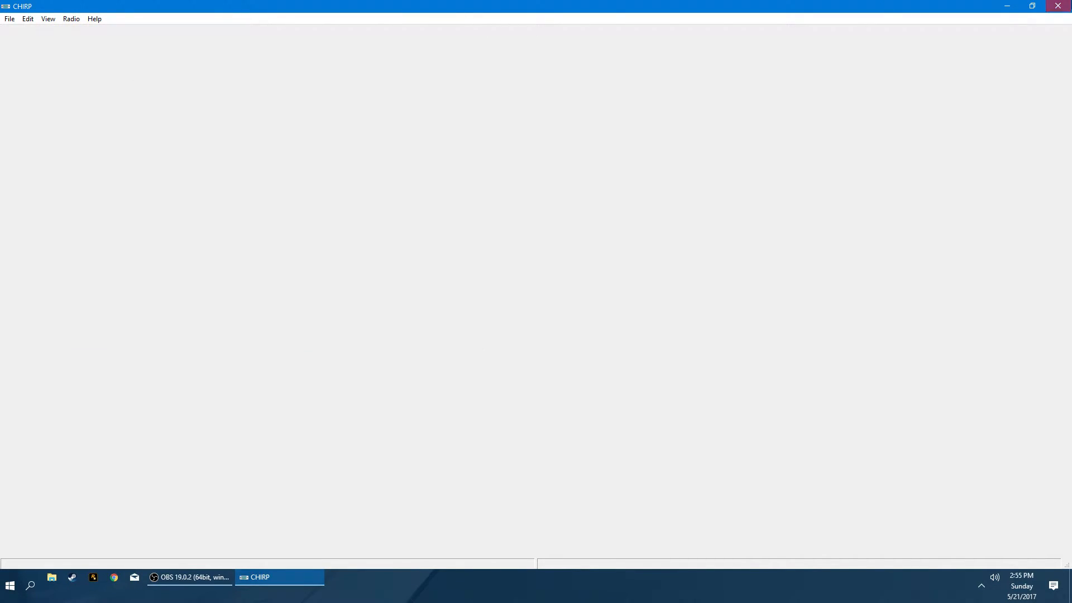
left_click(10, 586)
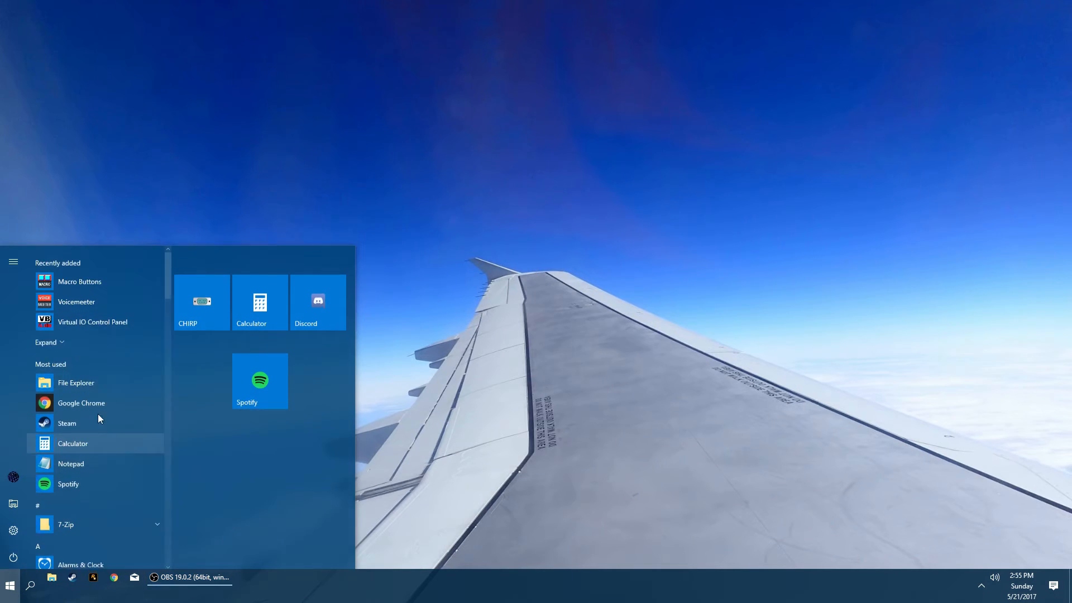
left_click(201, 301)
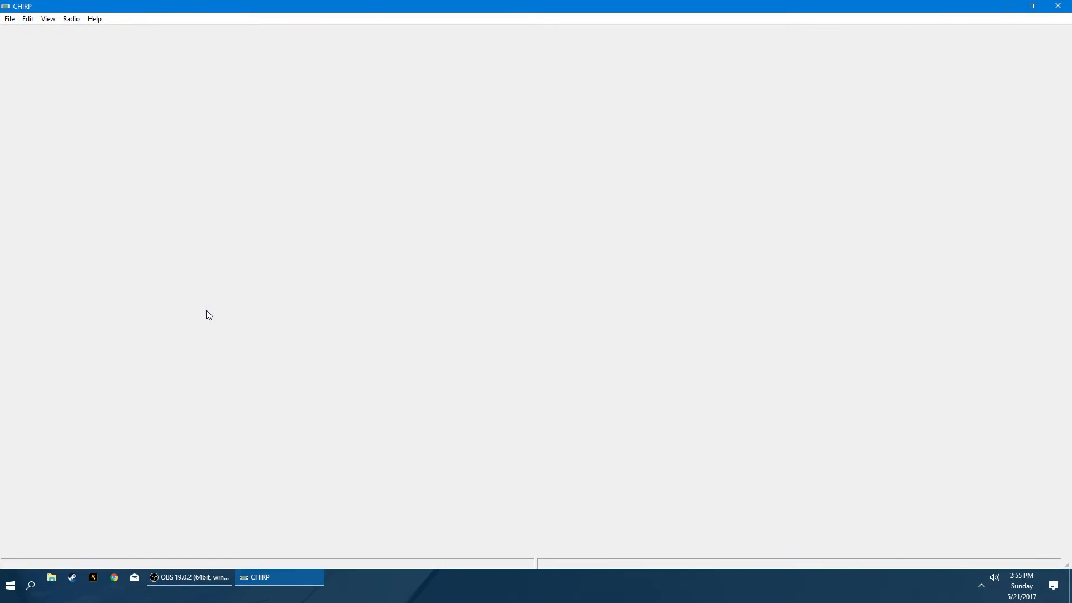
mouse_move(317, 164)
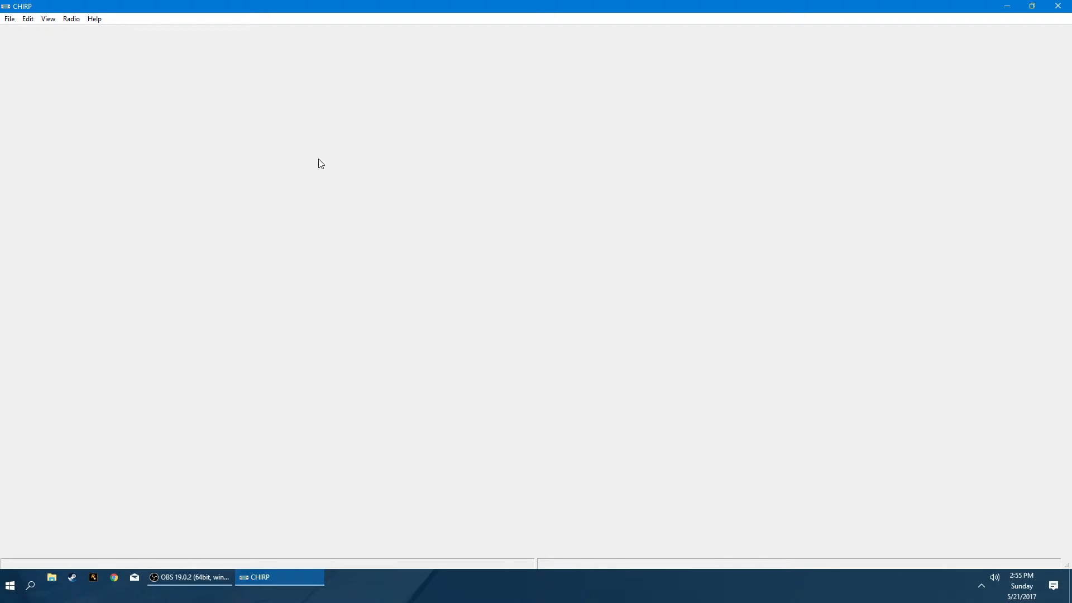
mouse_move(638, 265)
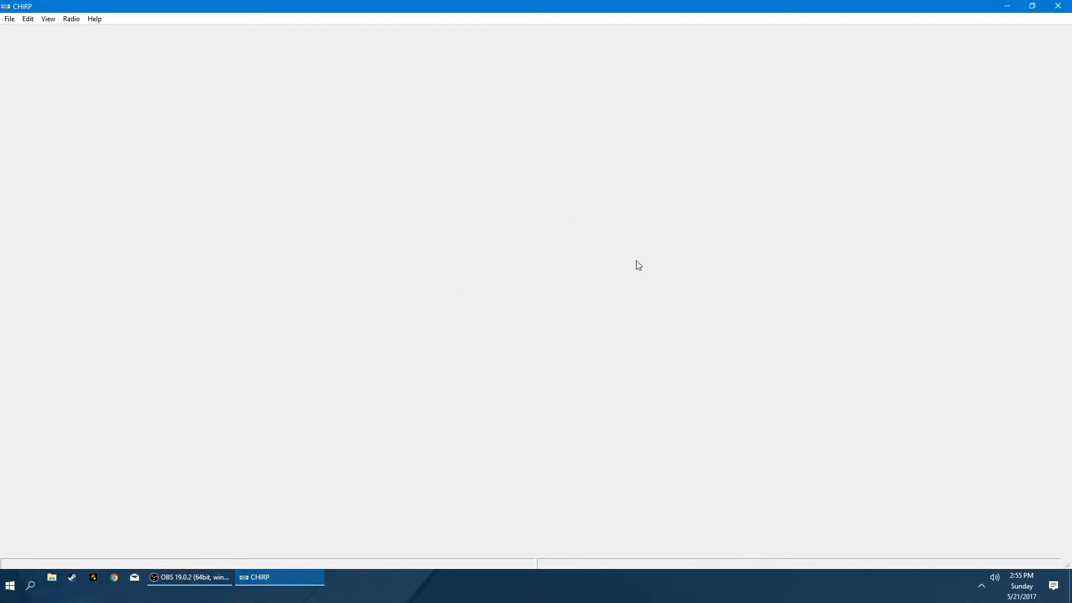
mouse_move(530, 285)
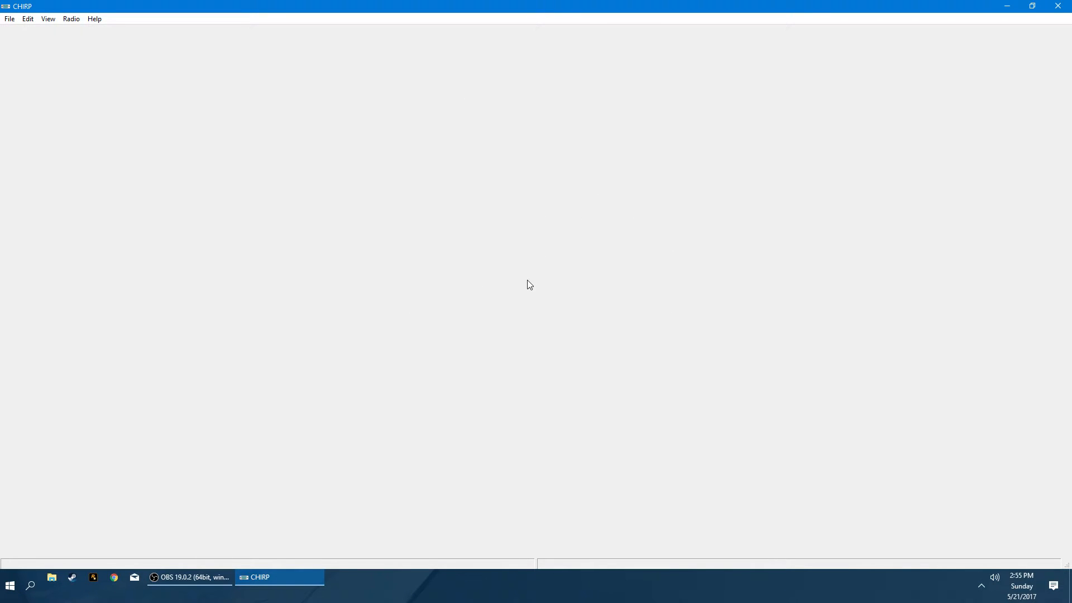
mouse_move(6, 89)
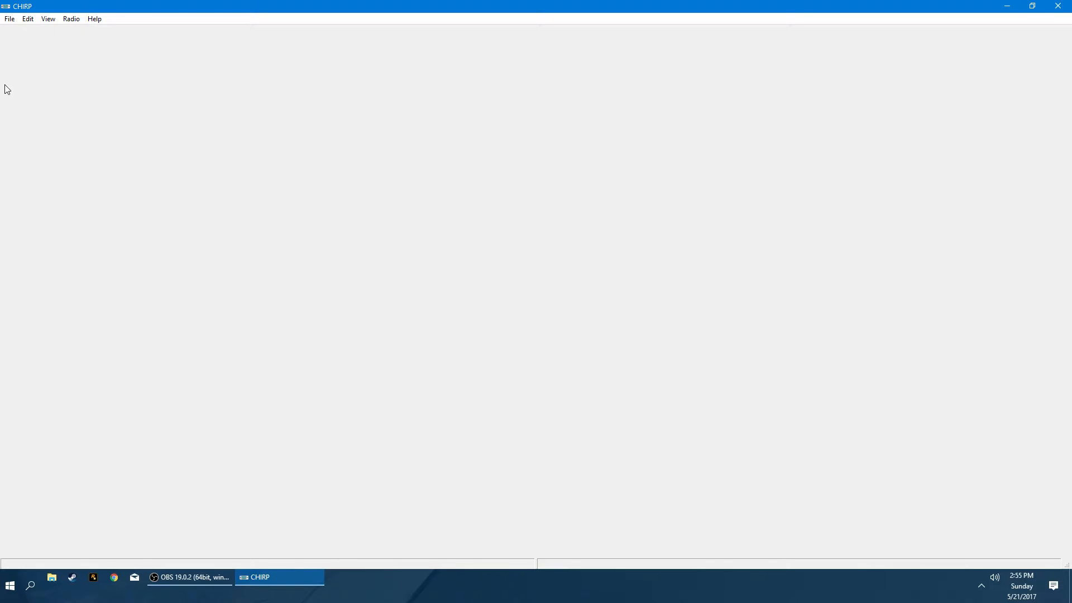
left_click(9, 18)
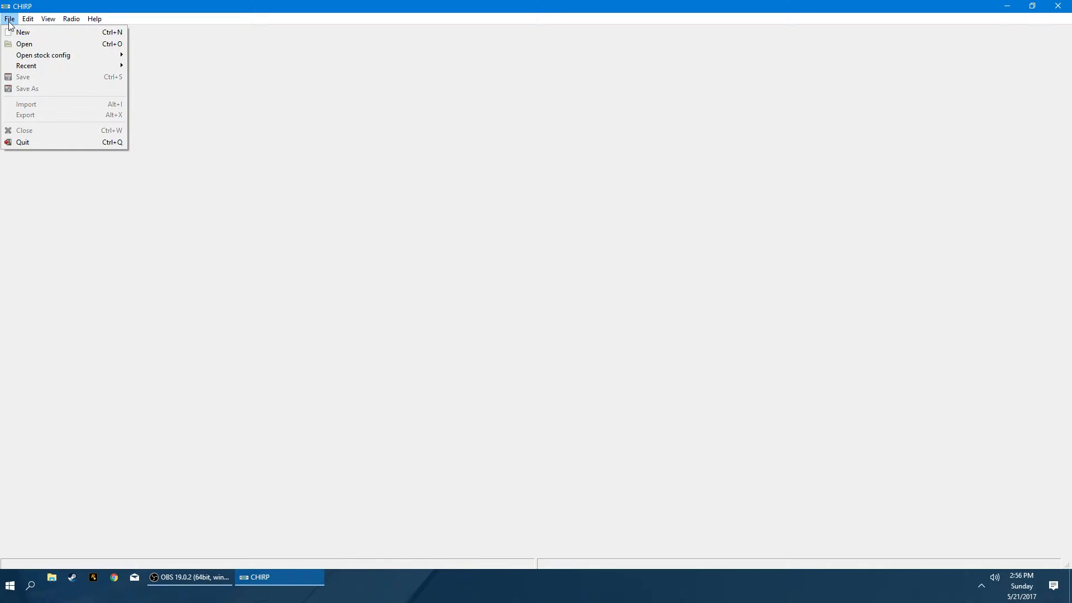
Create a new channel list and select the memory range start value to change it to 1.
left_click(23, 32)
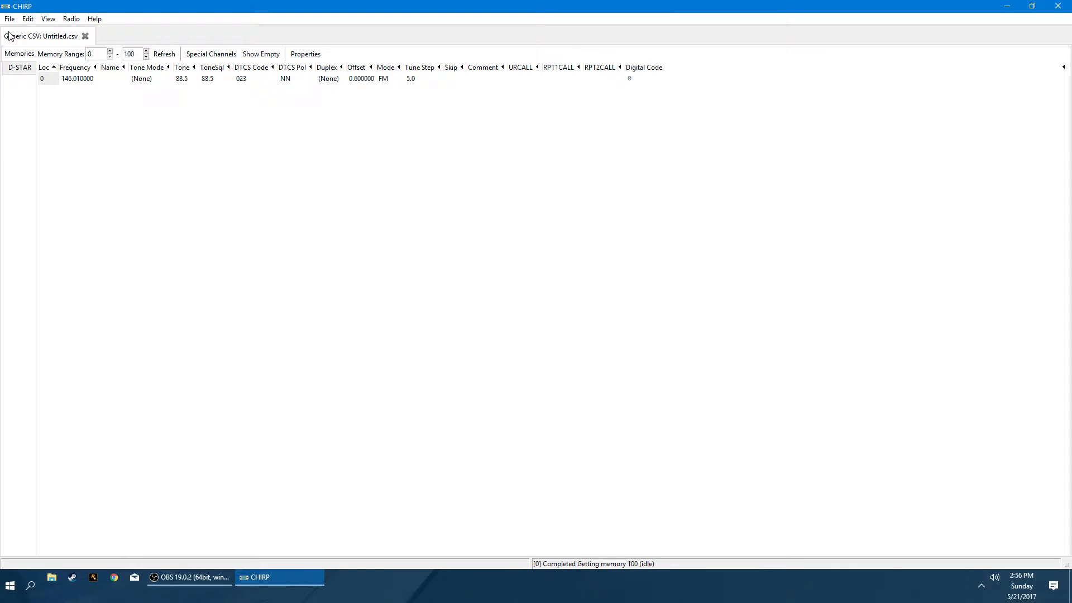
mouse_move(152, 182)
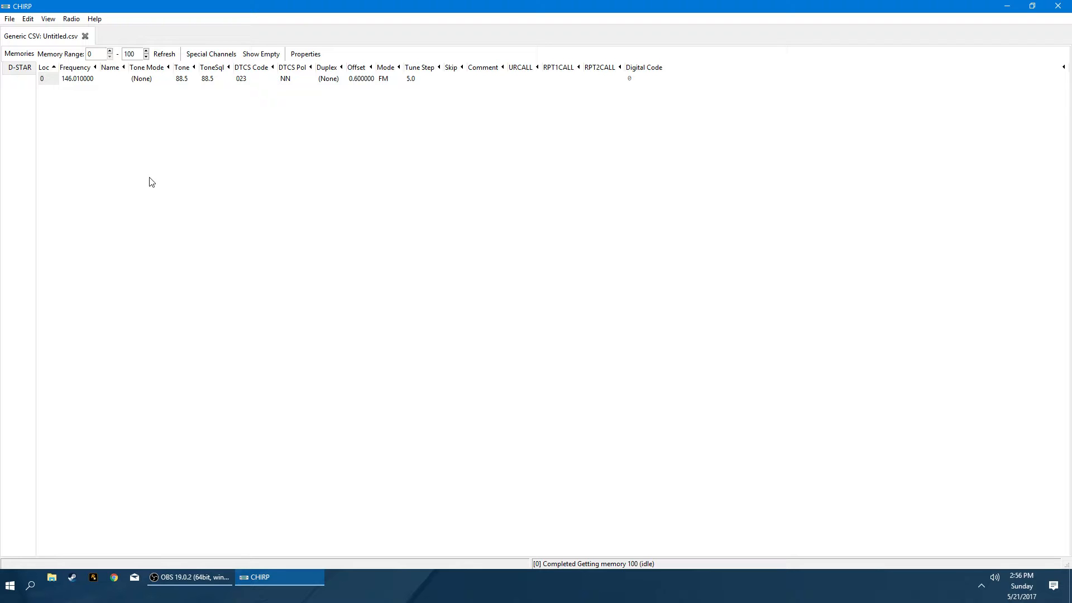
mouse_move(136, 139)
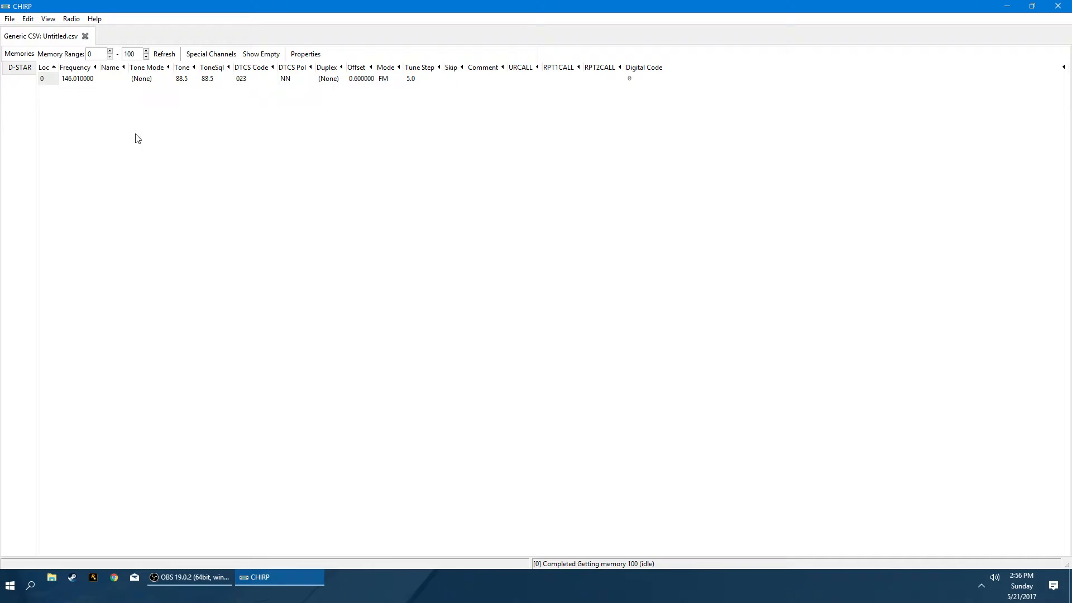
mouse_move(20, 59)
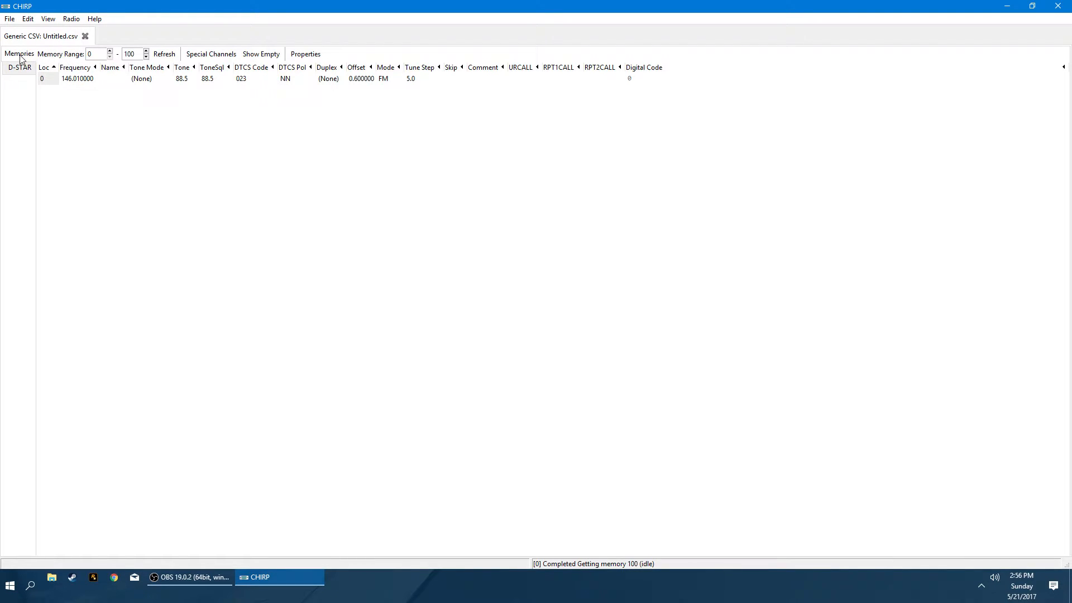
triple_click(128, 53)
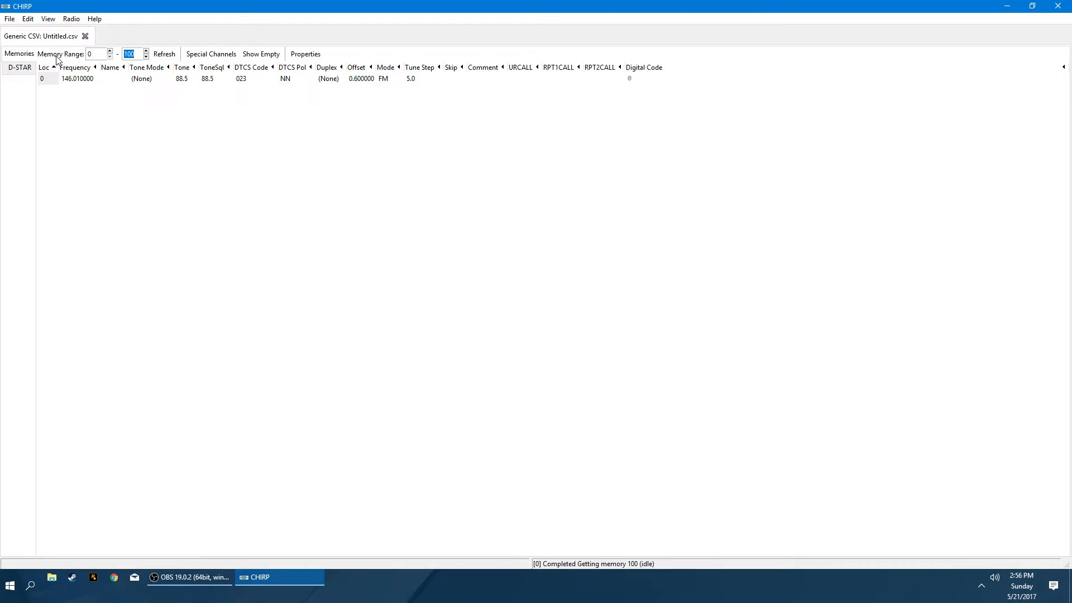
mouse_move(146, 67)
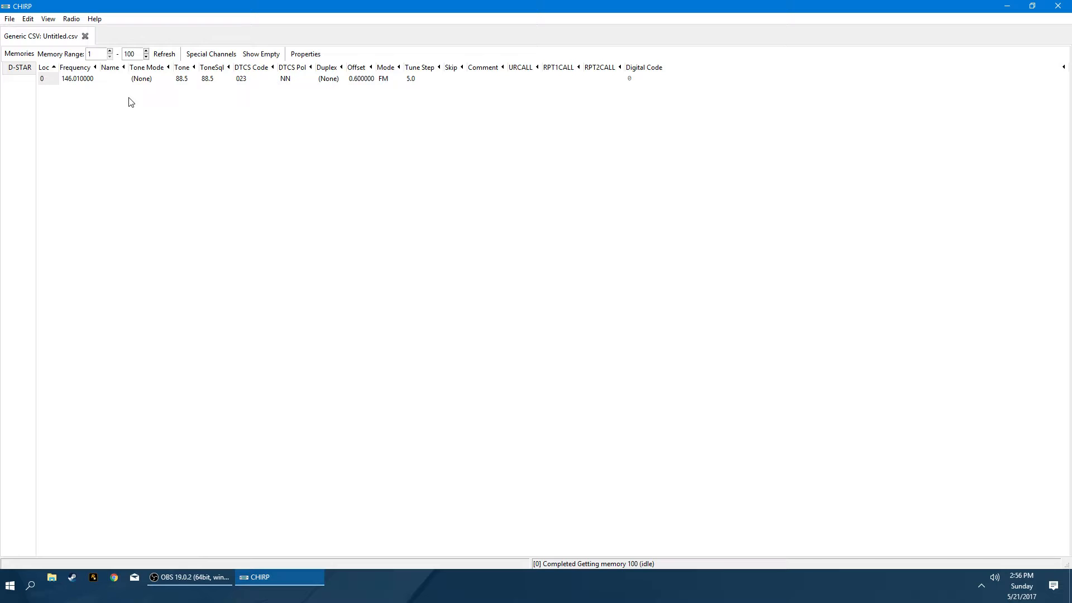
mouse_move(113, 30)
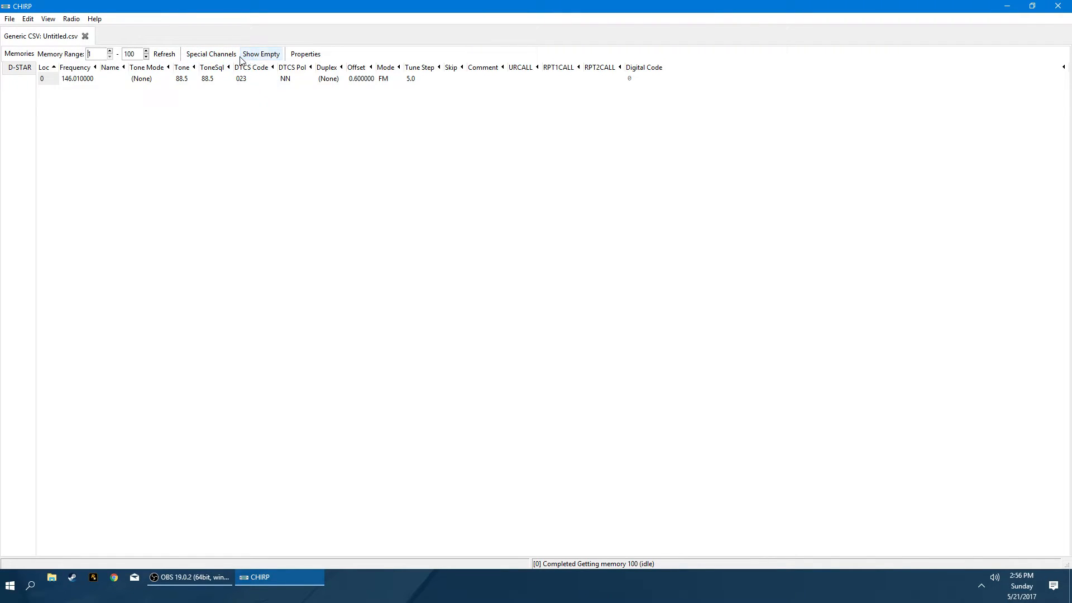
Show empty memory slots and scroll through memories 1 to 100.
left_click(260, 53)
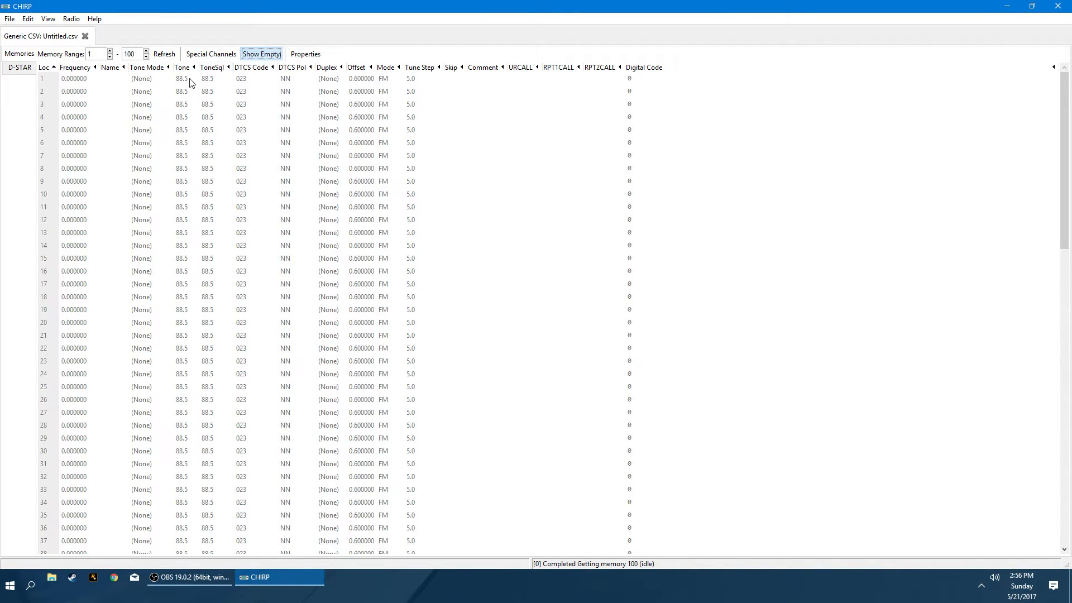
scroll("down", 3)
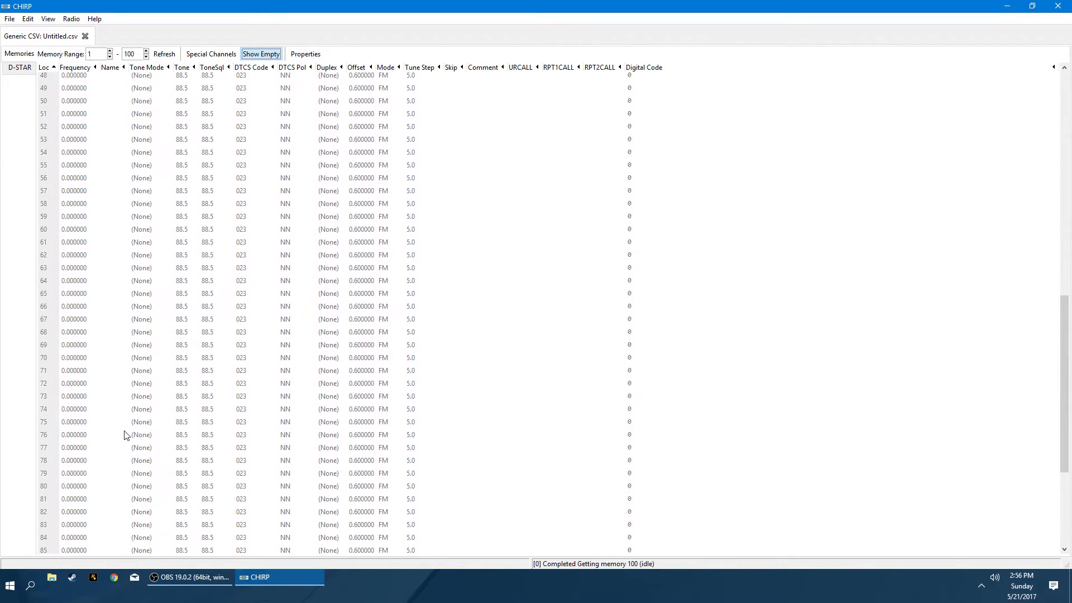
scroll("up", 3)
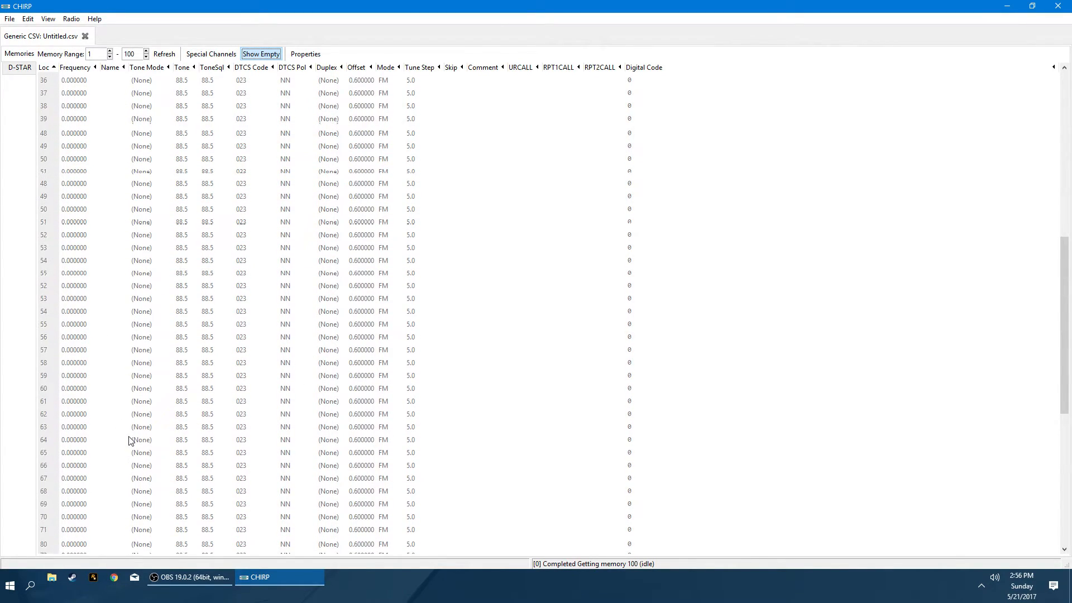
scroll("up", 3)
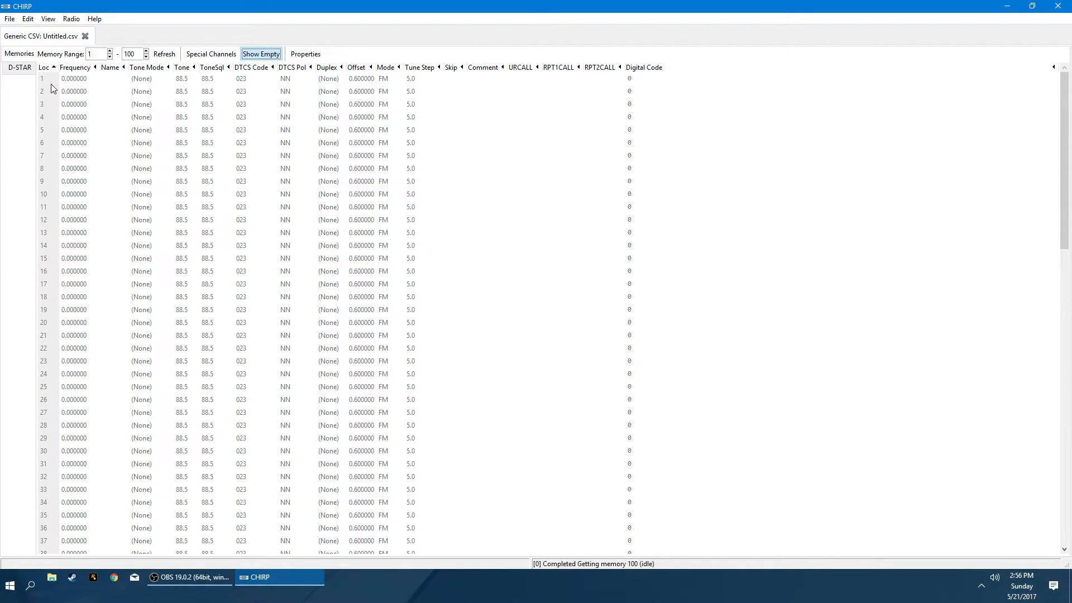
mouse_move(67, 341)
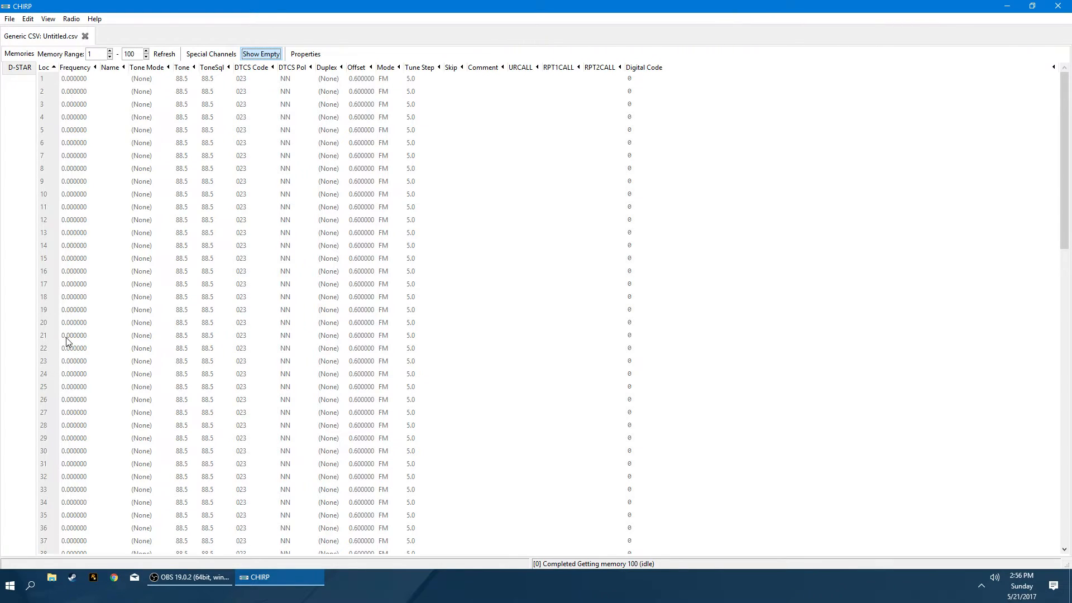
mouse_move(77, 84)
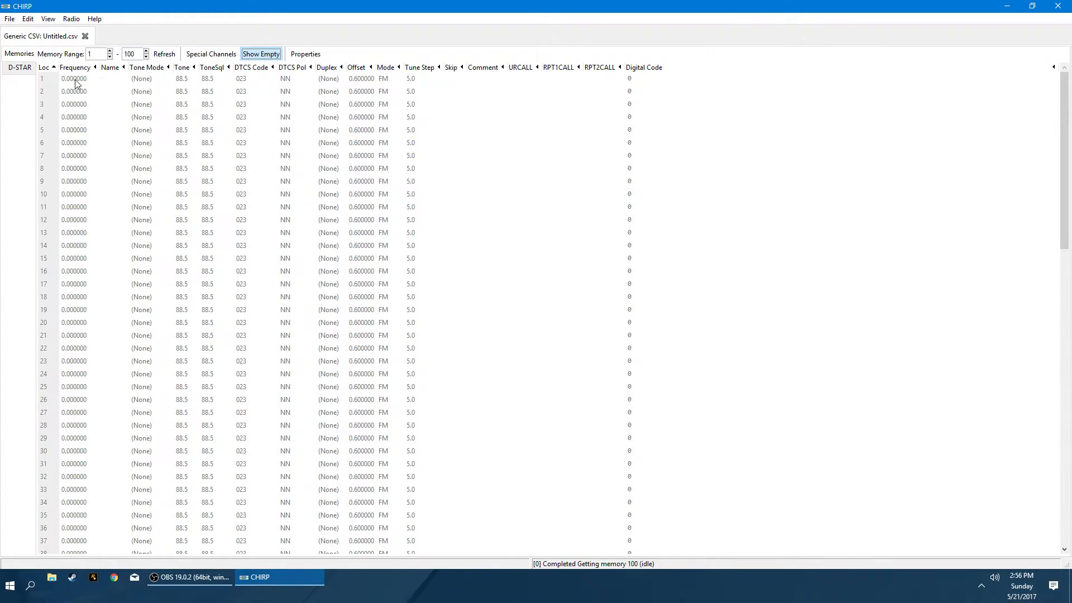
scroll("down", 3)
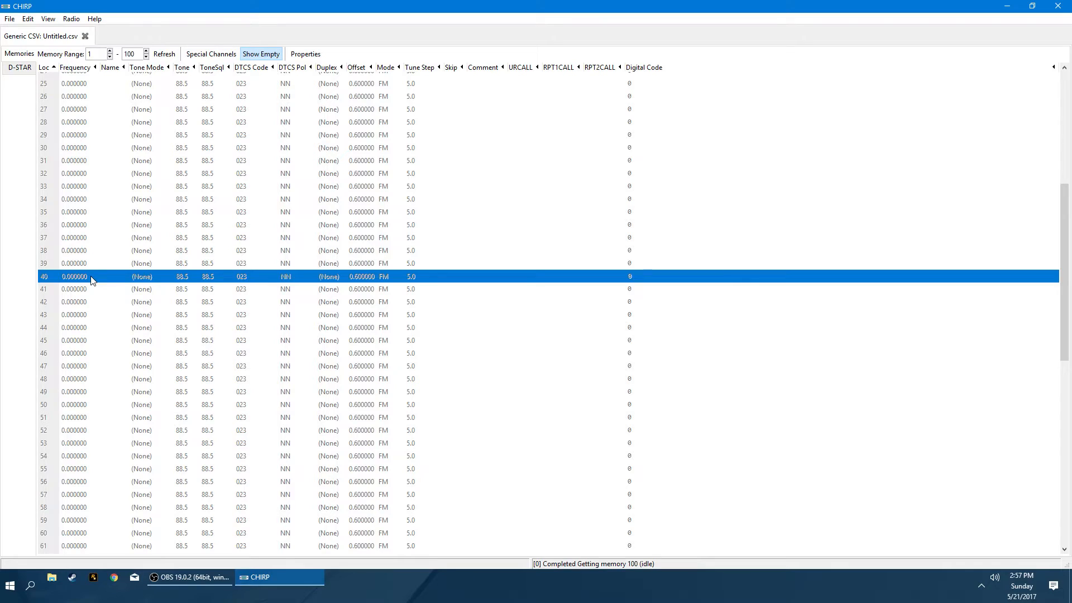
scroll("down", 3)
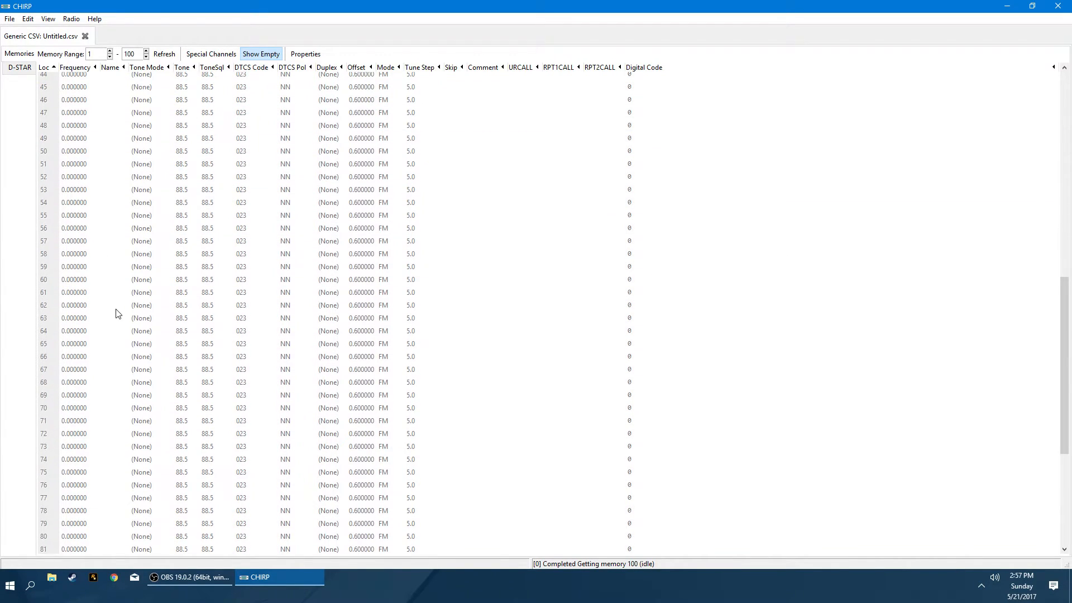
mouse_move(49, 282)
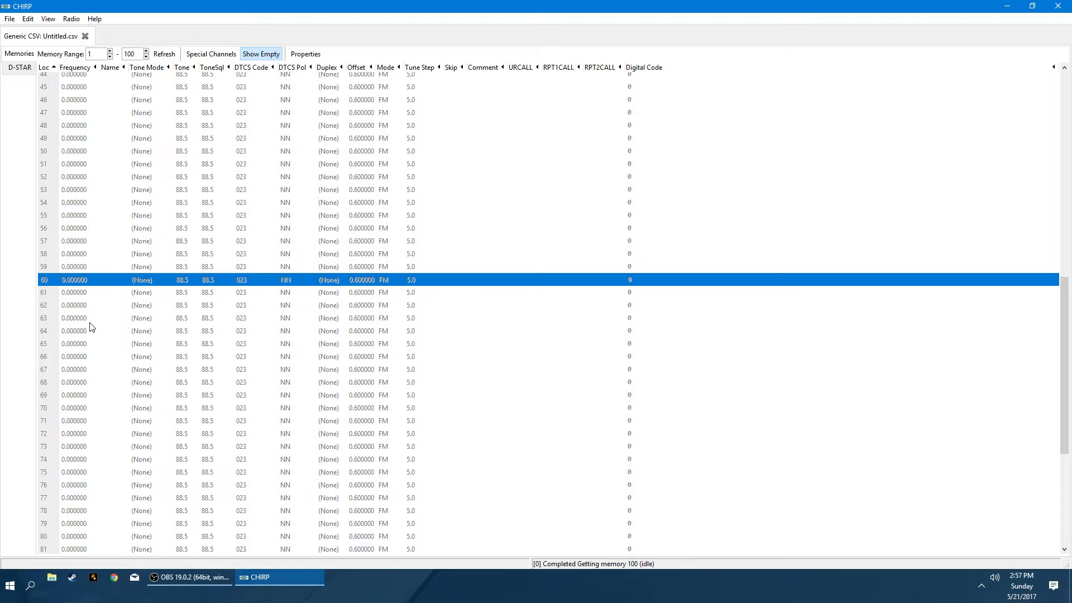
mouse_move(95, 194)
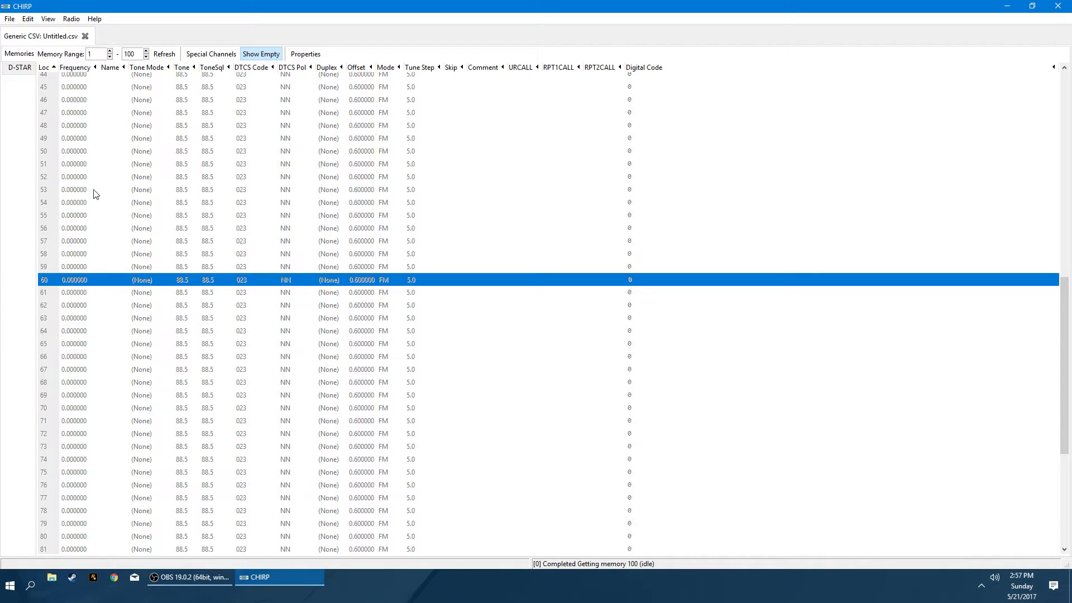
mouse_move(118, 170)
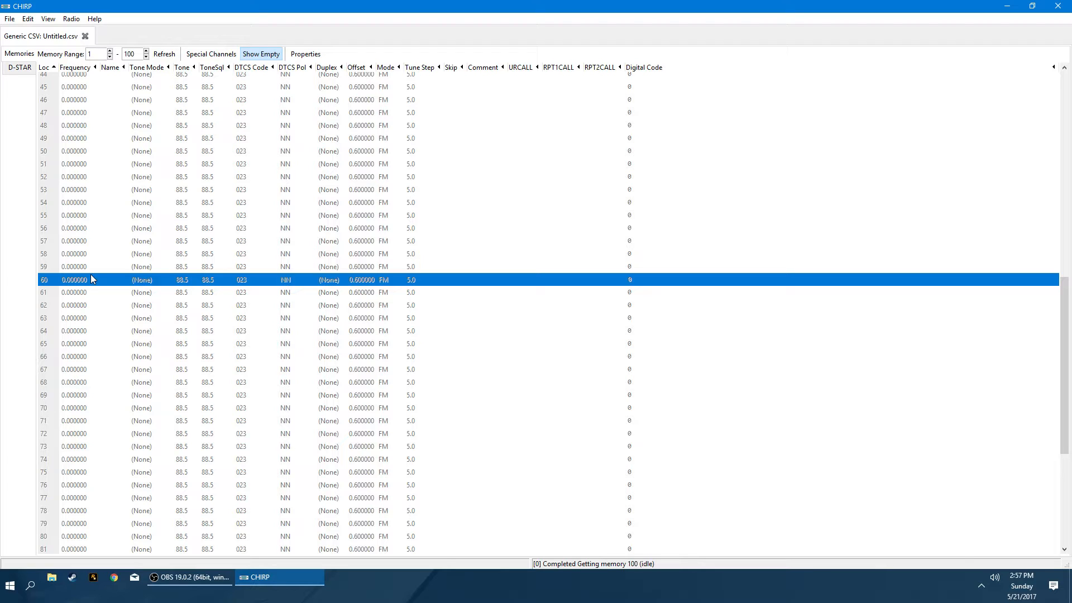
scroll("up", 3)
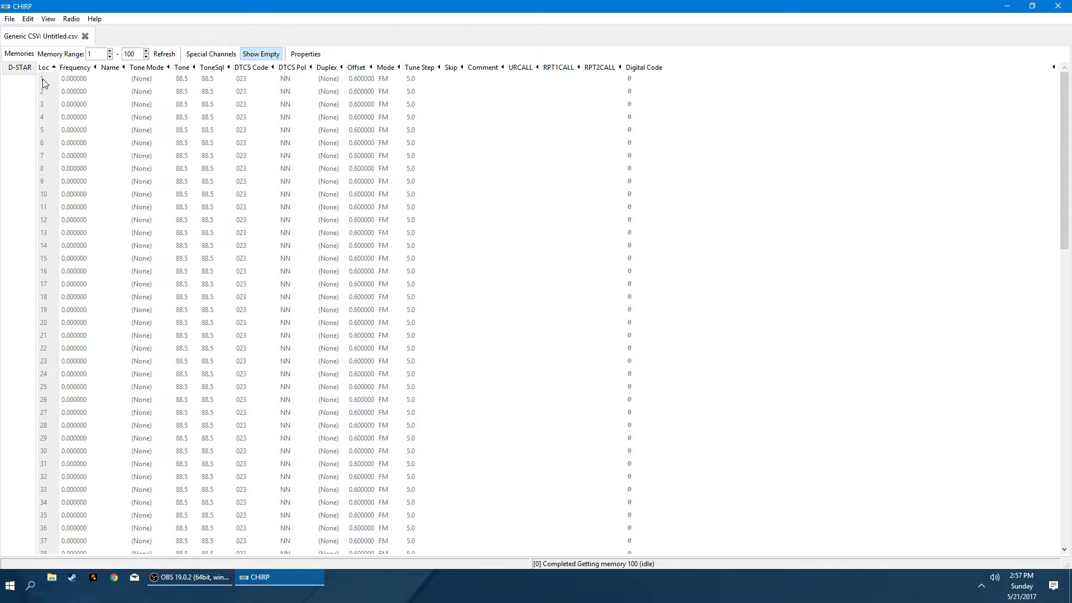
Set channel 1's frequency to 146.520 and name it KE8AVO.
left_click(73, 78)
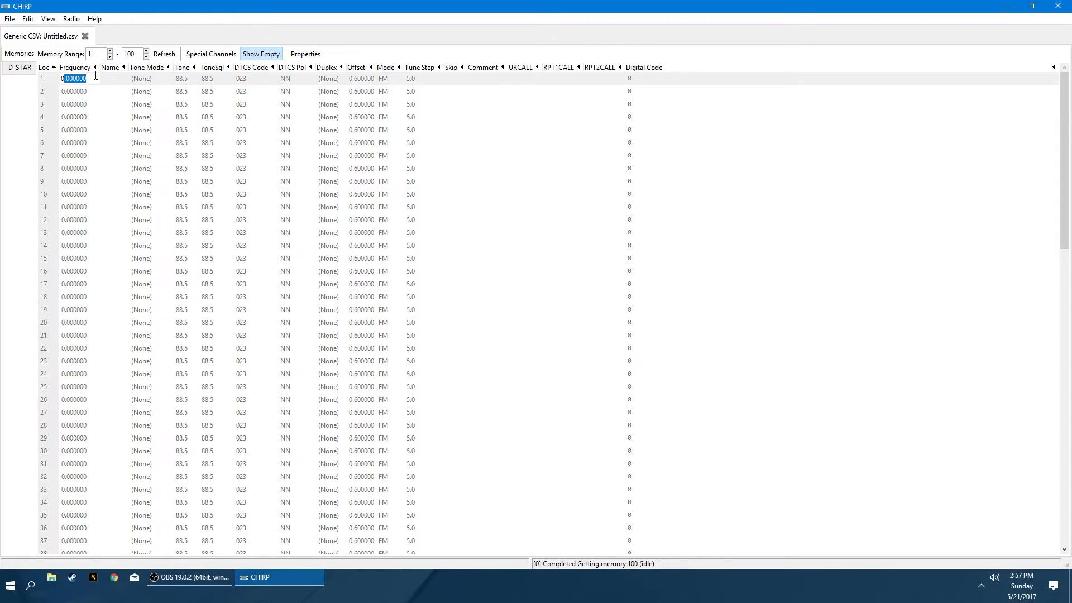
type("146.520")
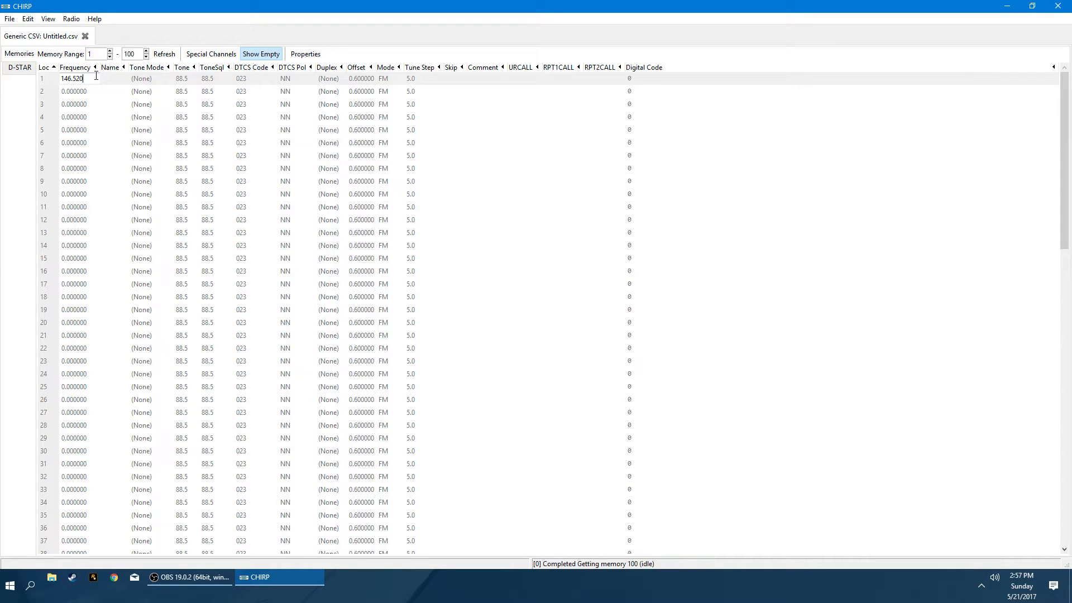
mouse_move(142, 81)
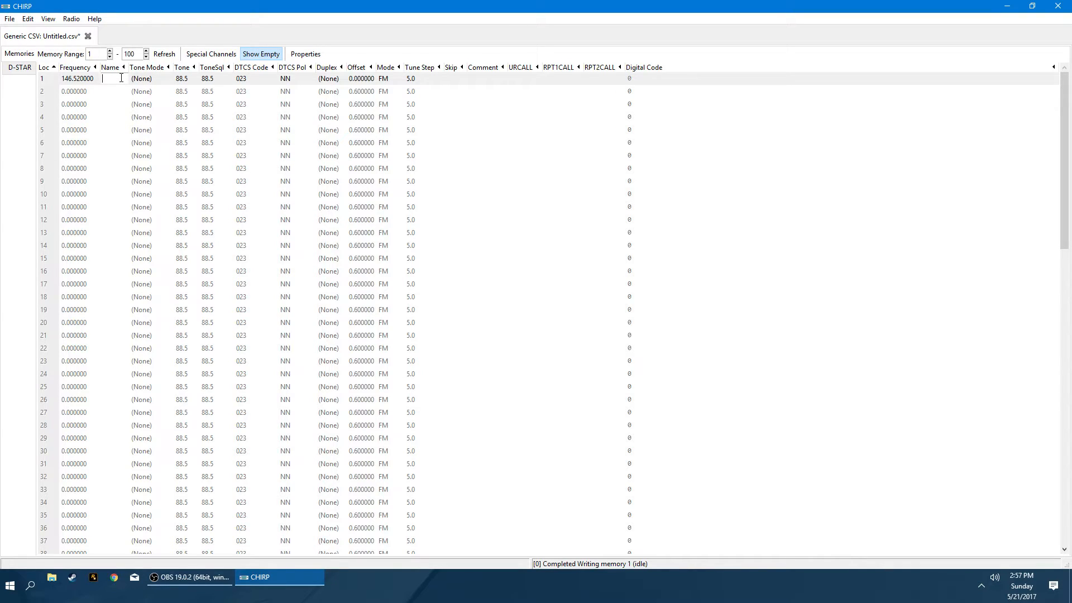
type("K")
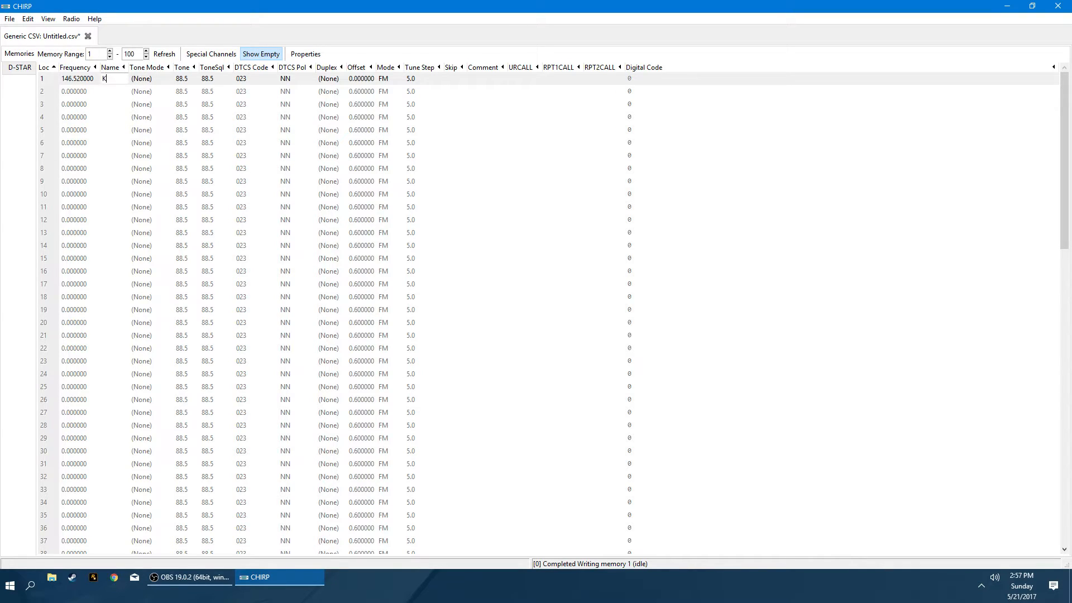
type("E8AVO")
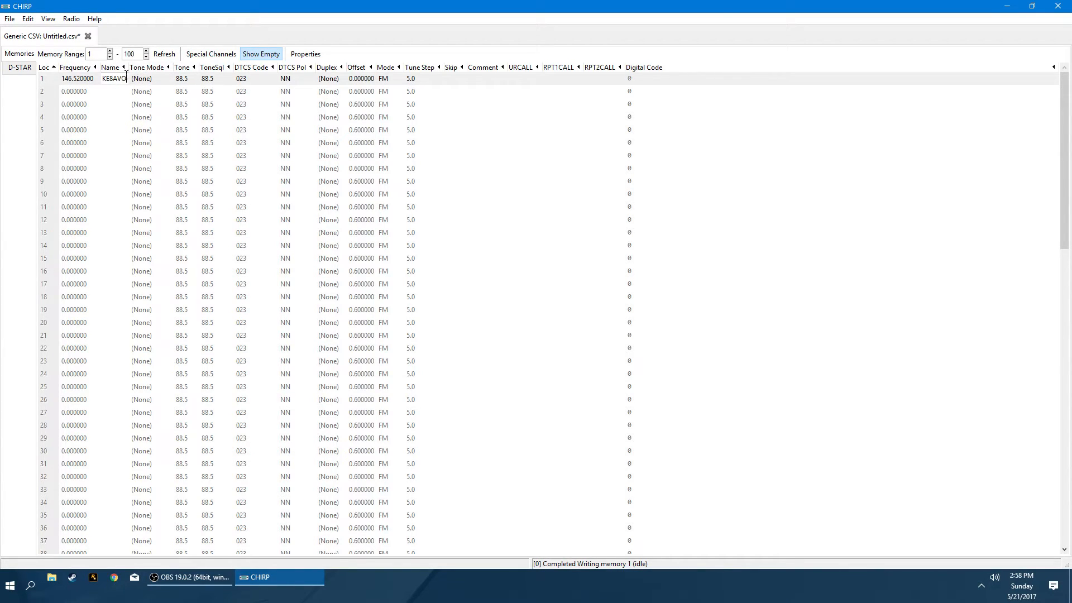
mouse_move(135, 26)
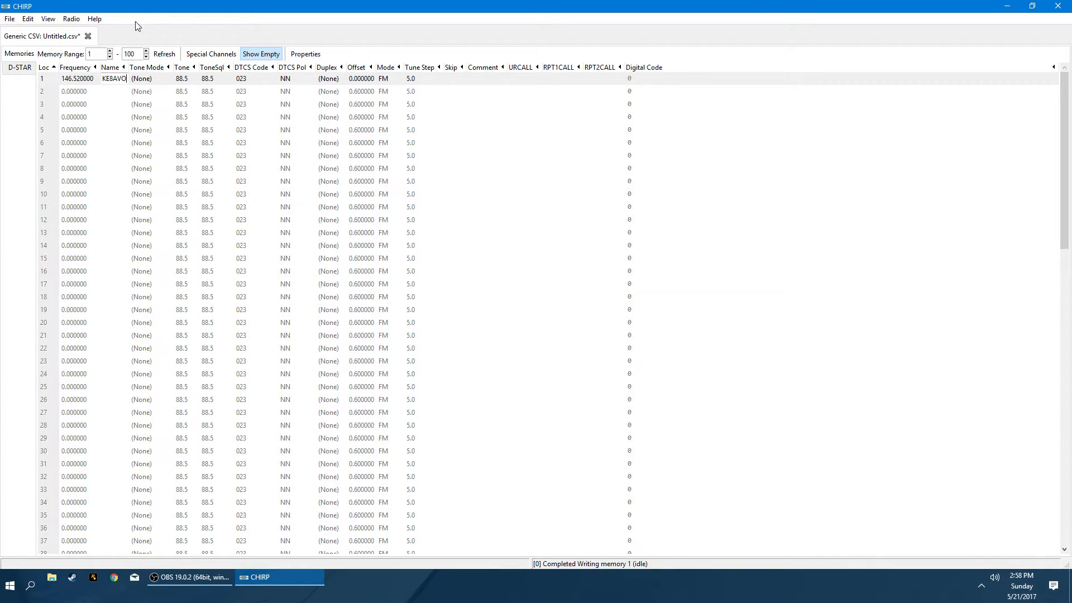
mouse_move(115, 78)
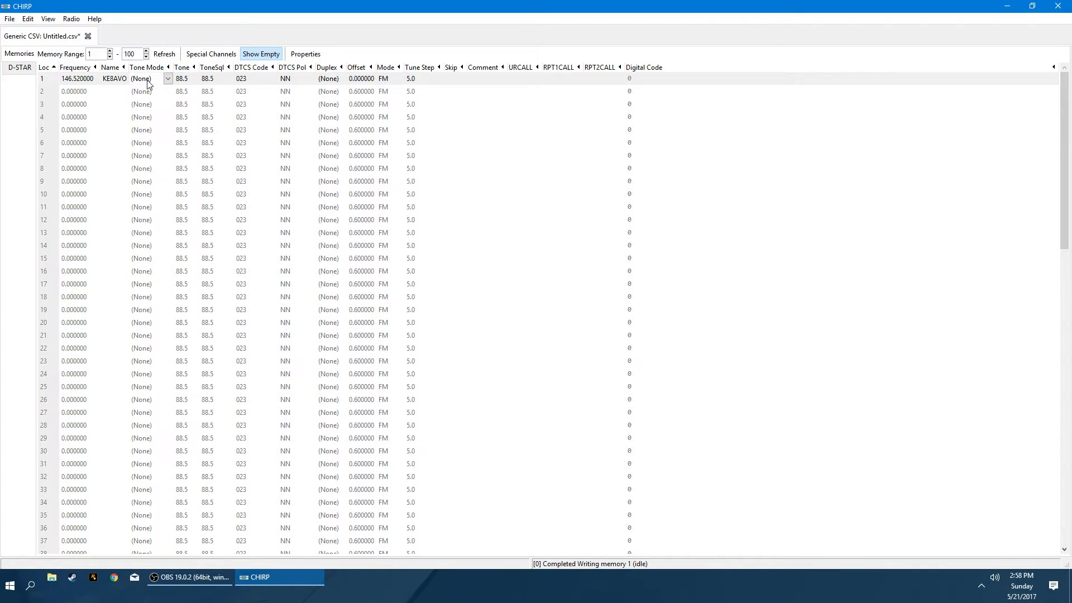
Set channel 1's tone mode to TSQL and choose the 103.5 tone.
left_click(167, 78)
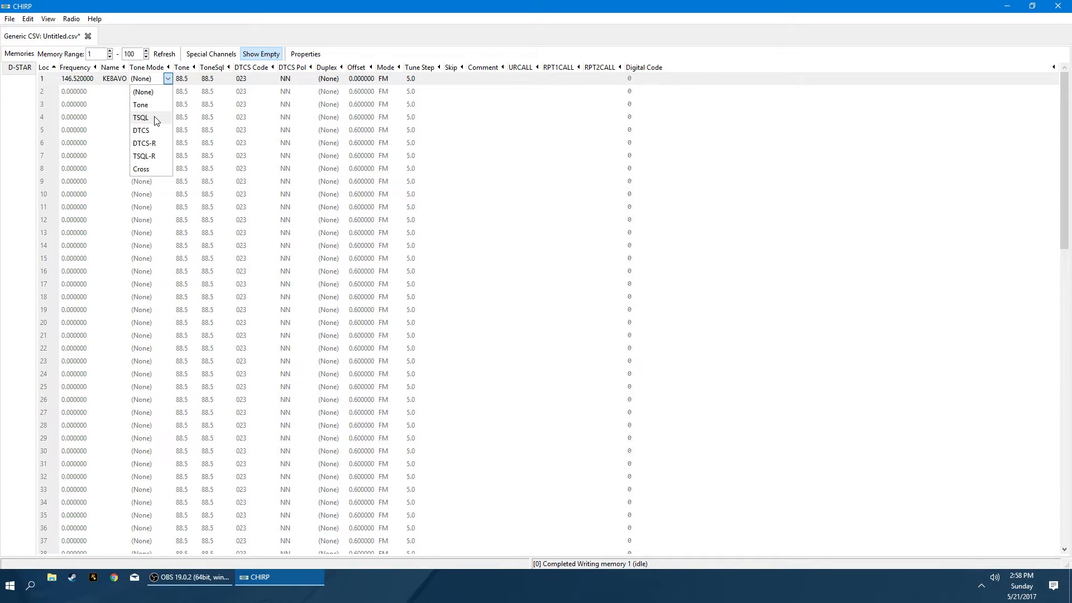
mouse_move(155, 157)
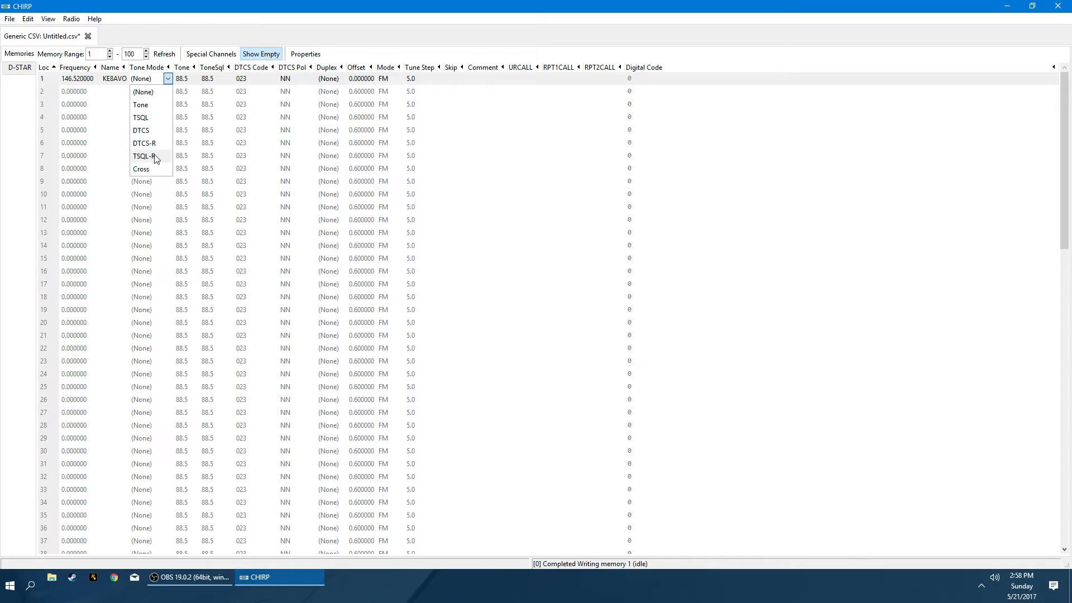
left_click(143, 155)
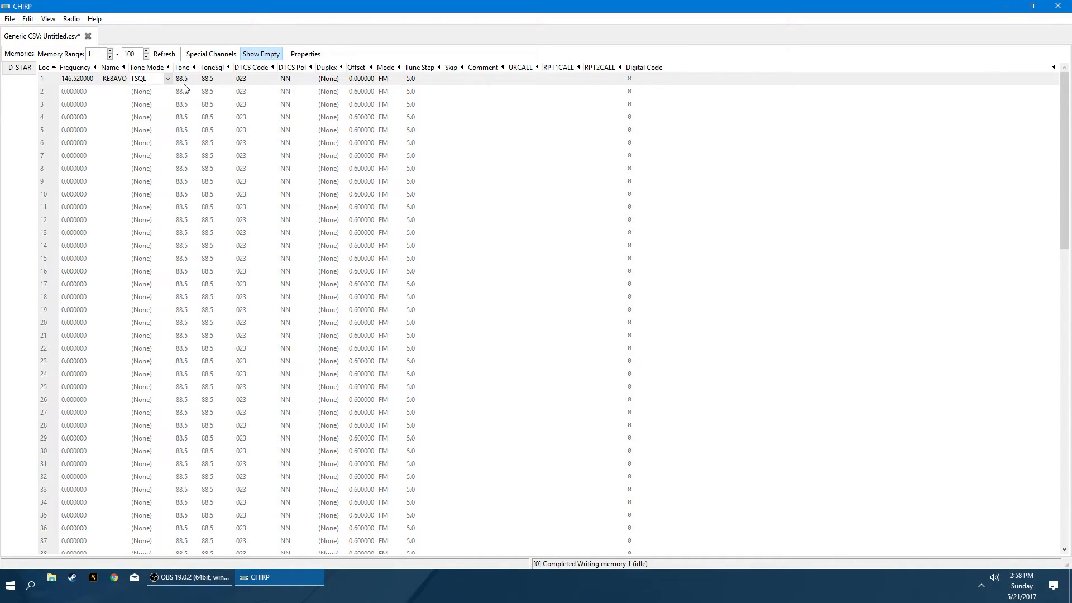
left_click(194, 78)
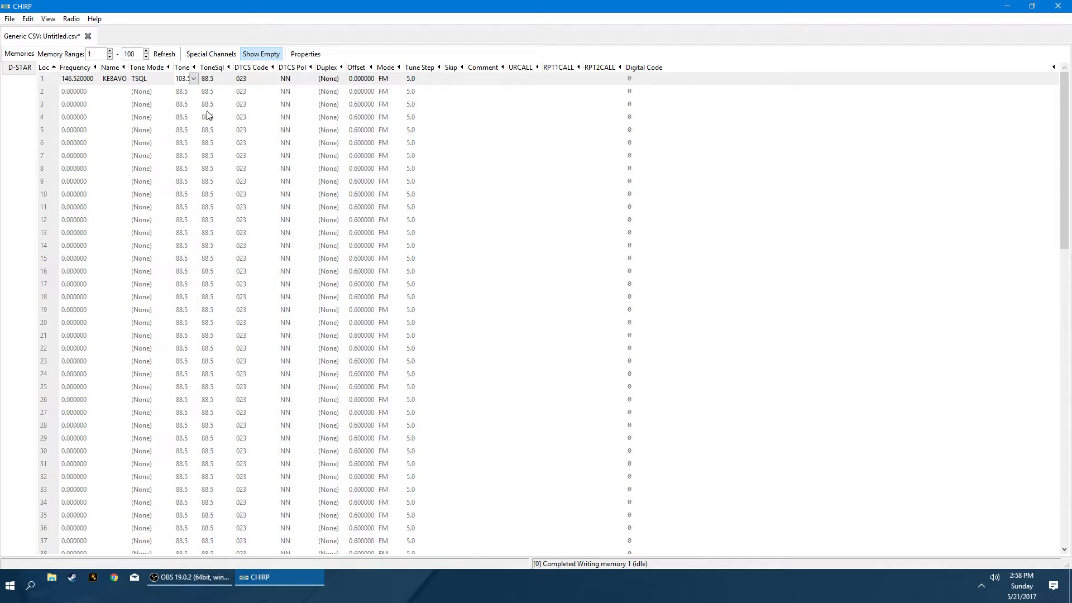
mouse_move(189, 80)
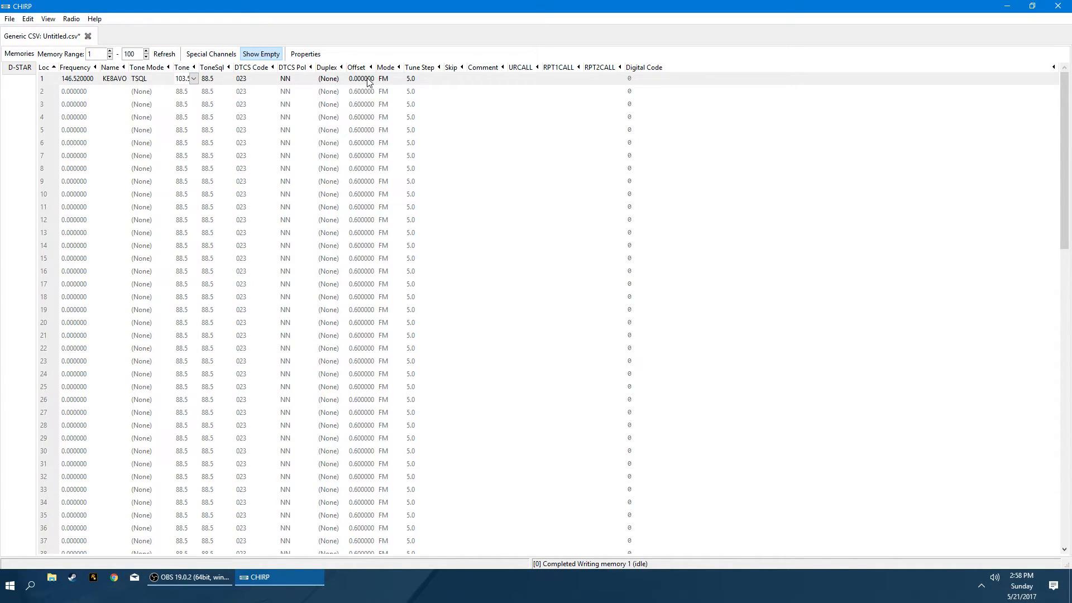
Give channel 1 a 0.6 offset, then set its duplex to off.
left_click(361, 78)
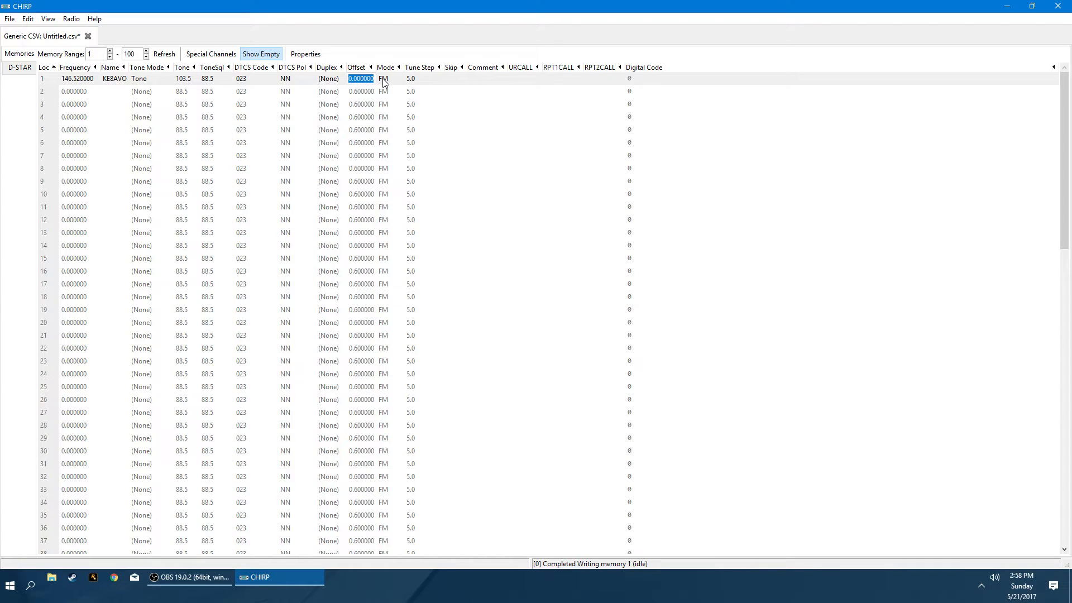
type("0.6")
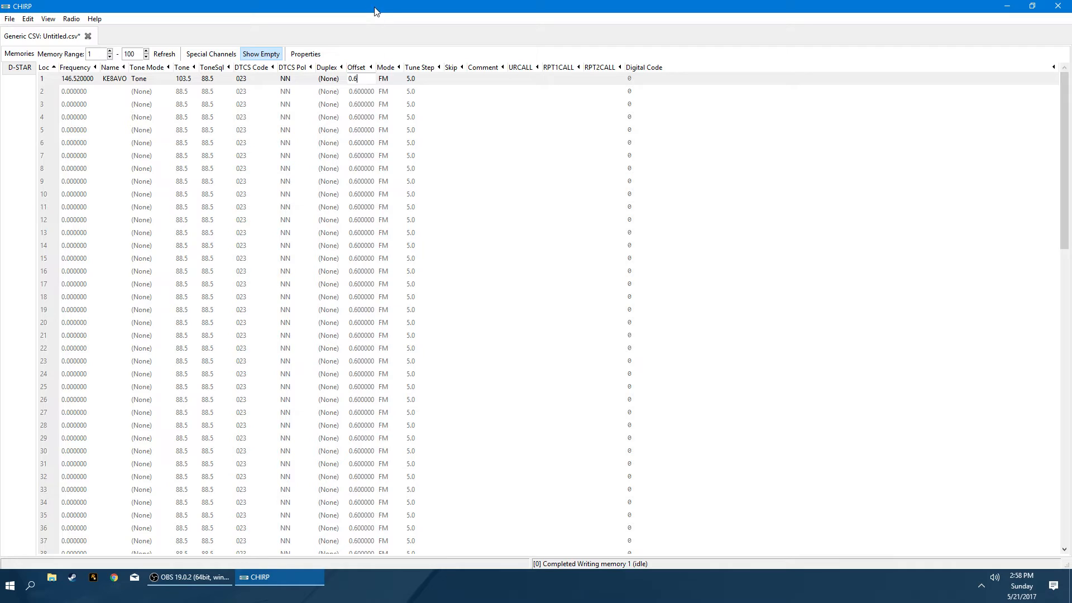
left_click(411, 79)
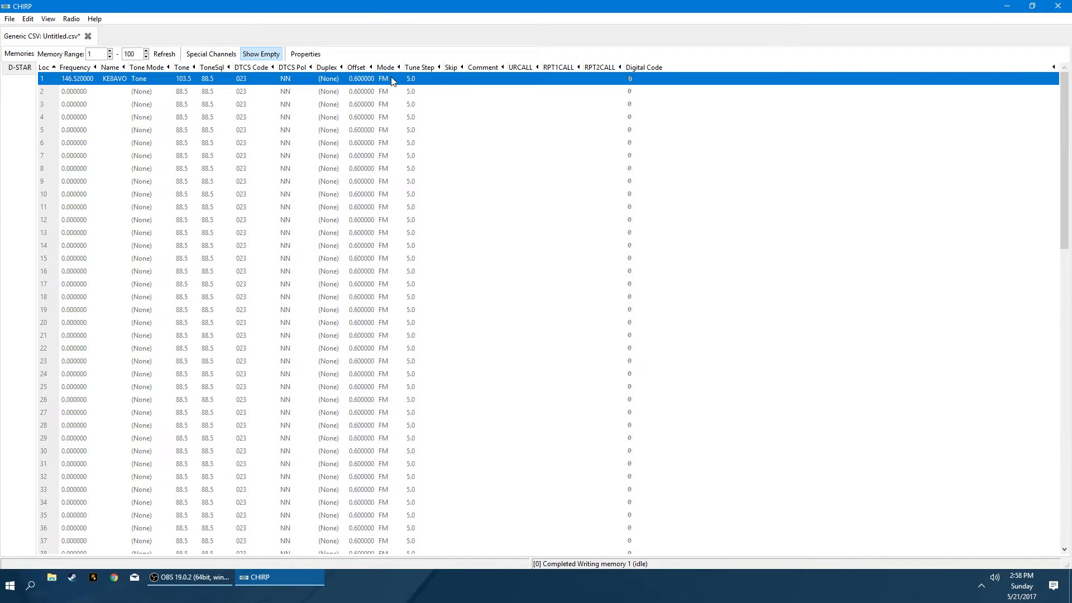
left_click(341, 78)
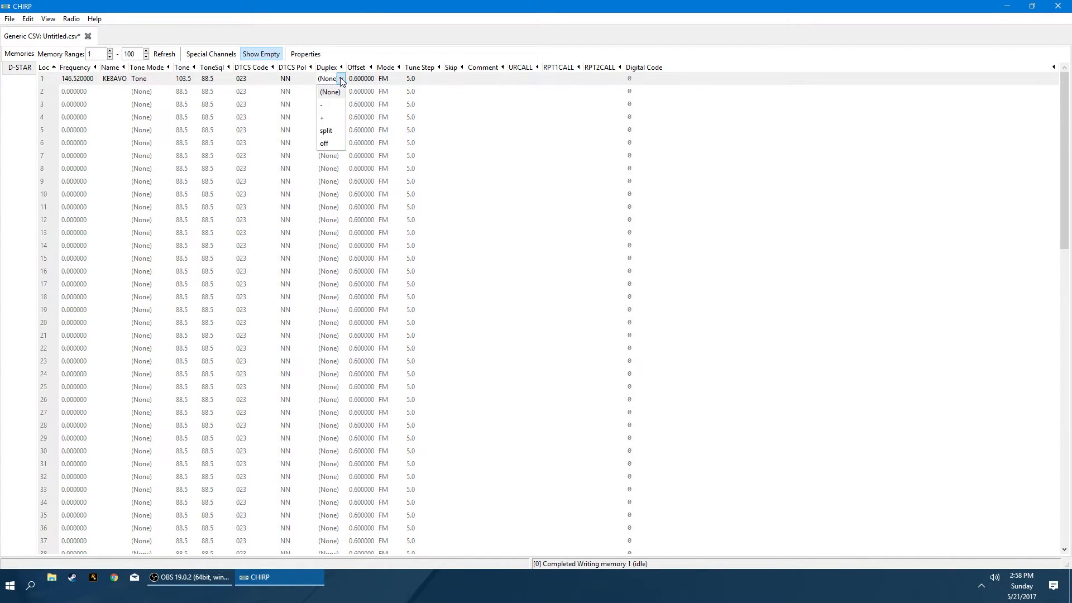
mouse_move(327, 117)
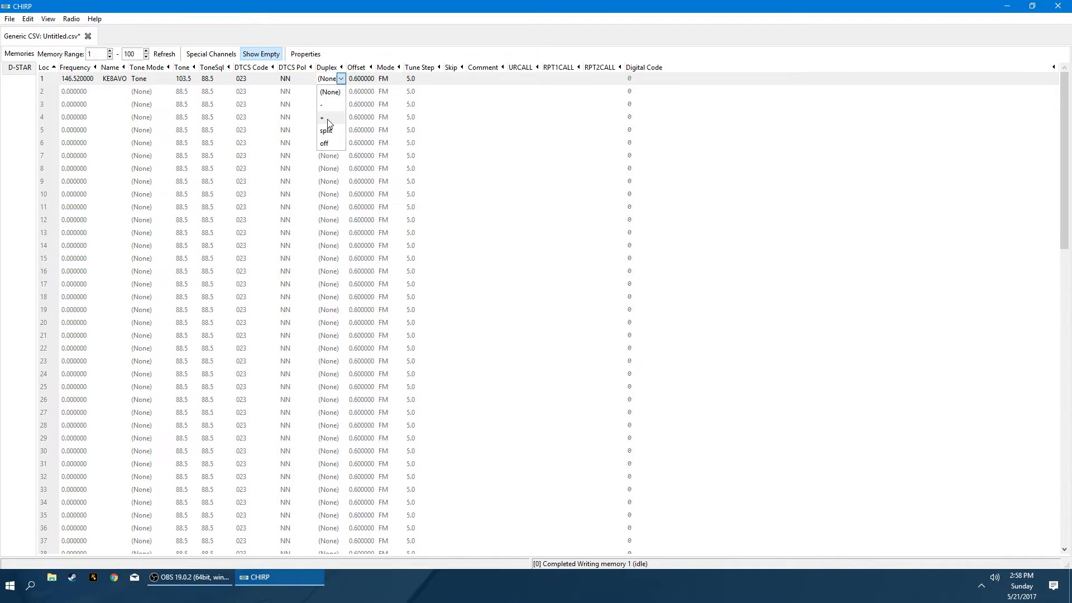
mouse_move(331, 112)
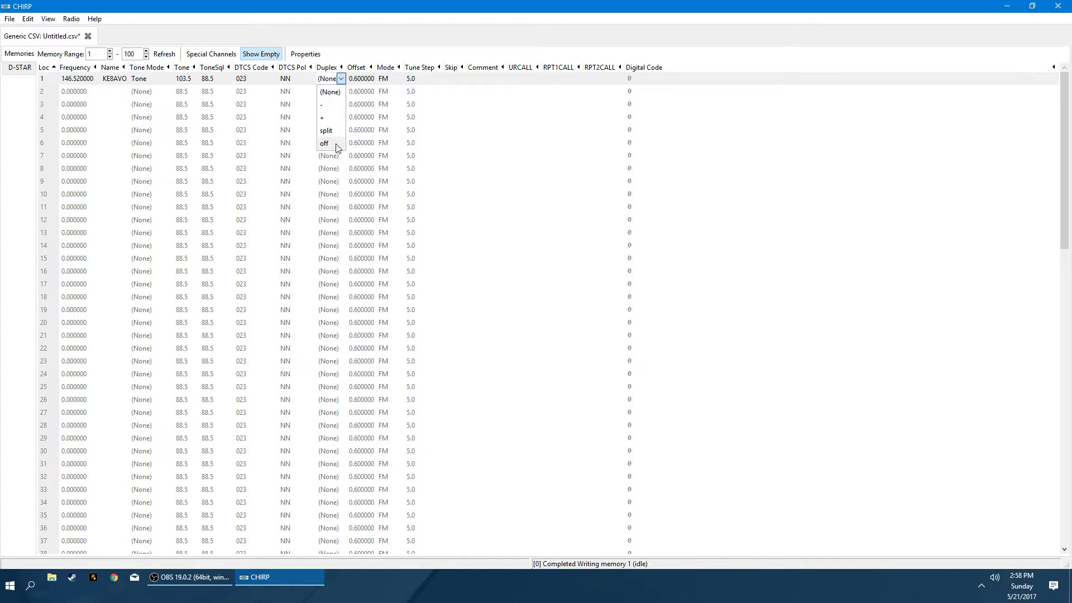
left_click(324, 142)
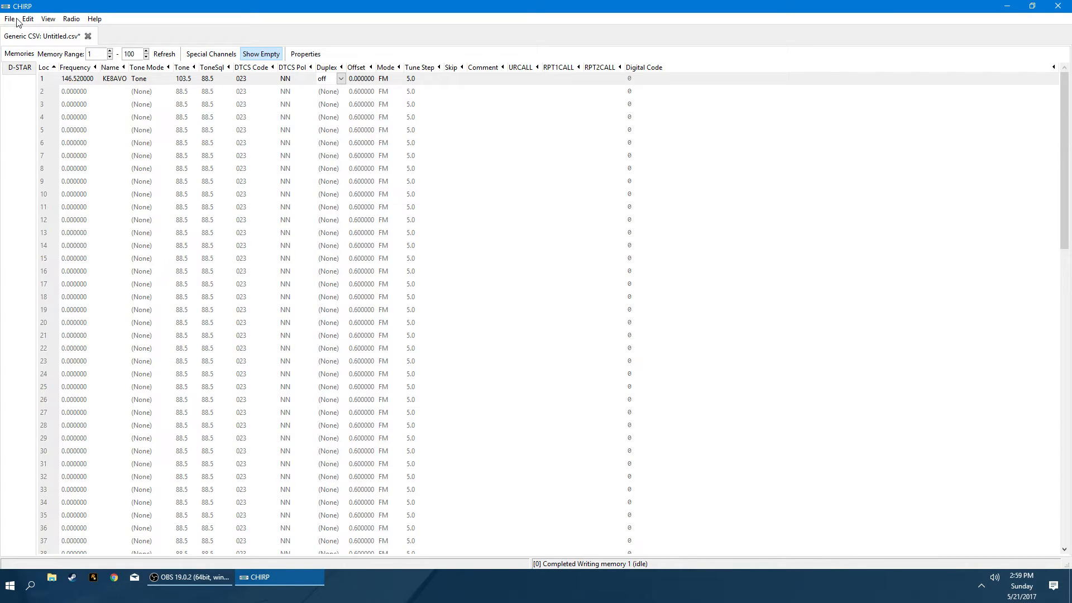
Open the Baofeng UV-82HP image 82hpimg from the Desktop folder.
left_click(9, 19)
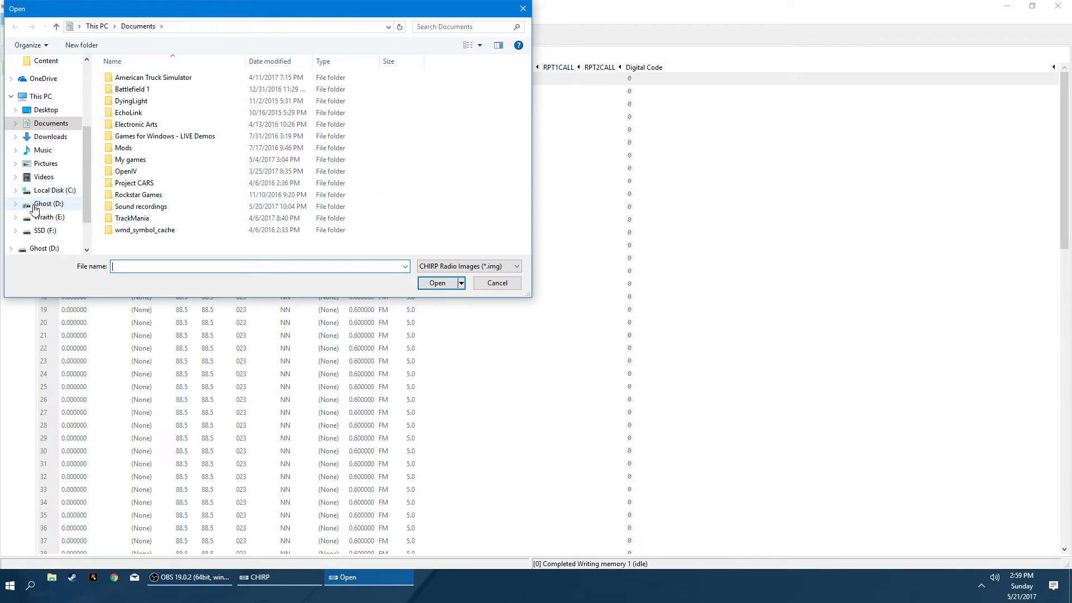
left_click(47, 217)
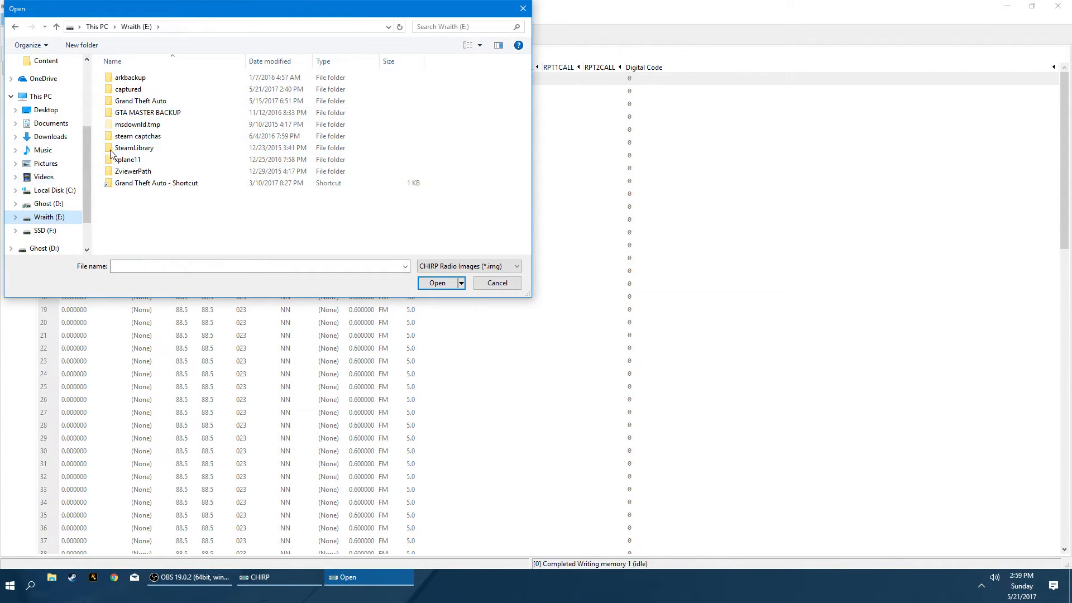
left_click(128, 89)
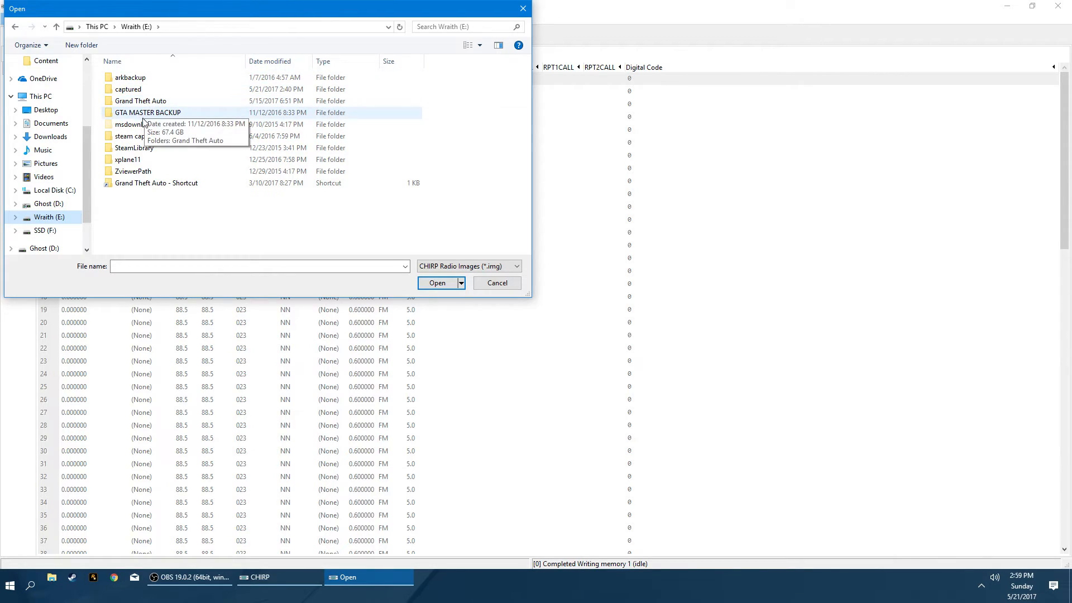
left_click(45, 110)
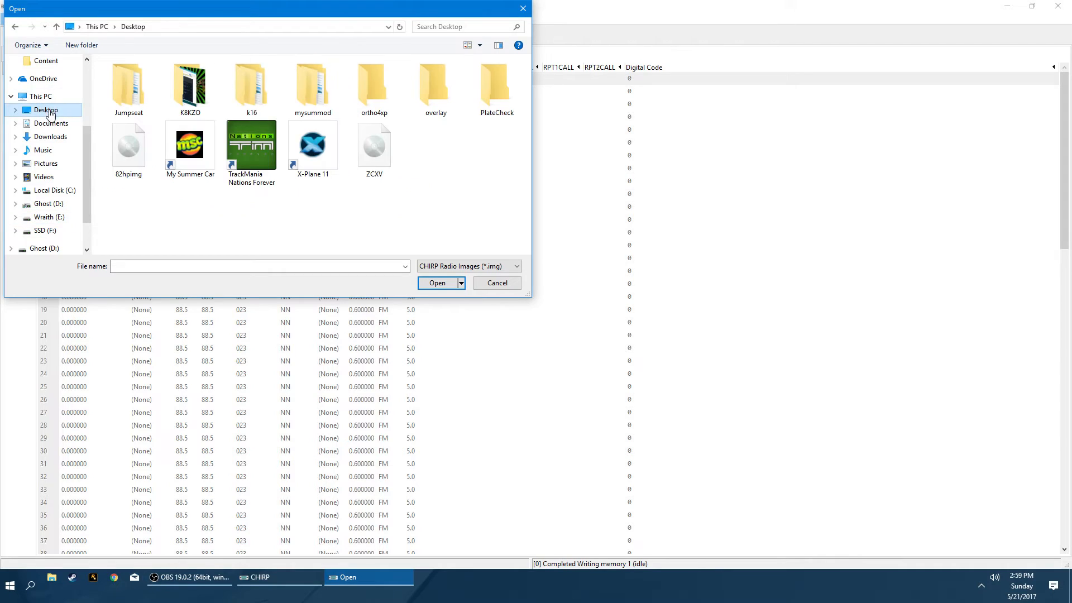
left_click(128, 145)
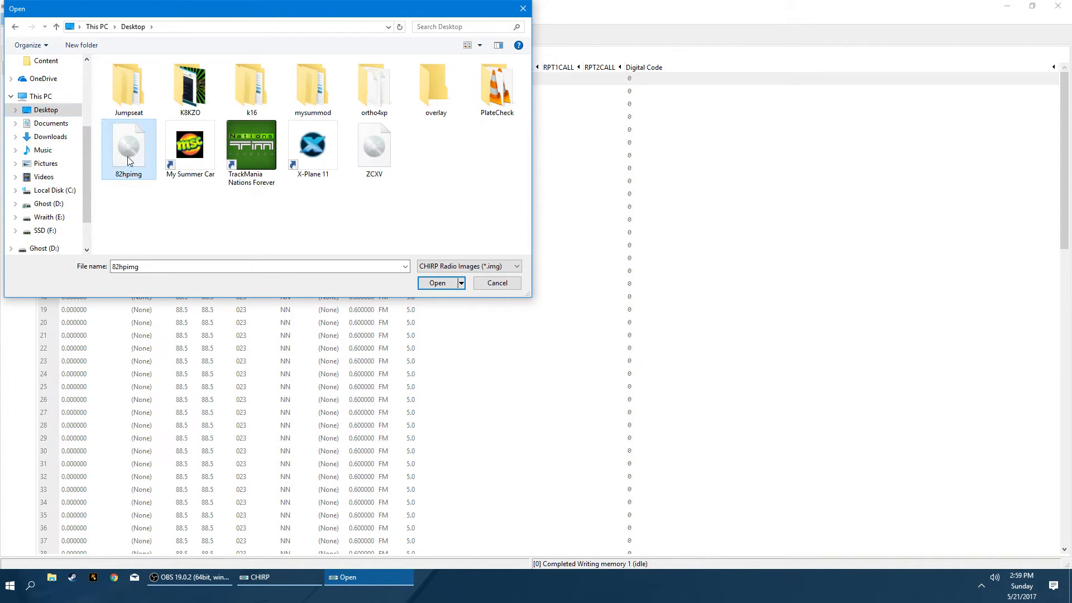
left_click(436, 283)
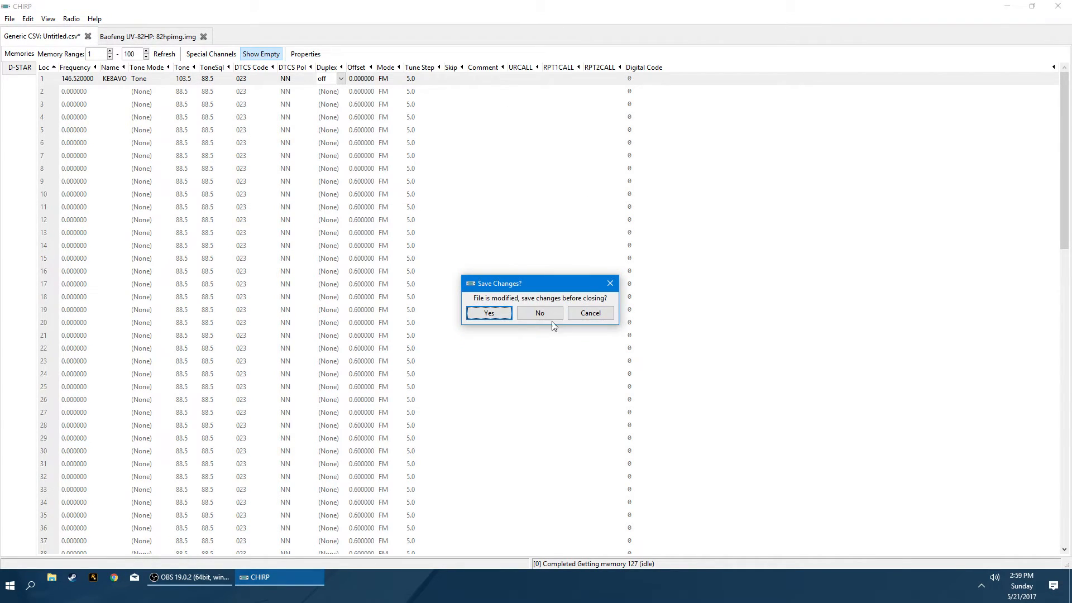
Discard changes to the untitled CSV so it closes without saving.
left_click(539, 312)
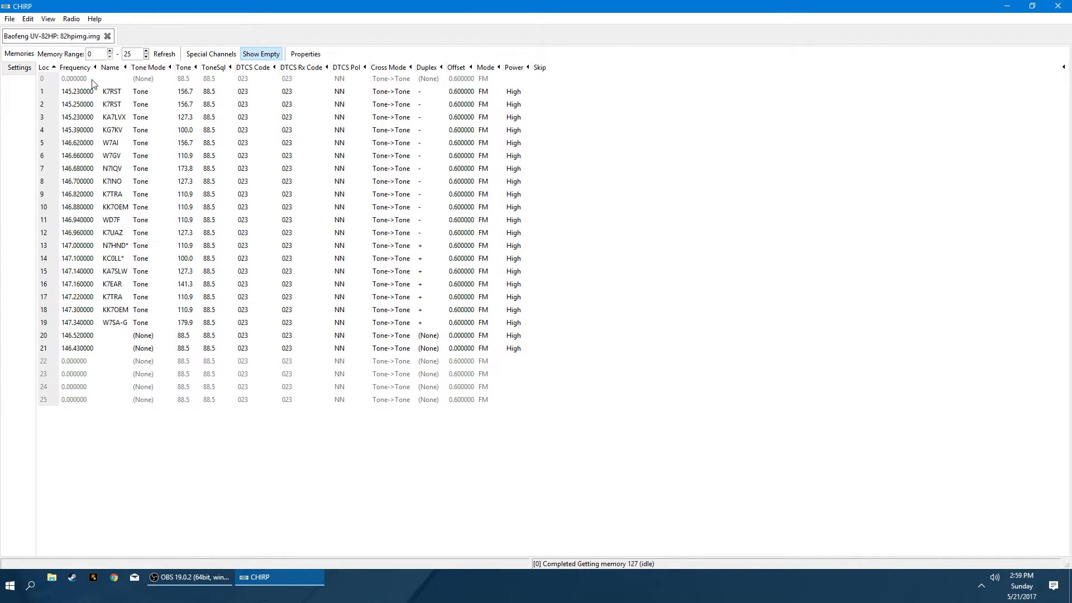
mouse_move(433, 76)
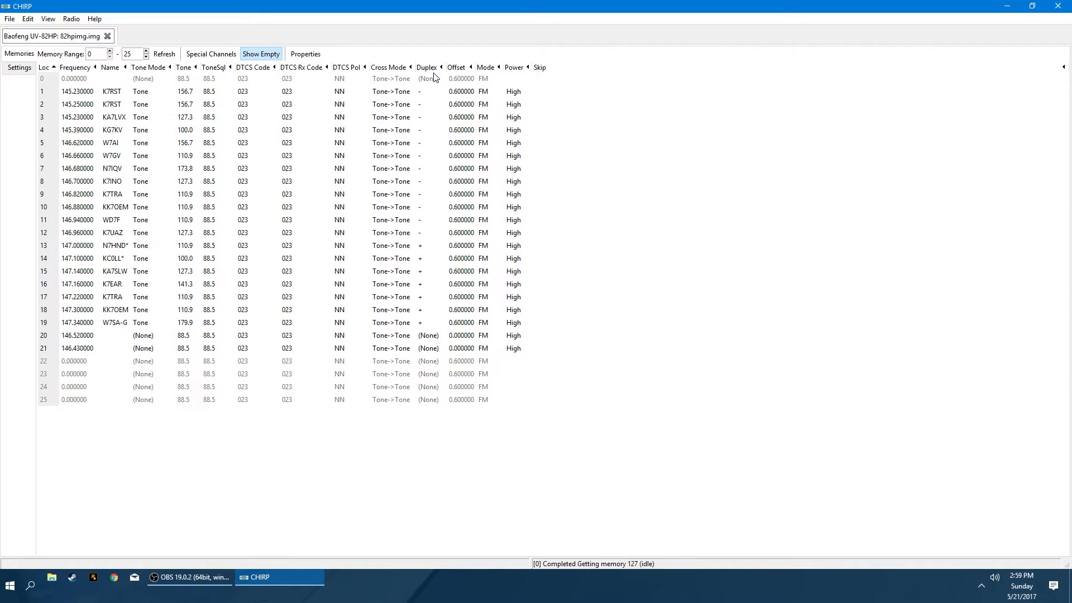
mouse_move(281, 91)
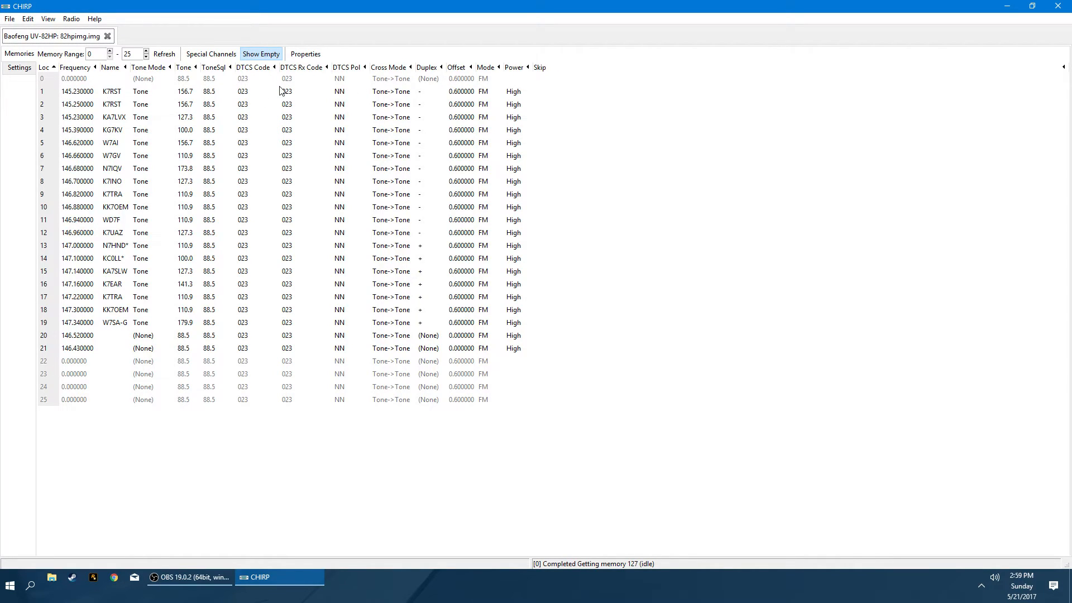
mouse_move(95, 103)
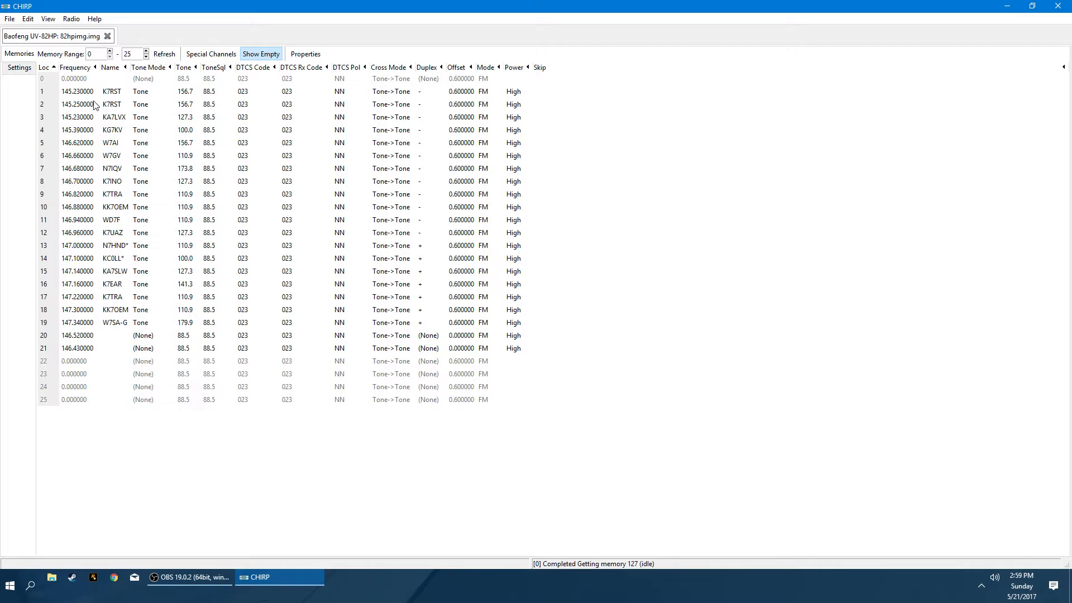
mouse_move(76, 122)
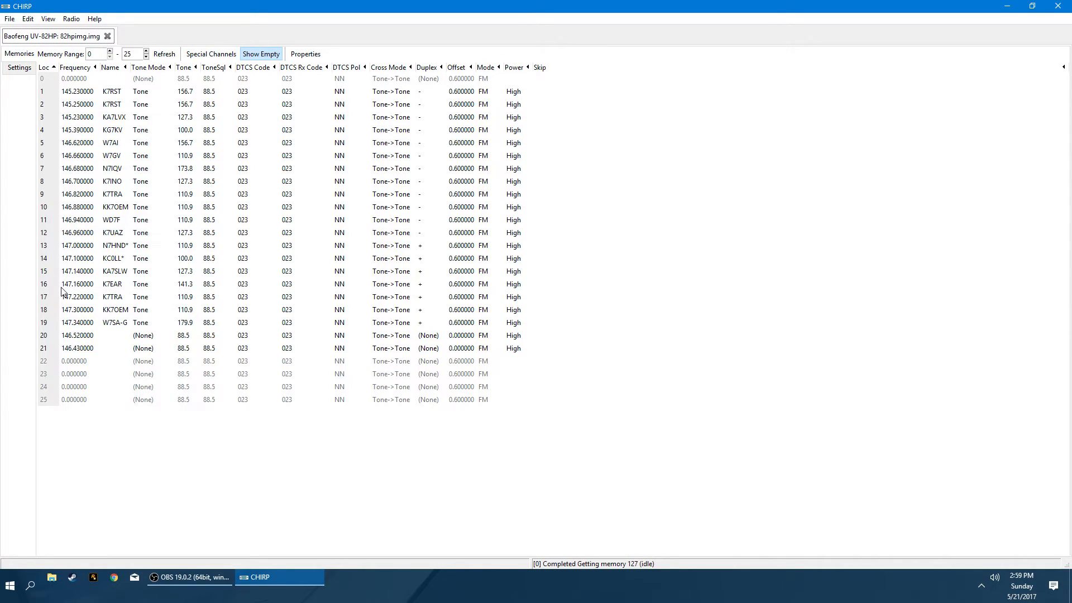
mouse_move(69, 357)
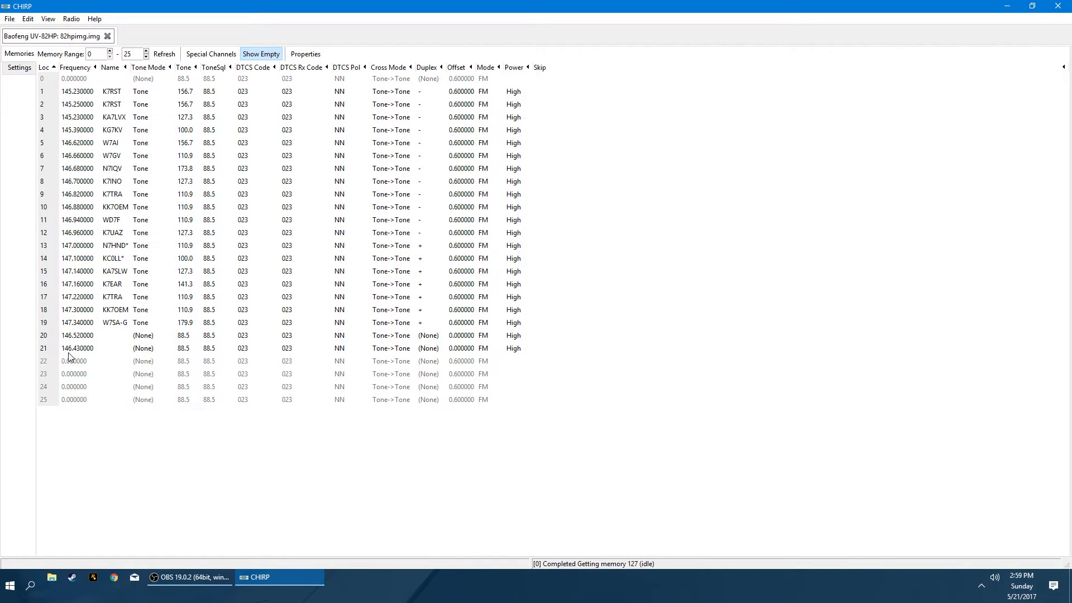
mouse_move(80, 352)
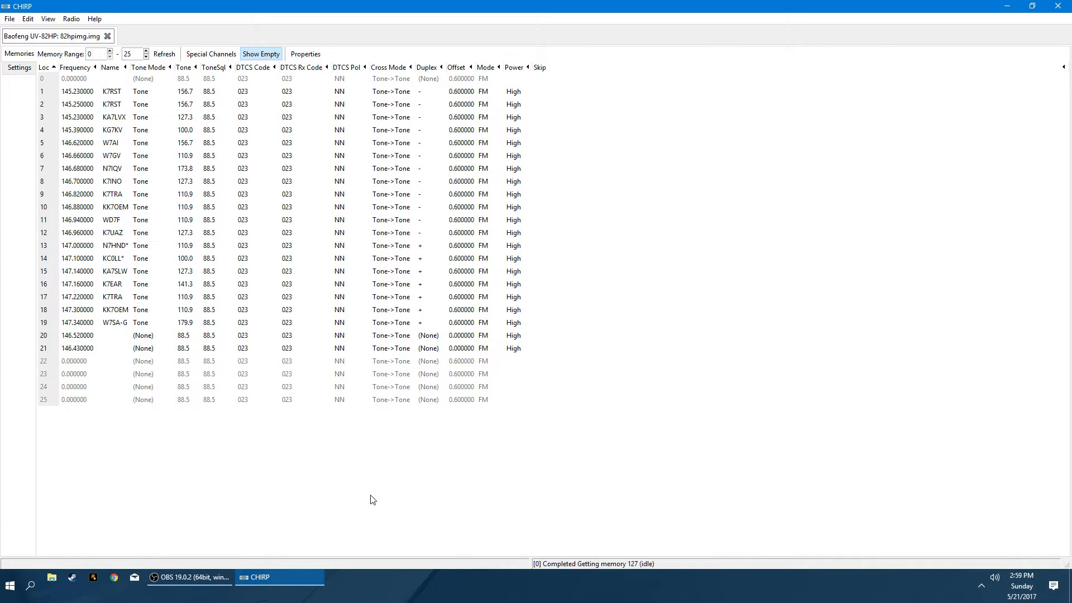
mouse_move(79, 95)
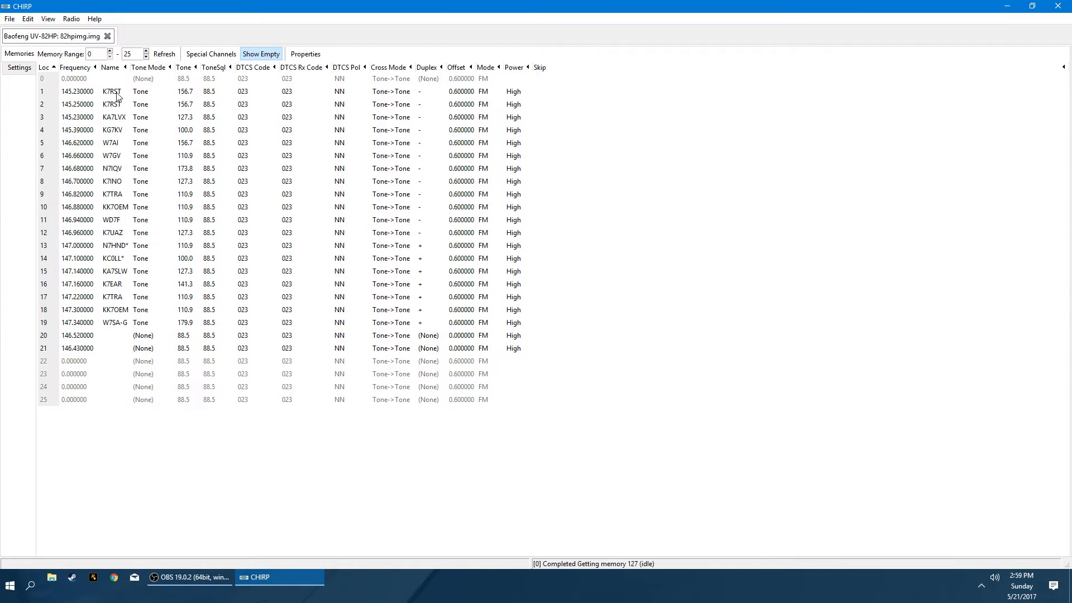
mouse_move(147, 106)
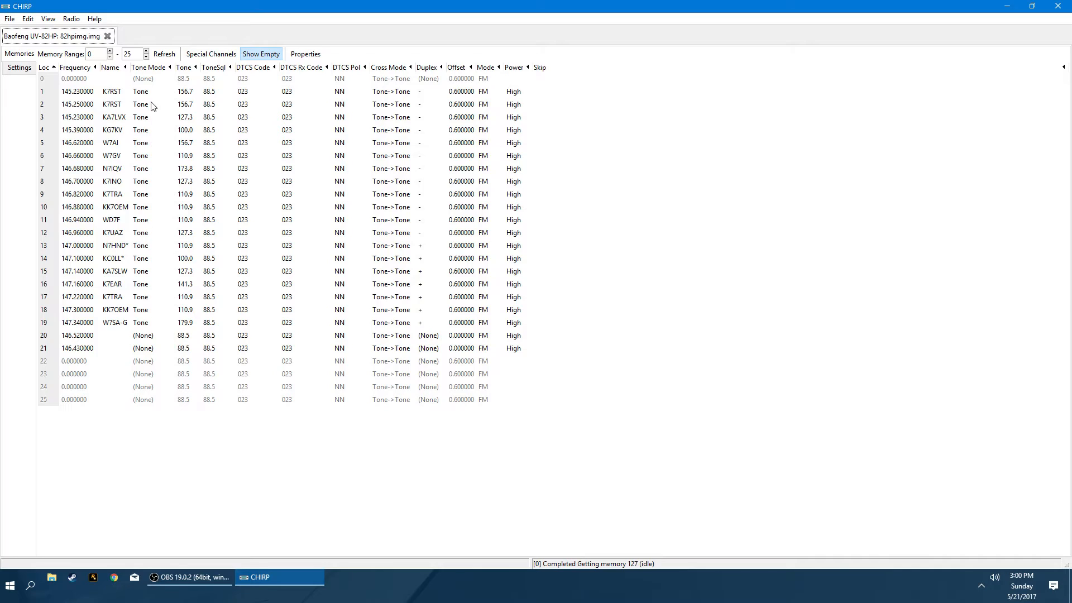
mouse_move(183, 227)
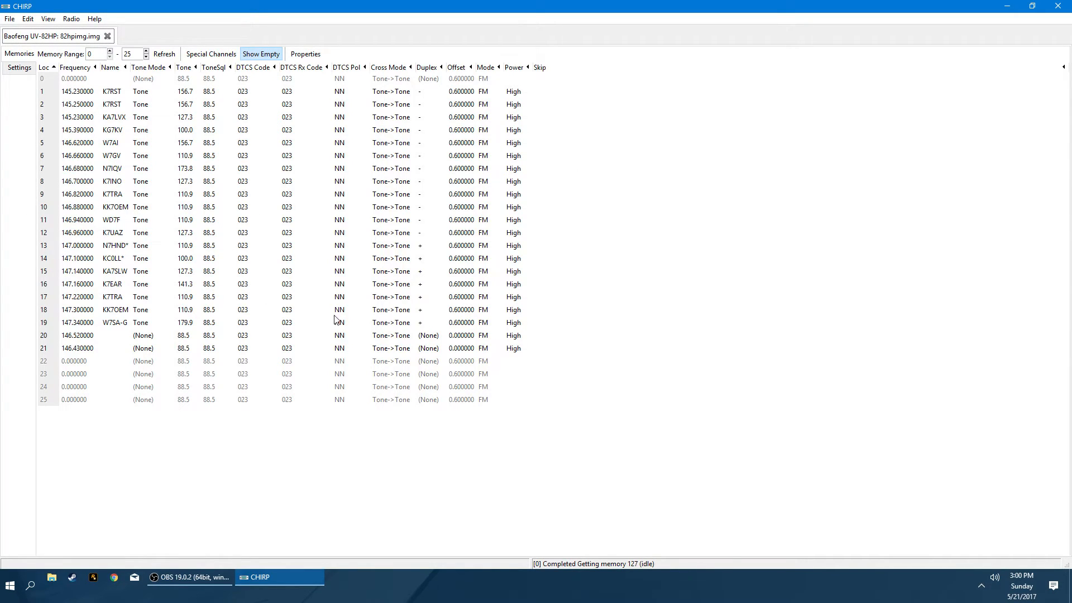
mouse_move(148, 219)
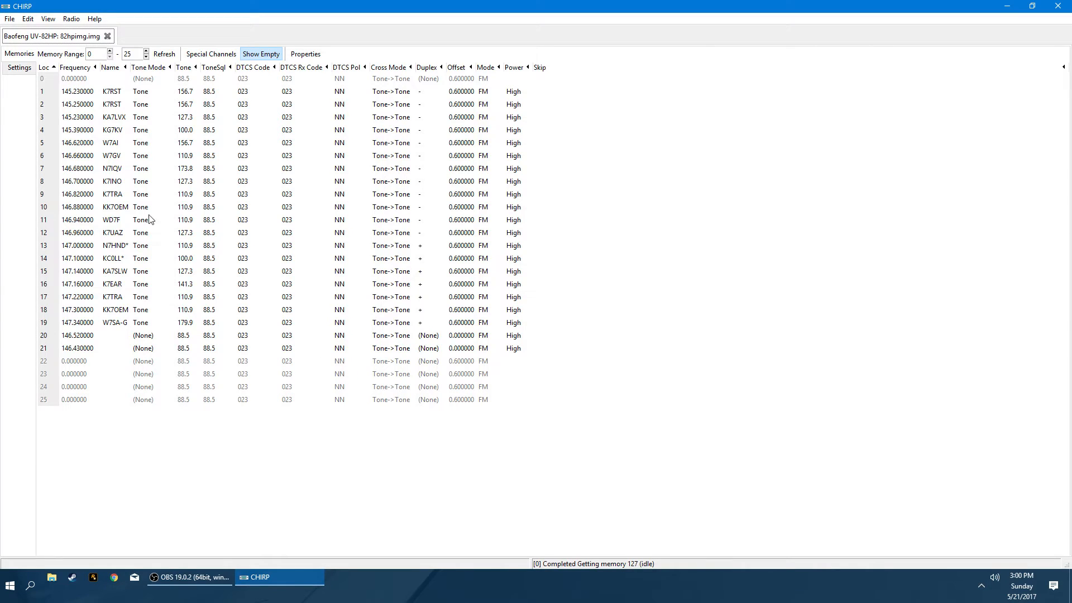
left_click(10, 18)
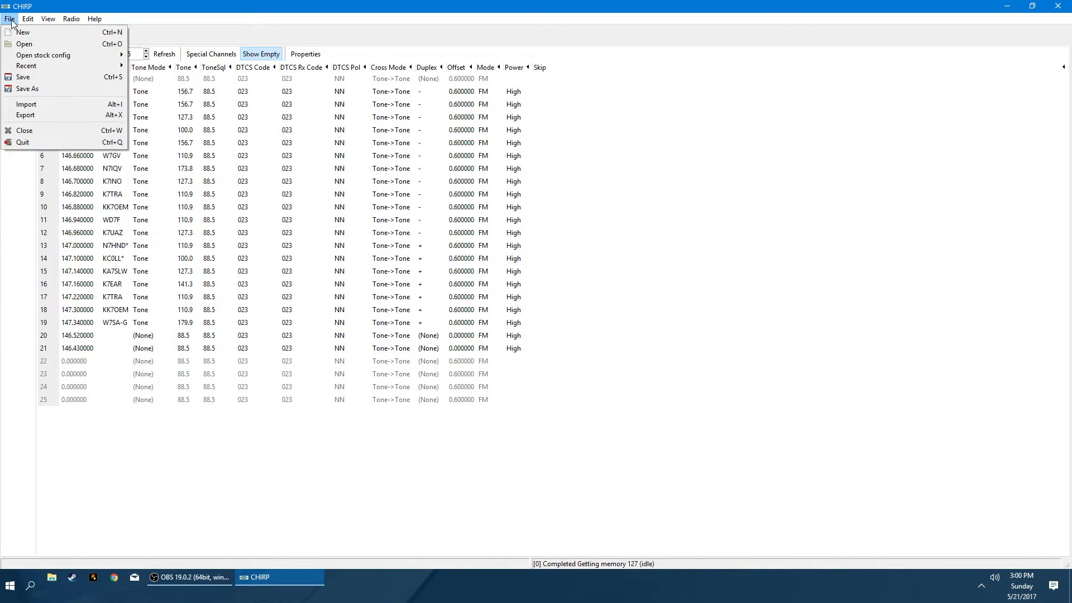
left_click(71, 18)
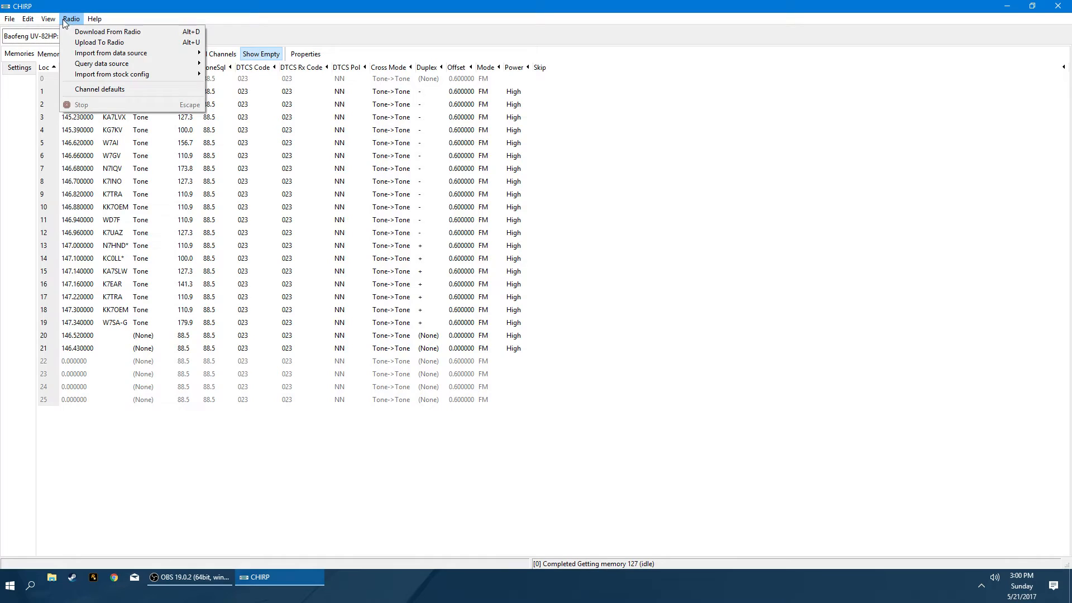
left_click(106, 31)
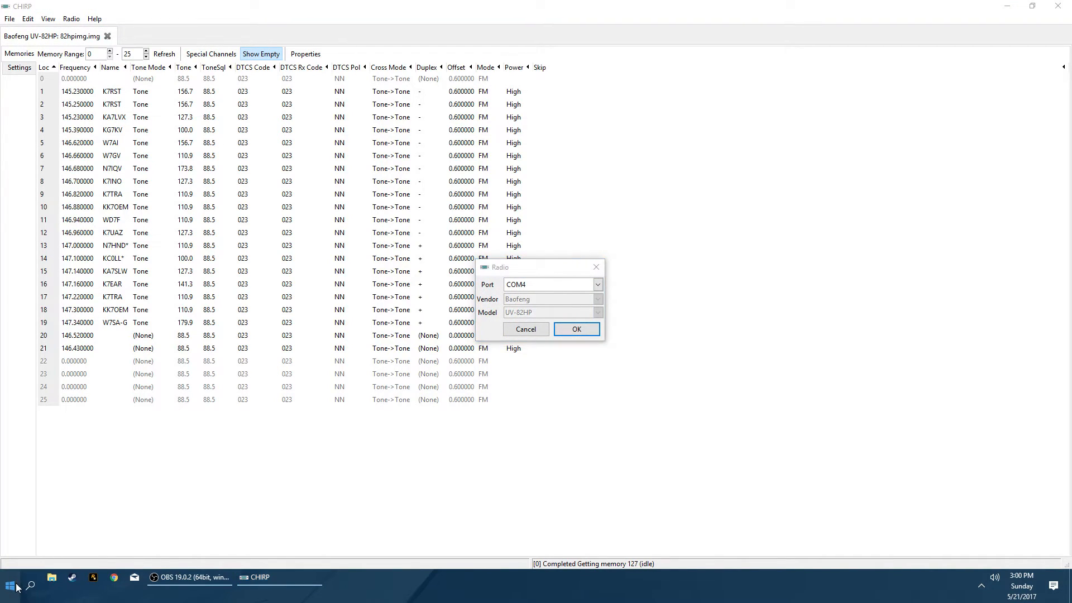
right_click(10, 586)
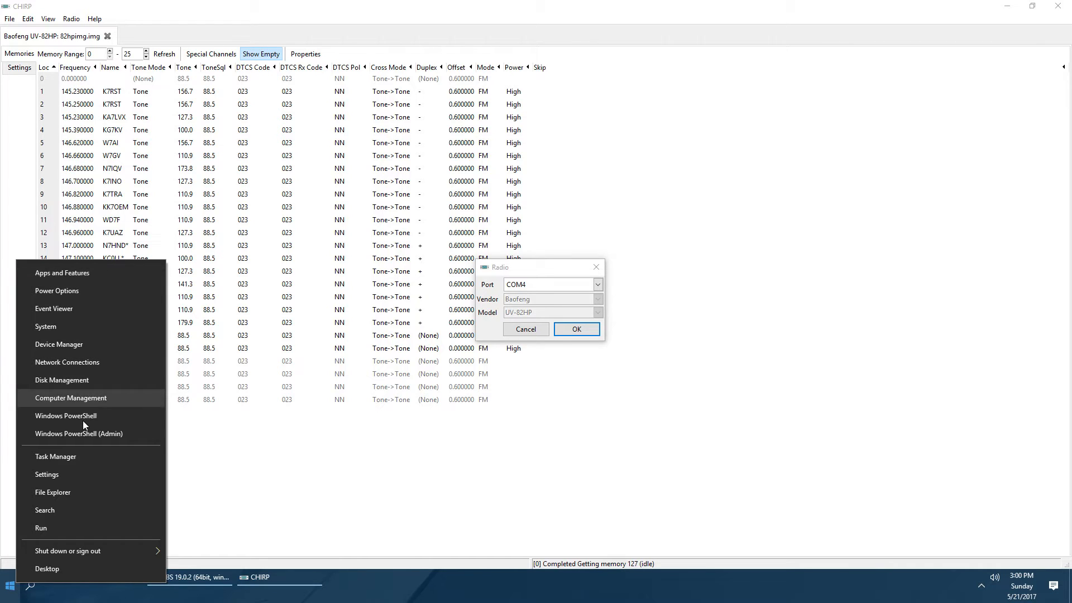
mouse_move(89, 343)
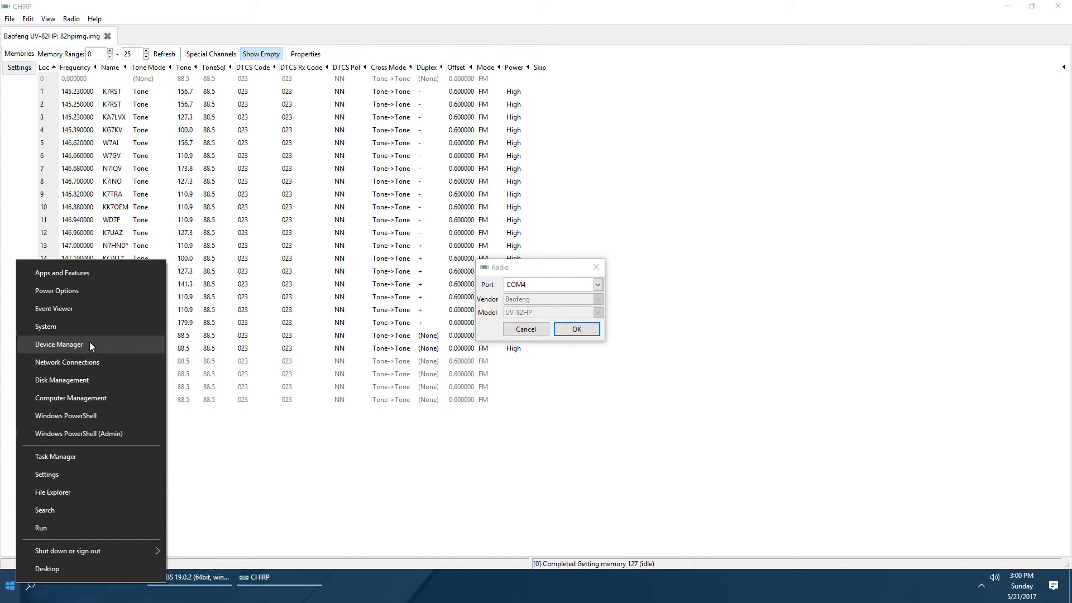
left_click(60, 344)
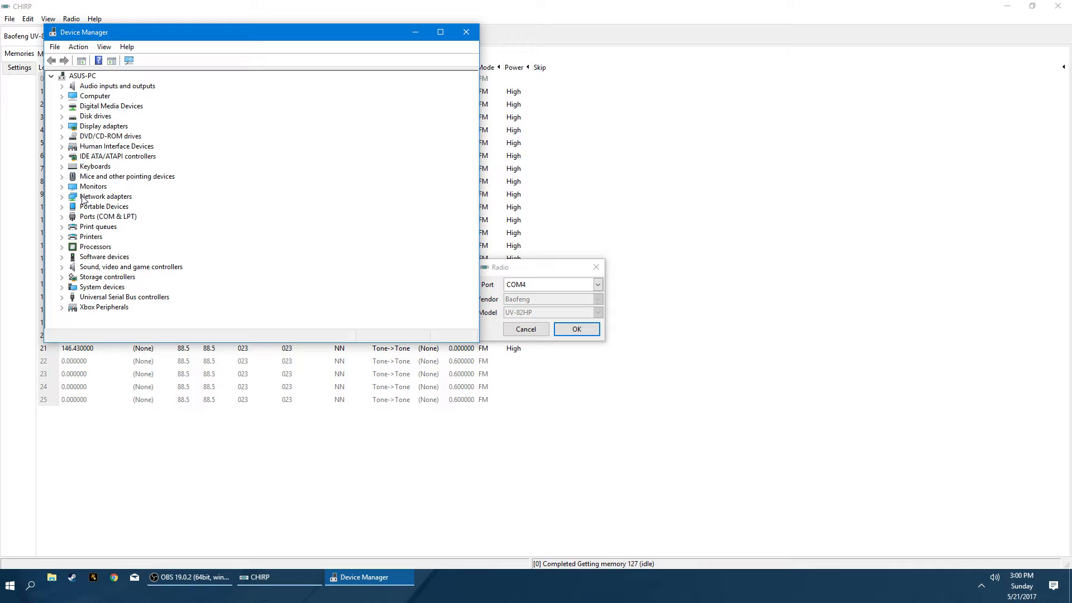
left_click(62, 217)
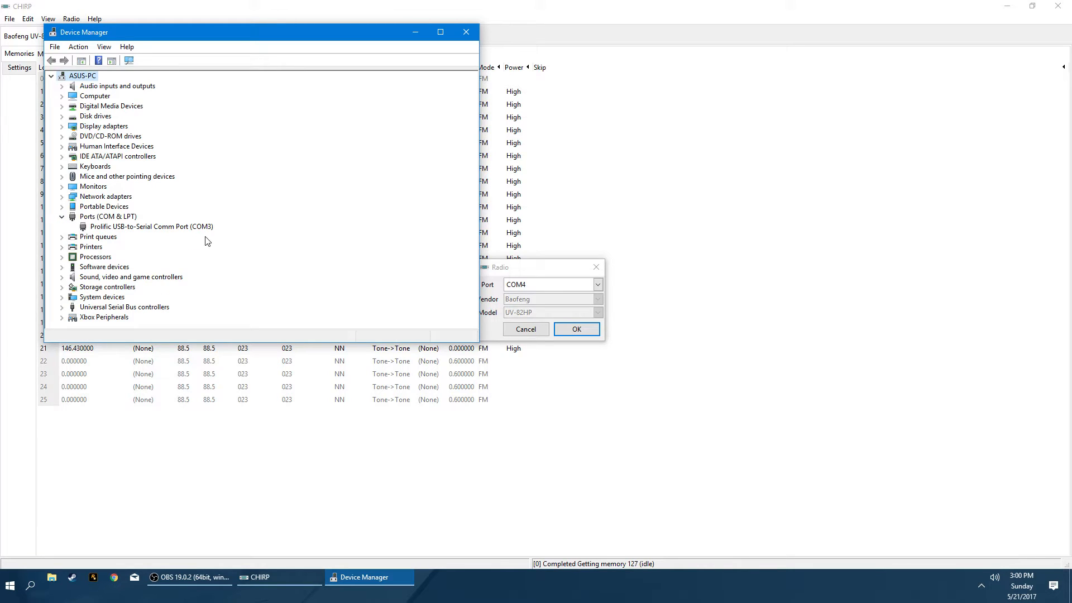
mouse_move(201, 227)
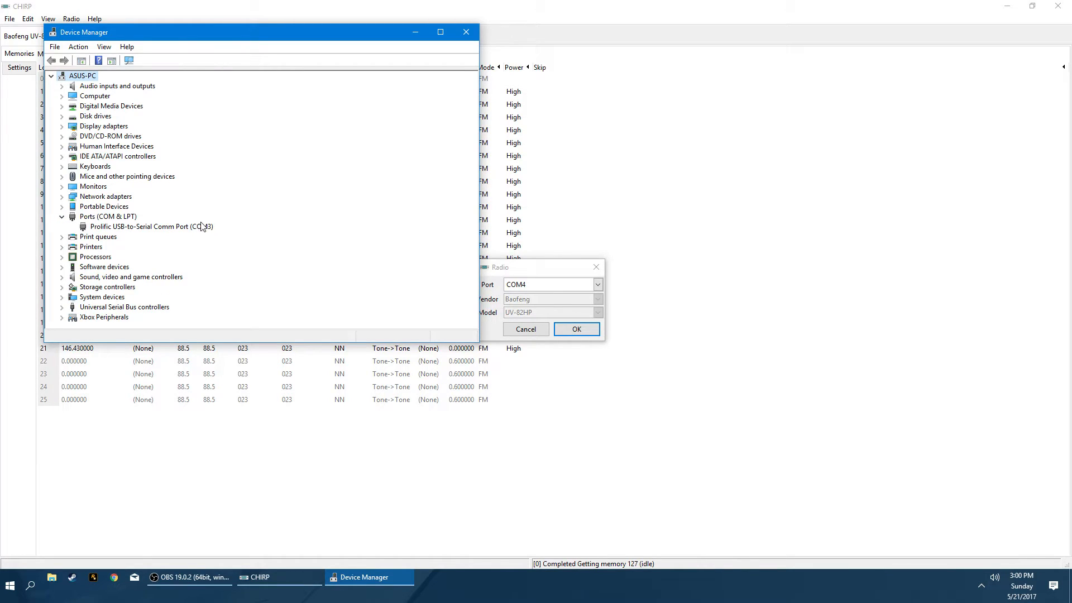
mouse_move(444, 55)
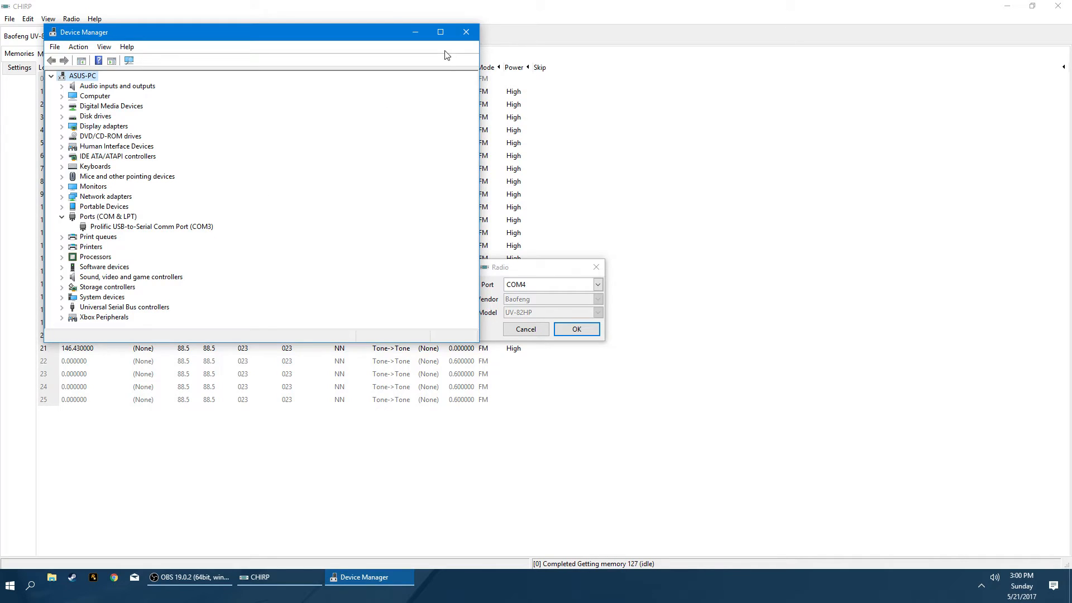
left_click(597, 284)
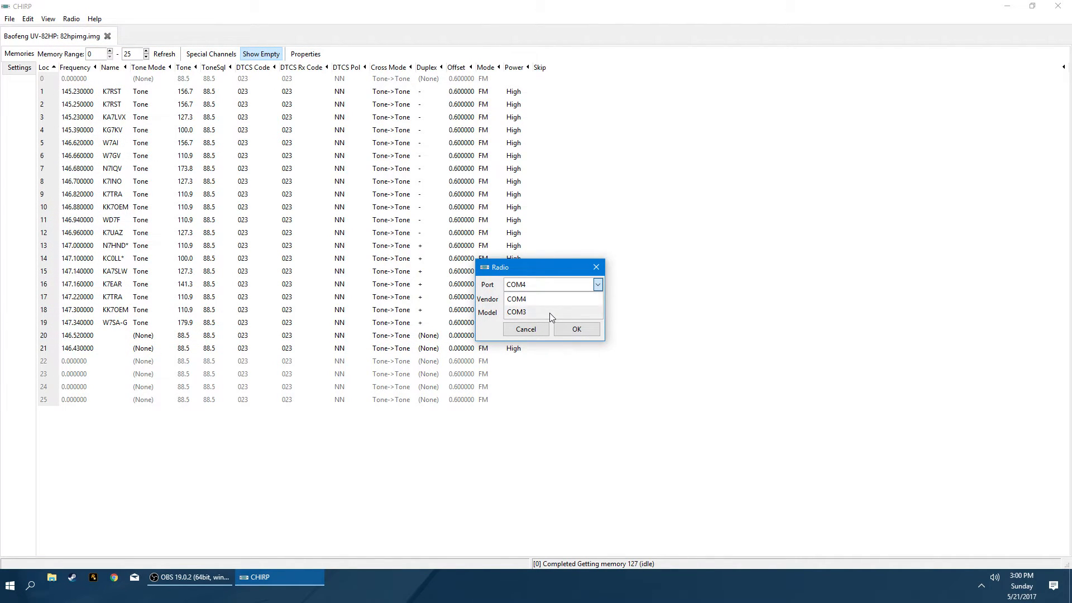
Select COM3 instead of COM4 as the Baofeng UV-82HP's radio port.
left_click(516, 312)
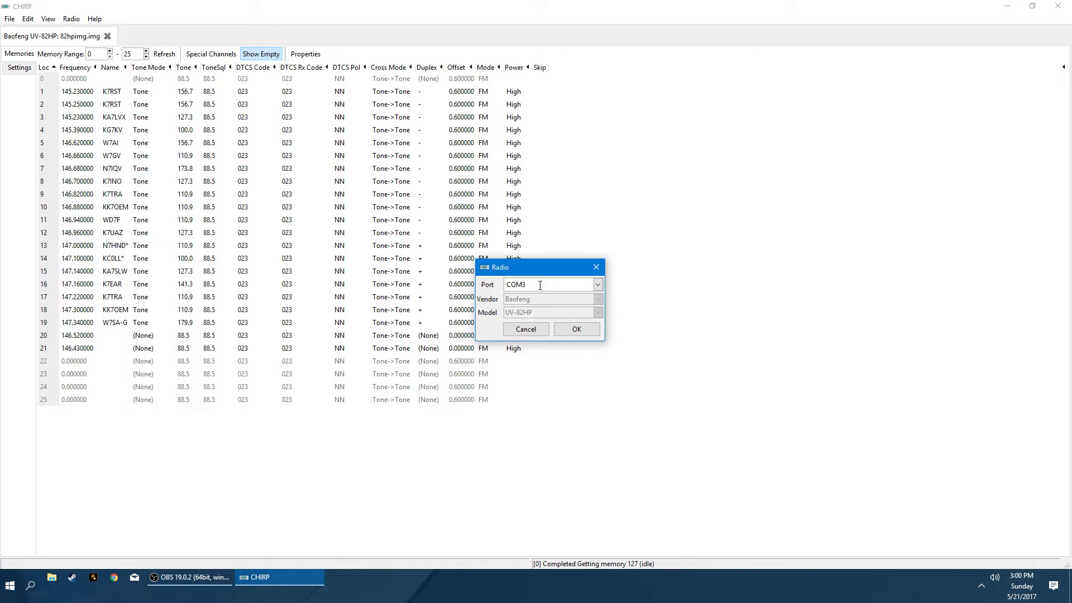
mouse_move(523, 319)
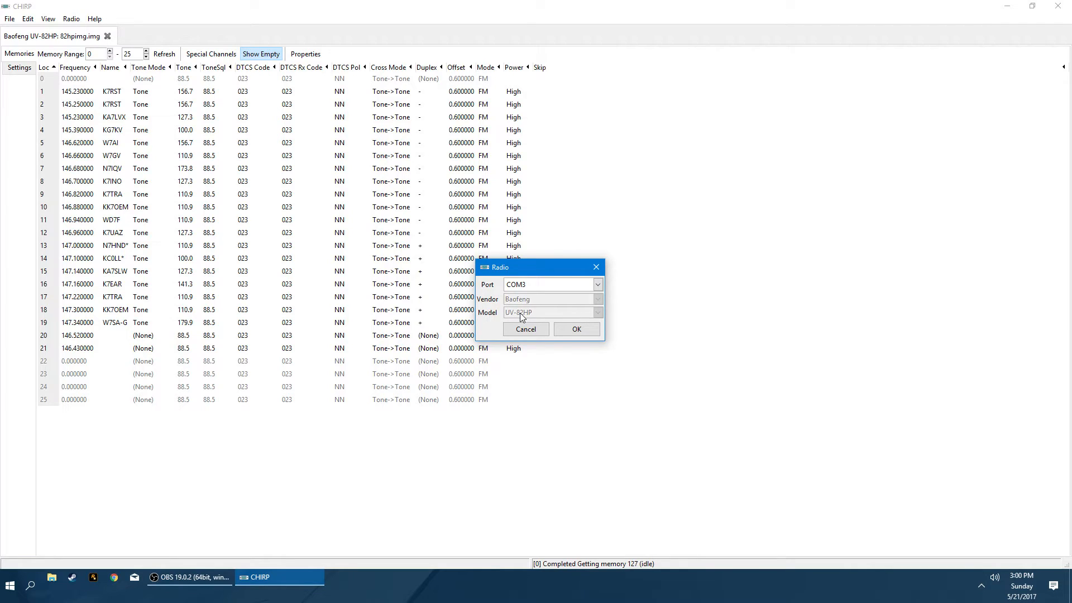
mouse_move(537, 305)
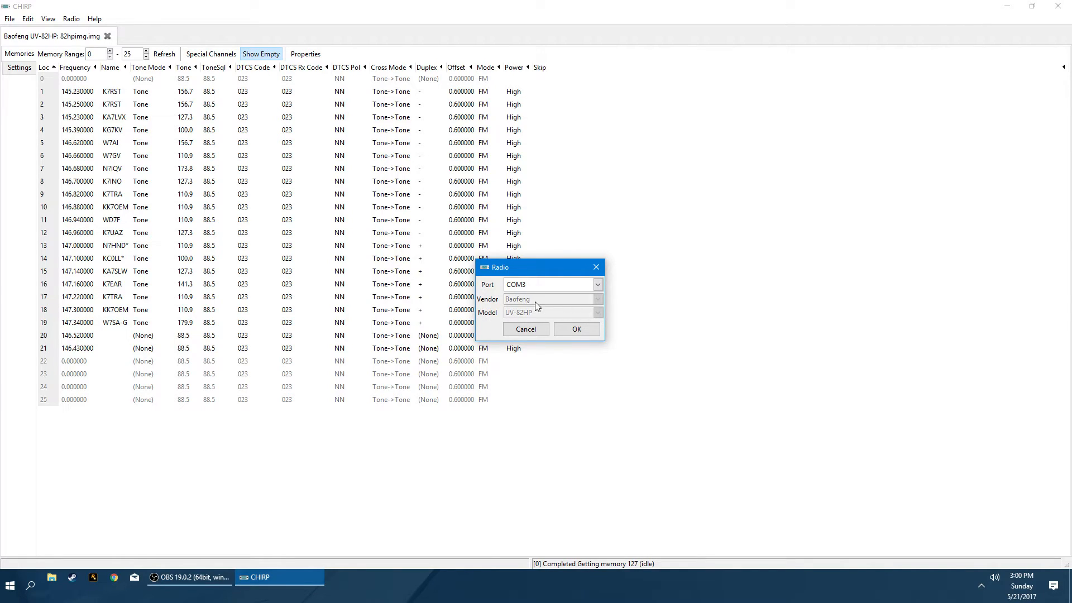
mouse_move(520, 317)
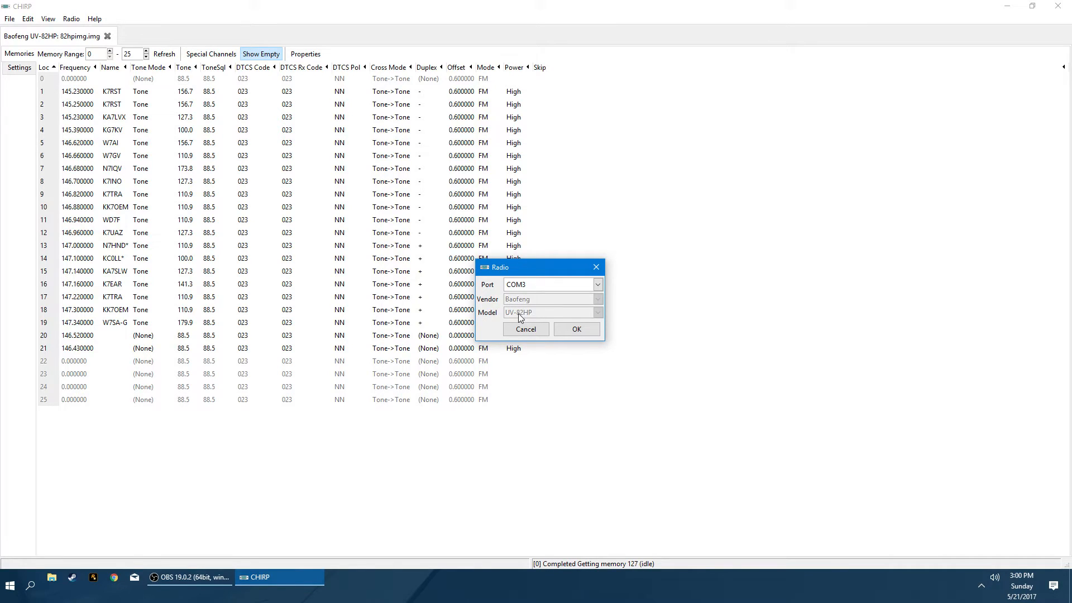
mouse_move(512, 318)
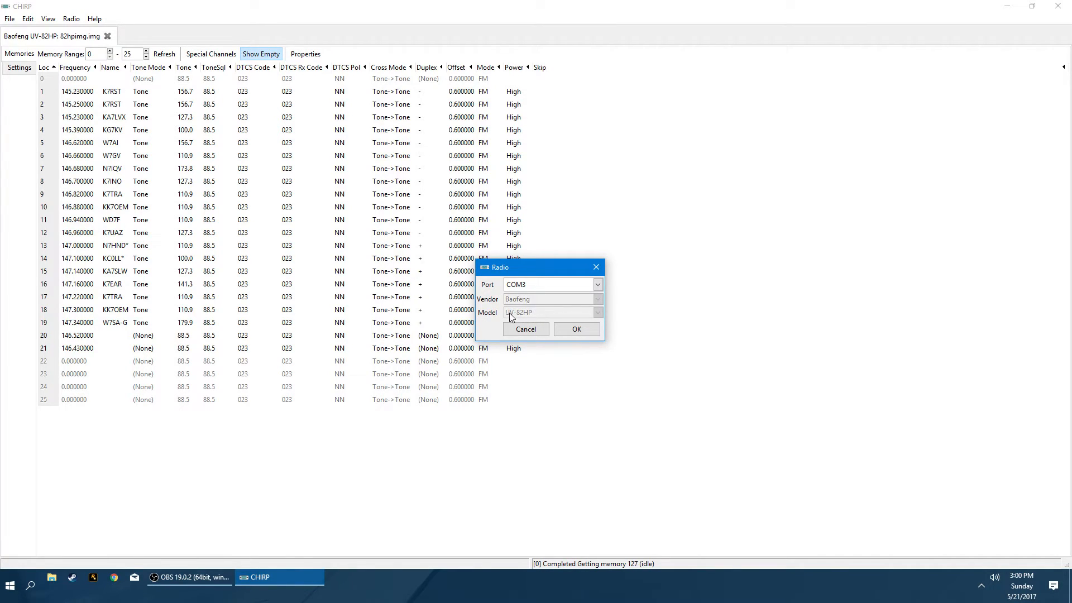
mouse_move(527, 320)
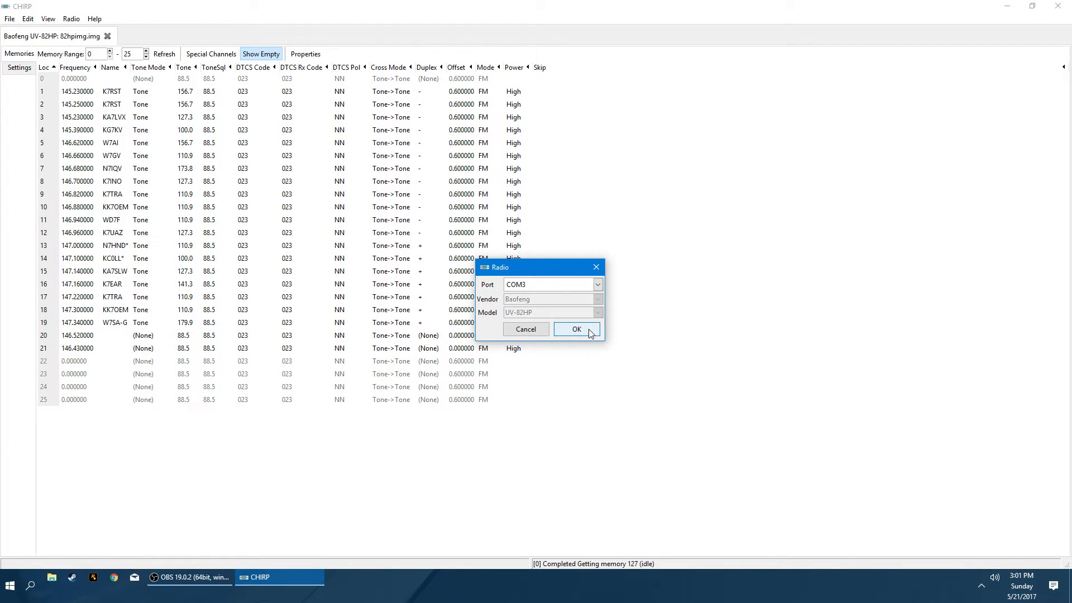
Confirm COM3 with the Baofeng UV-82HP and accept the experimental driver warning.
left_click(575, 329)
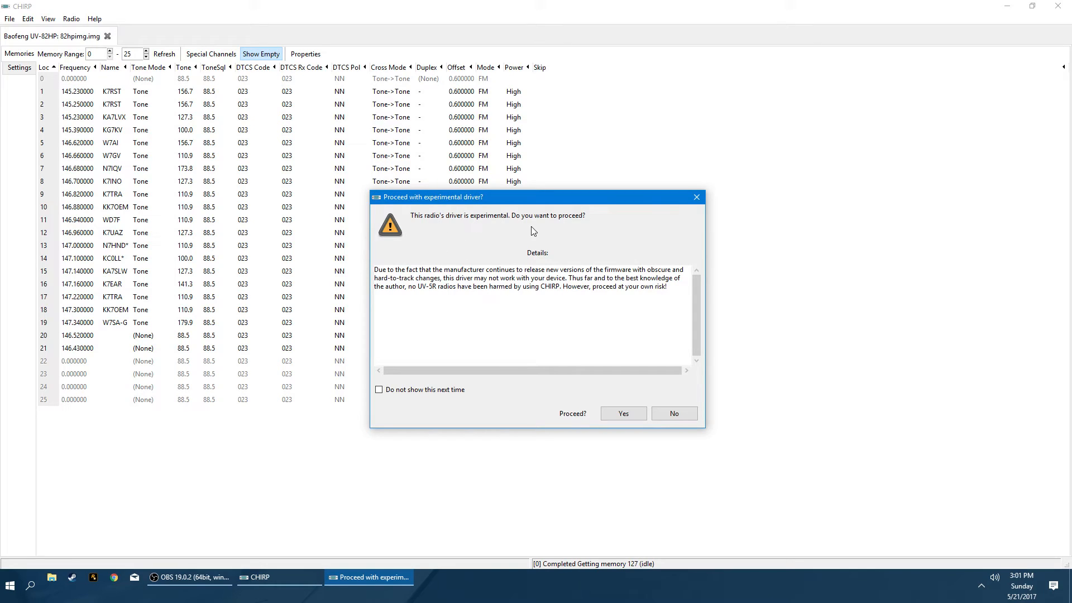
mouse_move(526, 233)
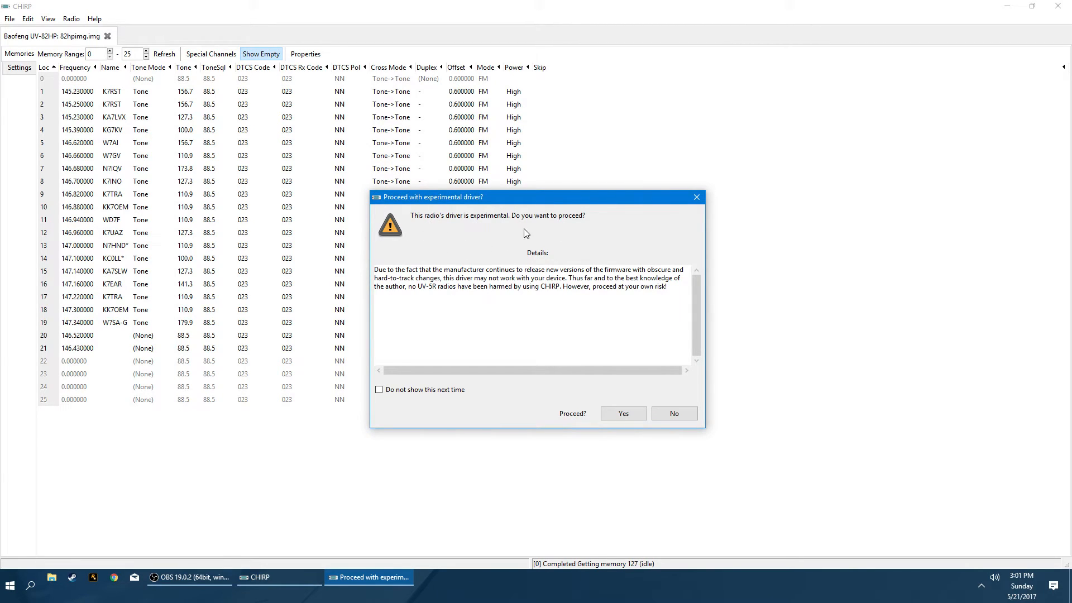
mouse_move(414, 403)
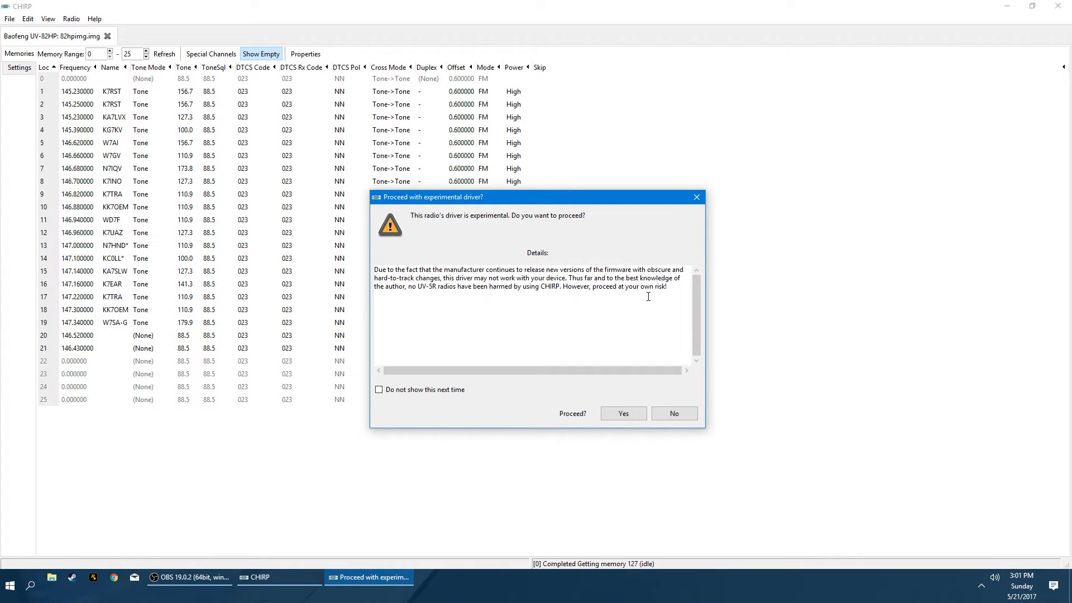
mouse_move(514, 268)
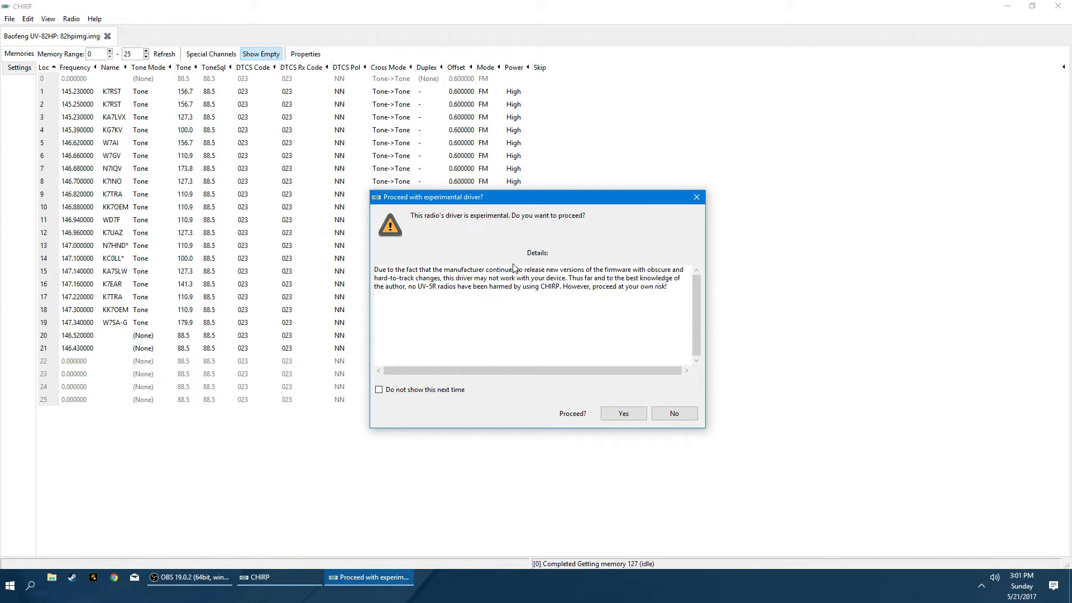
mouse_move(414, 216)
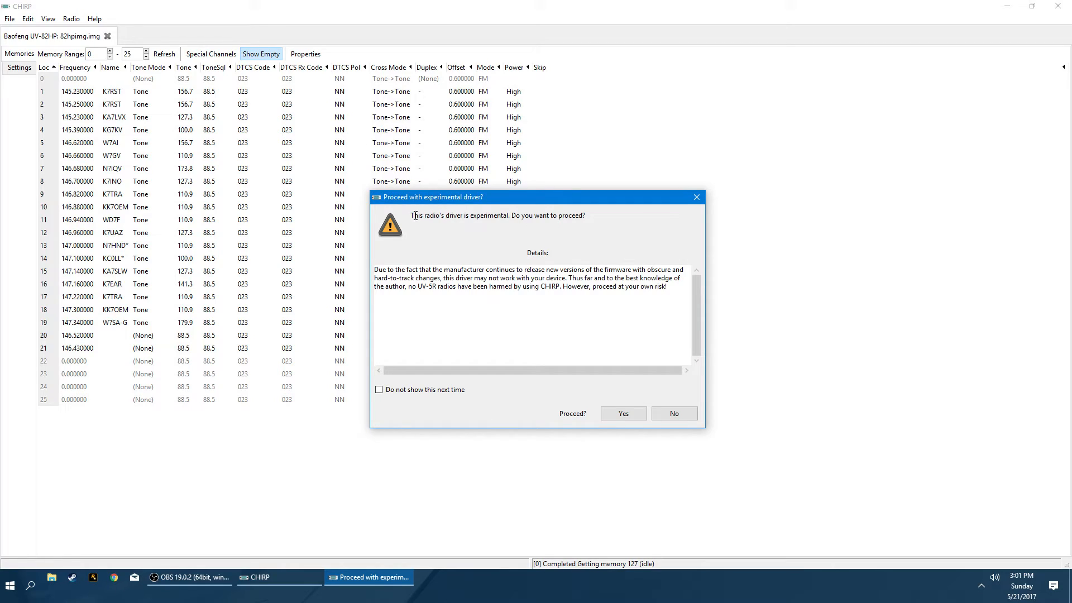
mouse_move(530, 240)
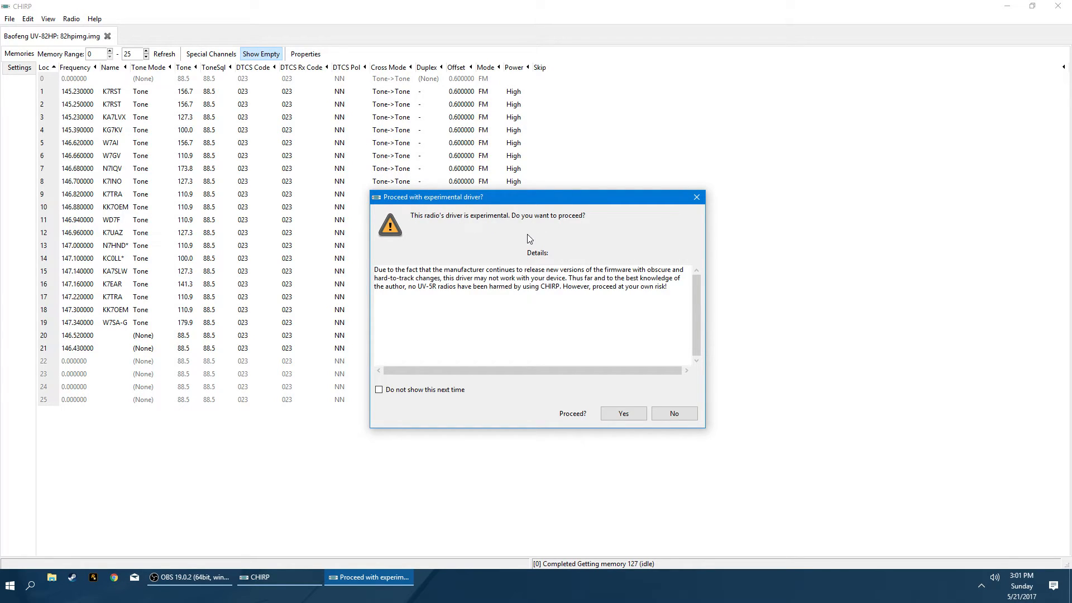
mouse_move(602, 295)
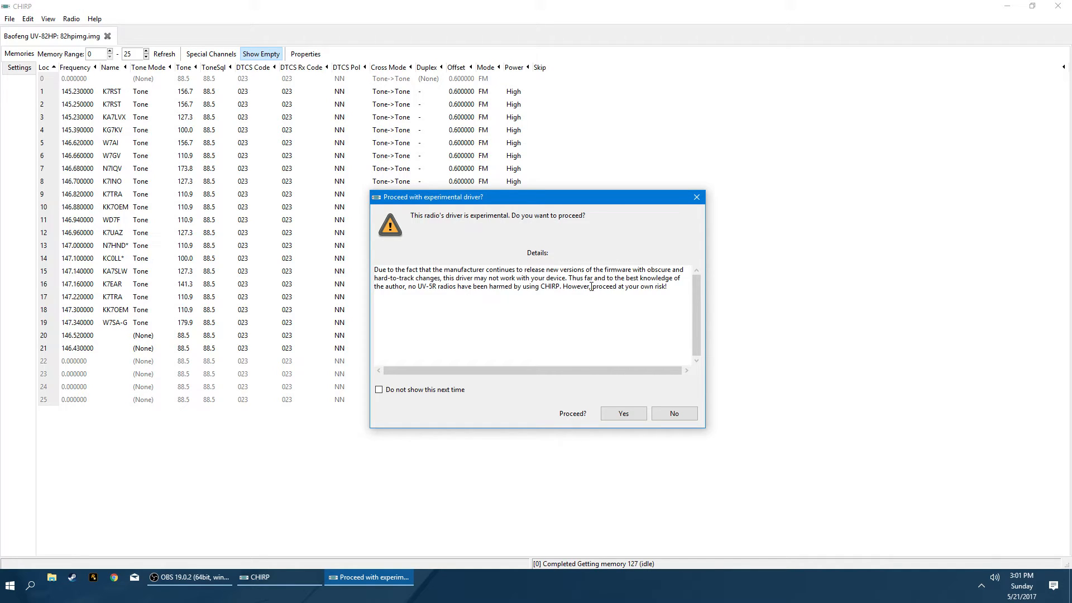
mouse_move(547, 216)
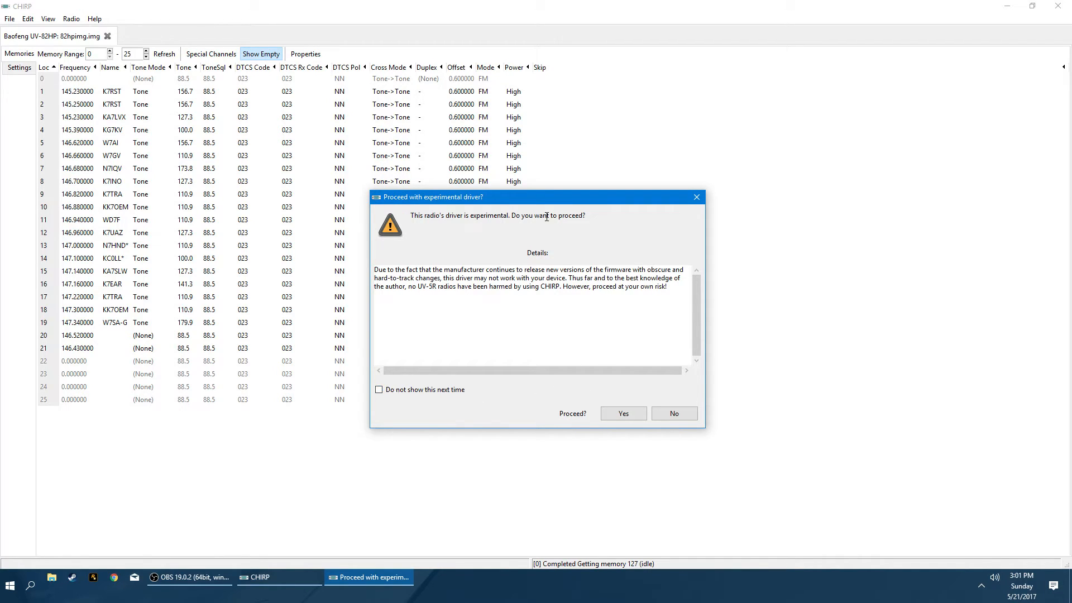
left_click(622, 413)
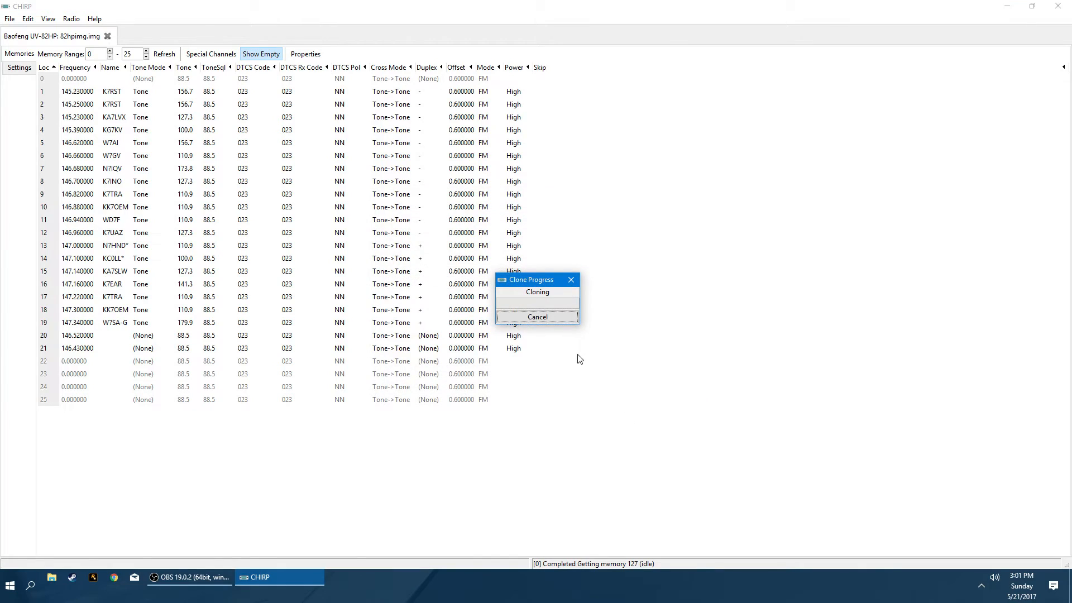
mouse_move(499, 306)
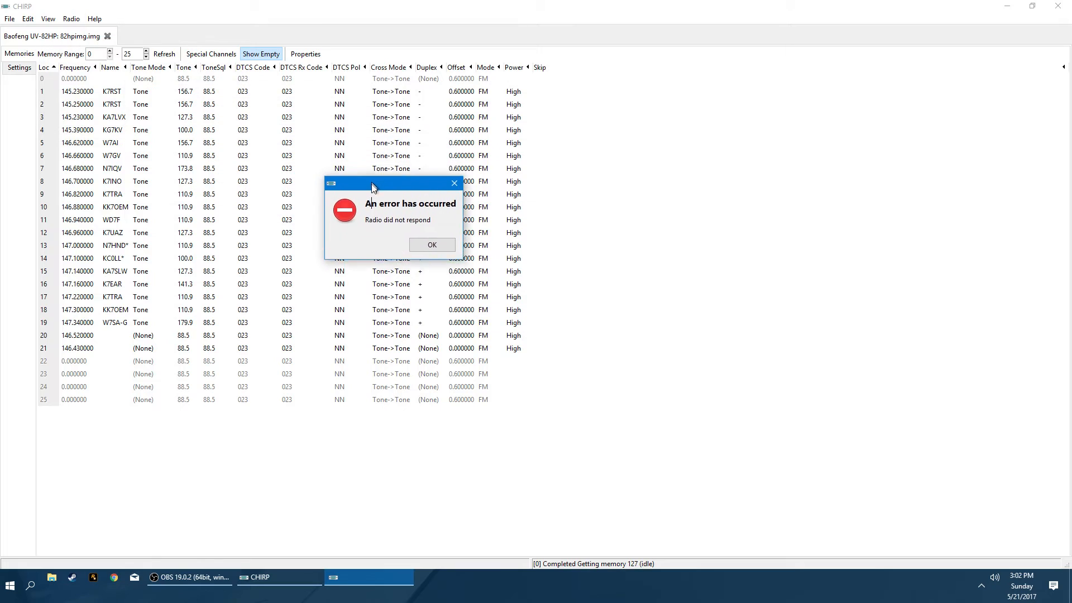
Move the 'Radio did not respond' error dialog lower and dismiss it.
left_click_drag(372, 183, 400, 210)
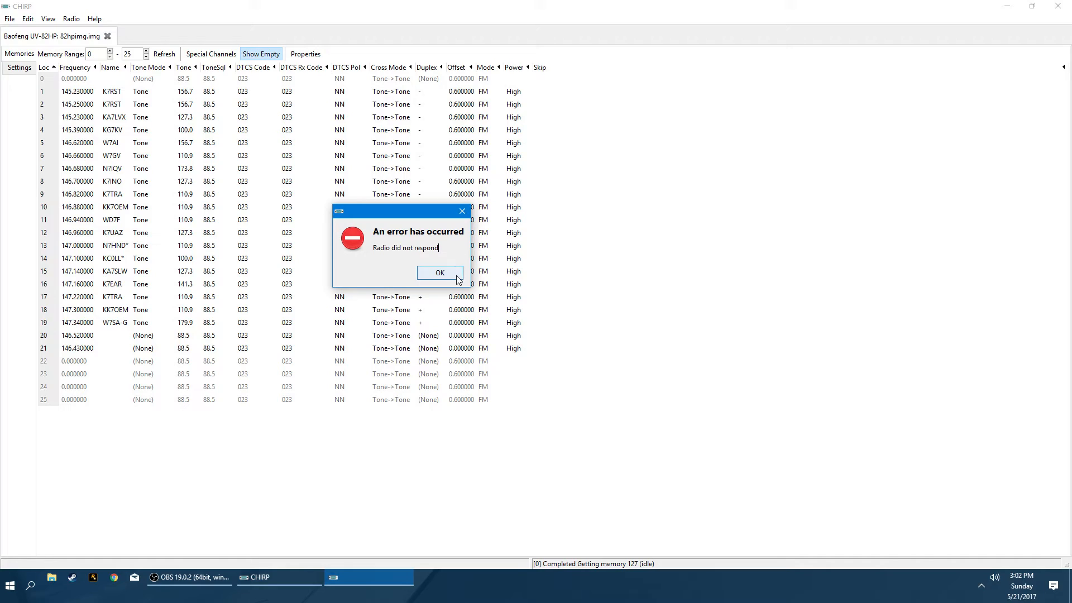
left_click(440, 272)
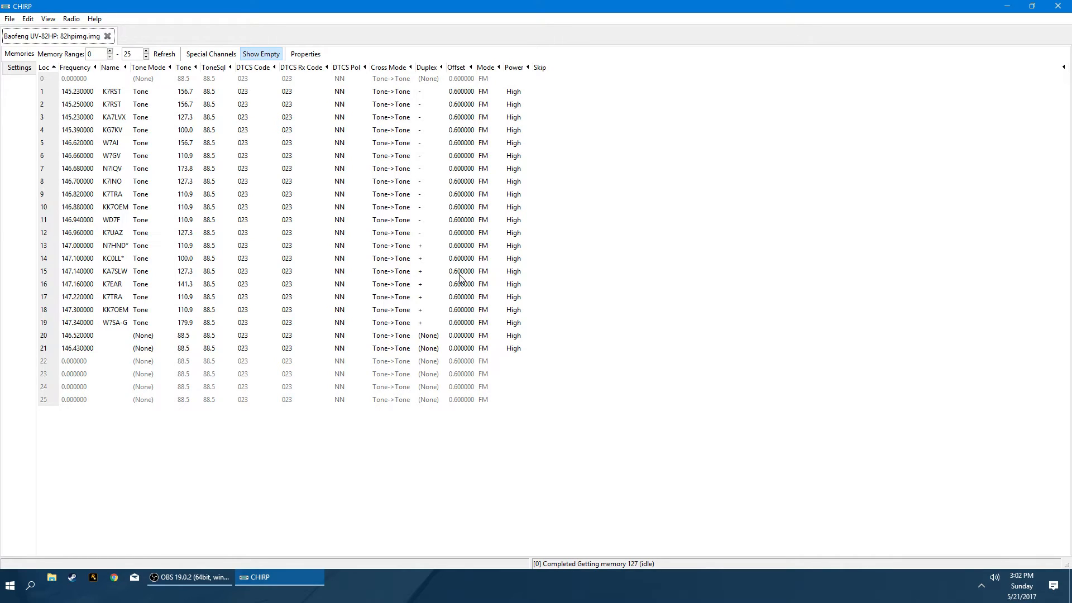
Upload the UV-82HP channel list to the radio again over COM3.
left_click(10, 18)
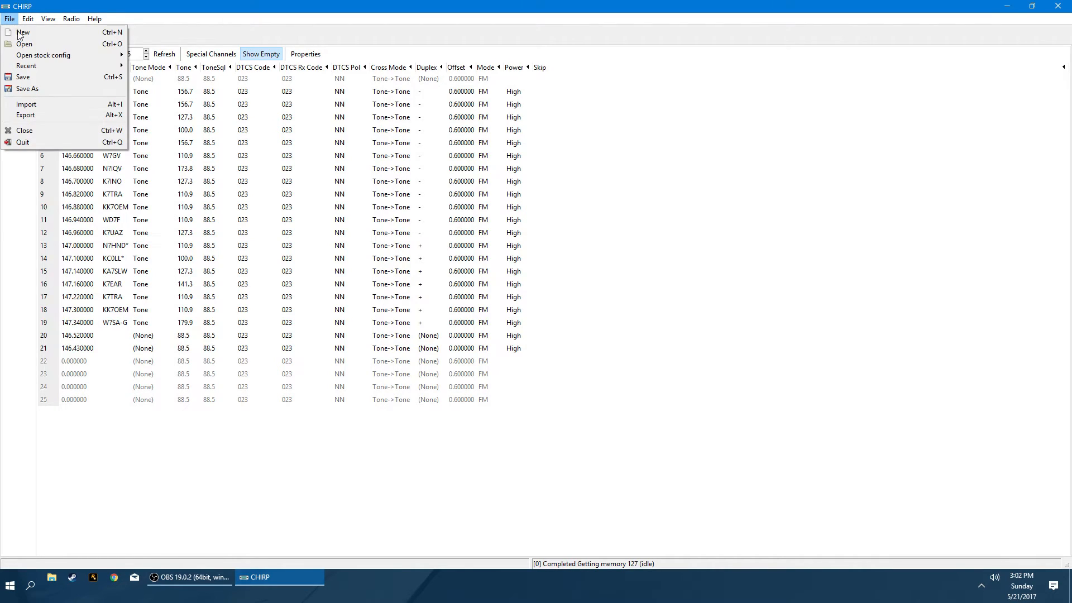
left_click(70, 19)
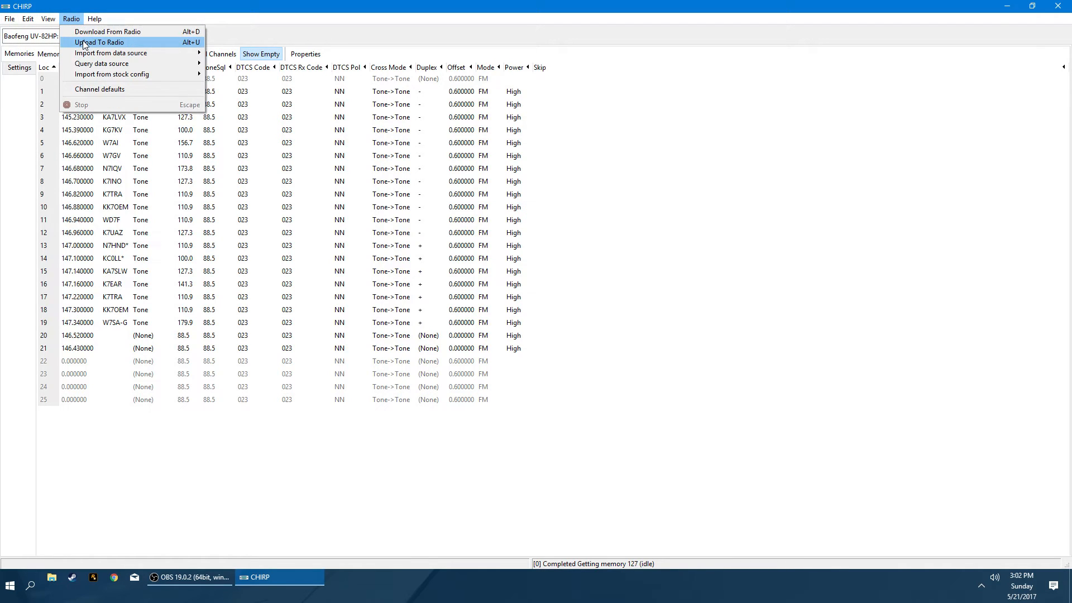
left_click(97, 43)
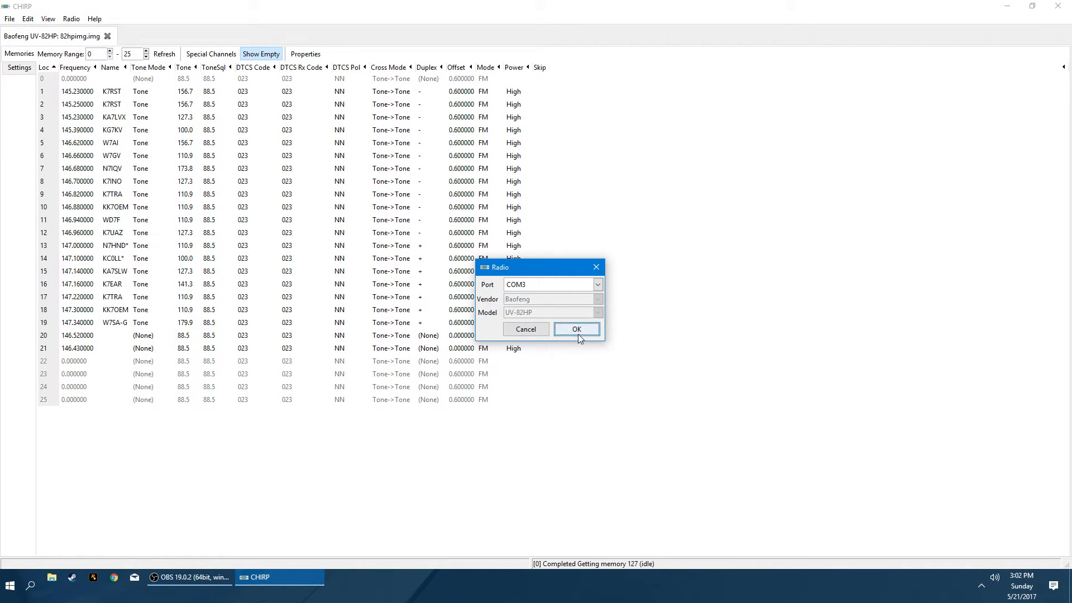
left_click(576, 328)
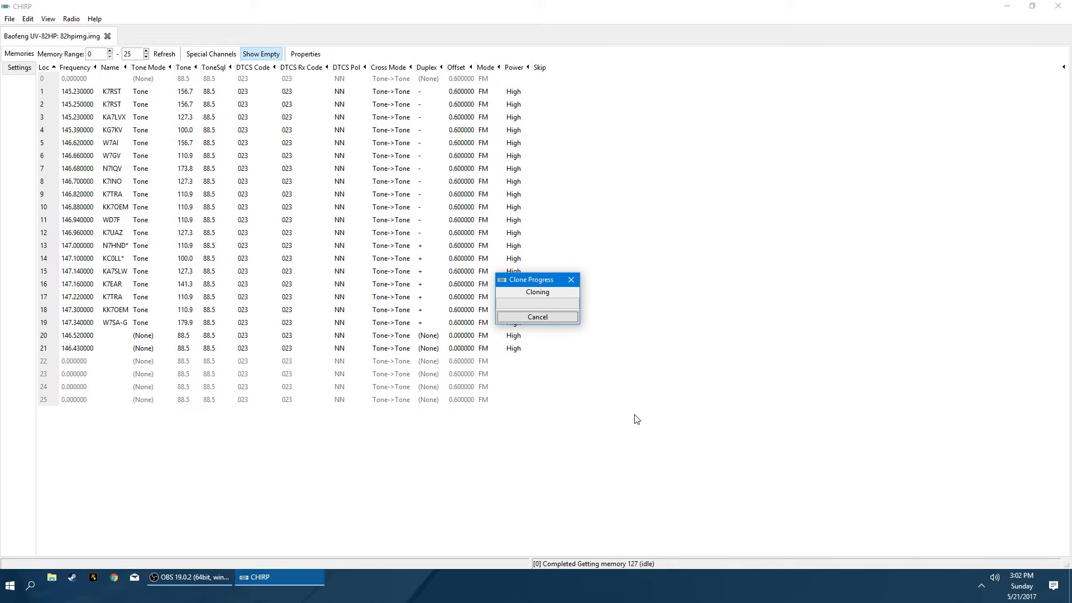
mouse_move(561, 308)
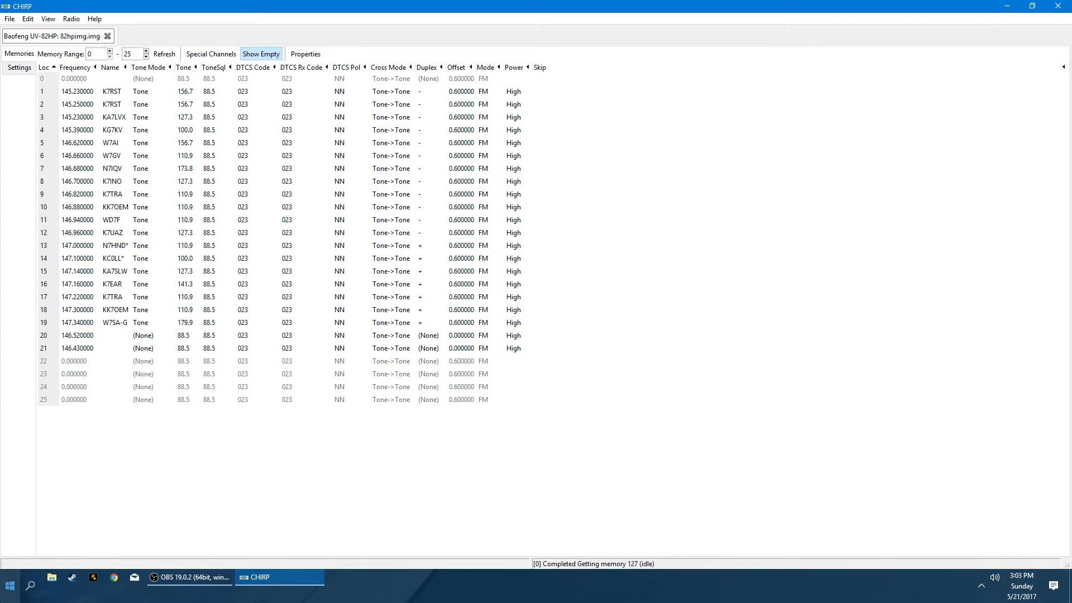
right_click(10, 586)
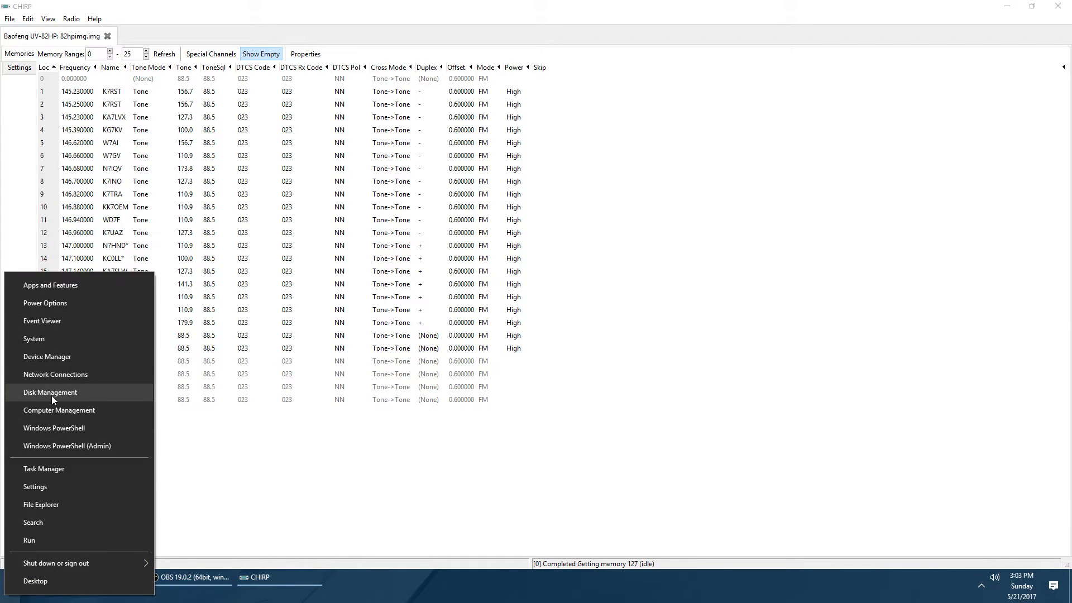
left_click(47, 356)
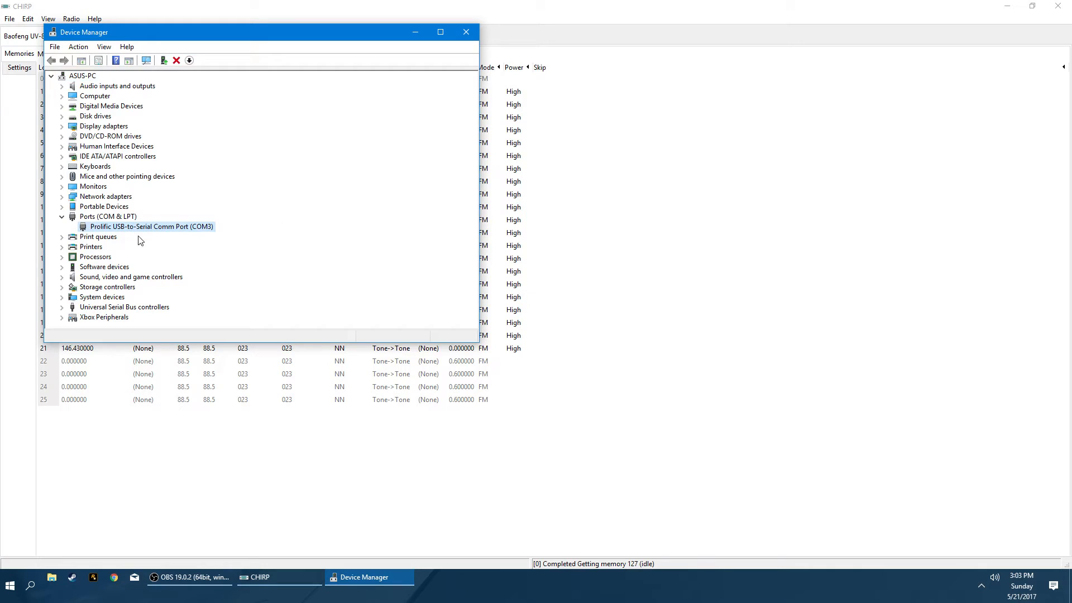
mouse_move(466, 32)
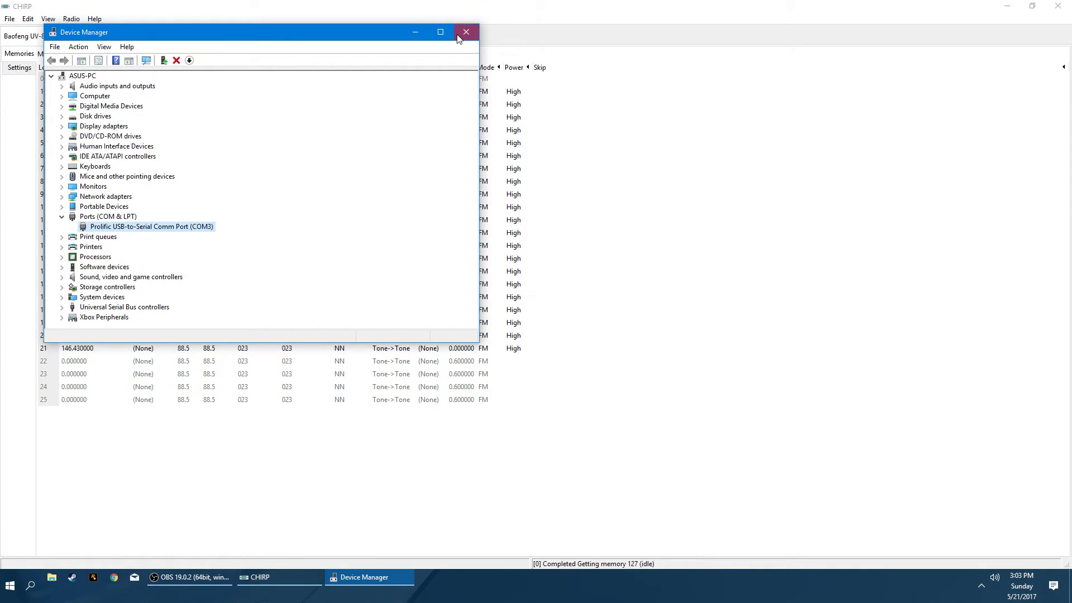
left_click(466, 32)
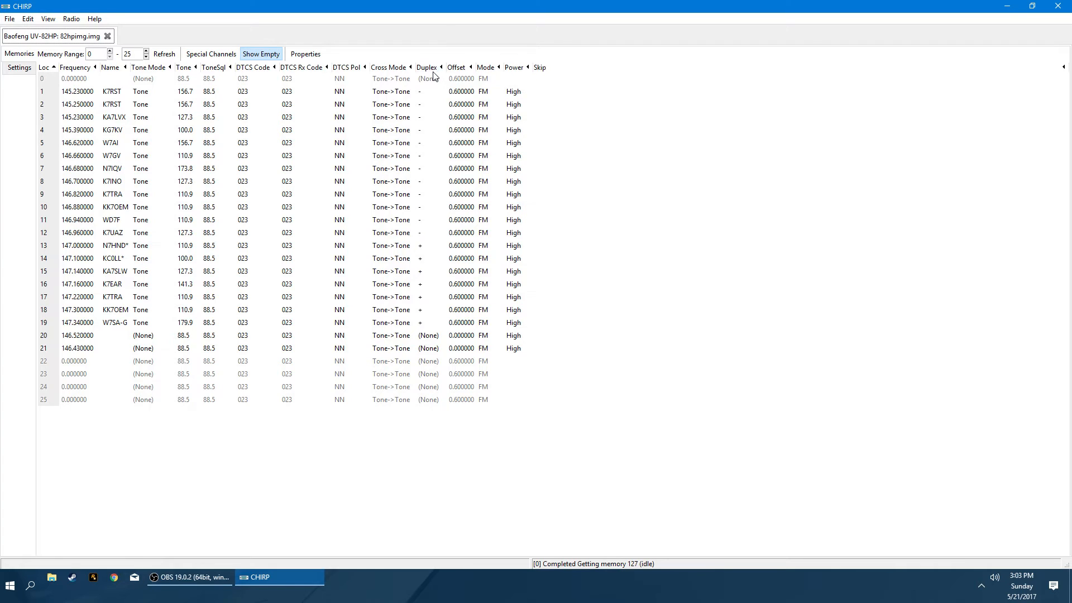
mouse_move(177, 417)
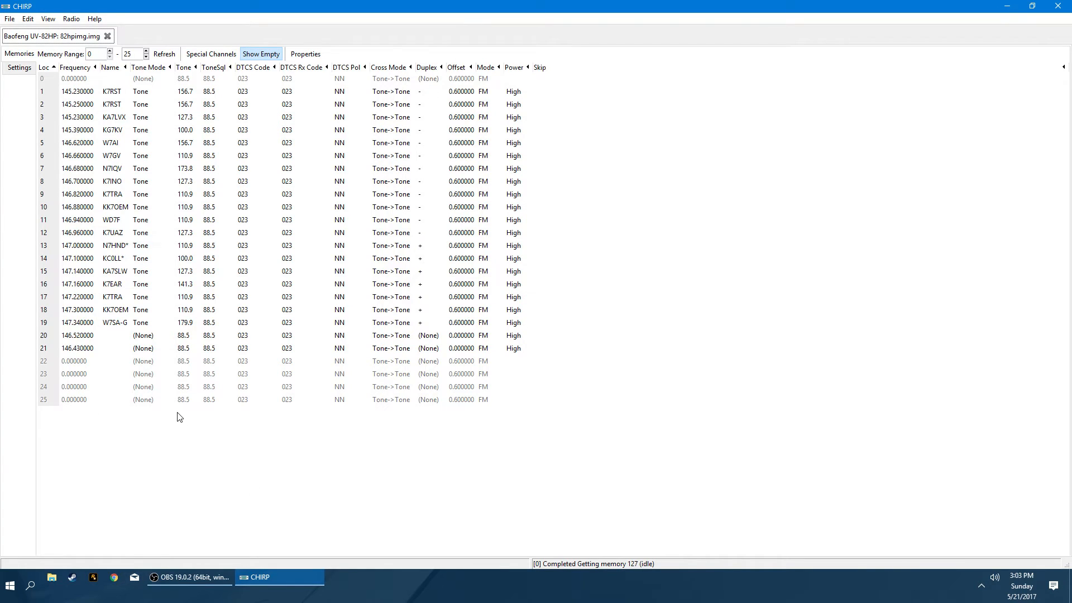
mouse_move(180, 417)
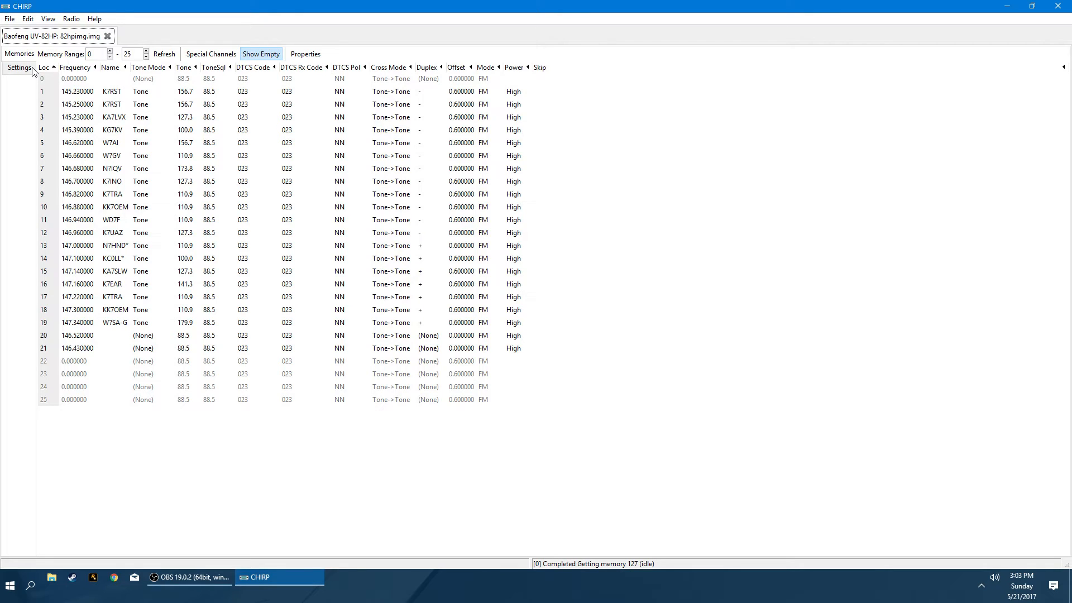
mouse_move(292, 125)
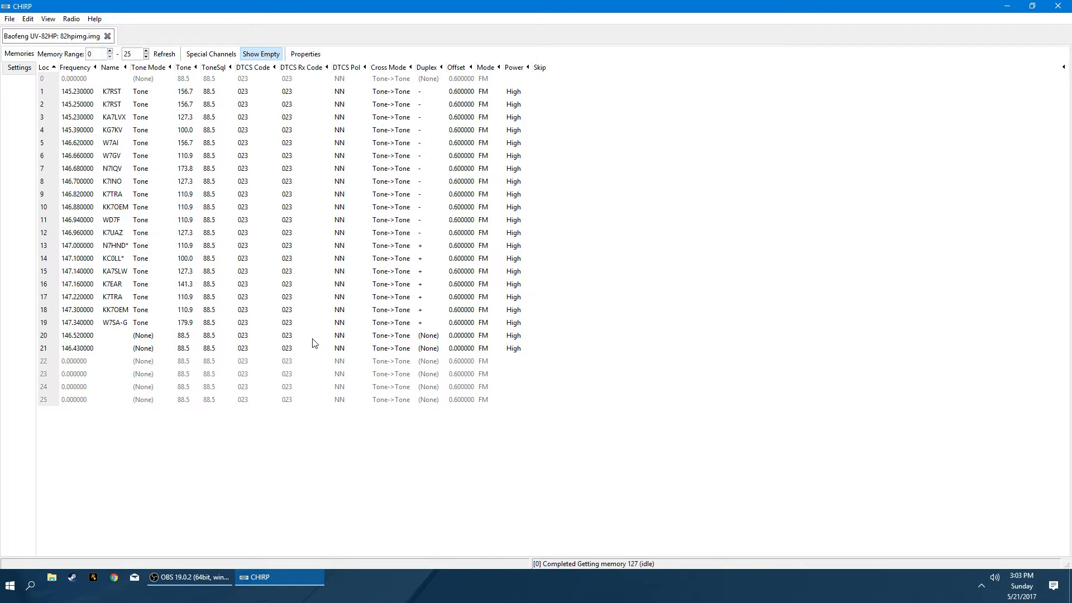
mouse_move(256, 97)
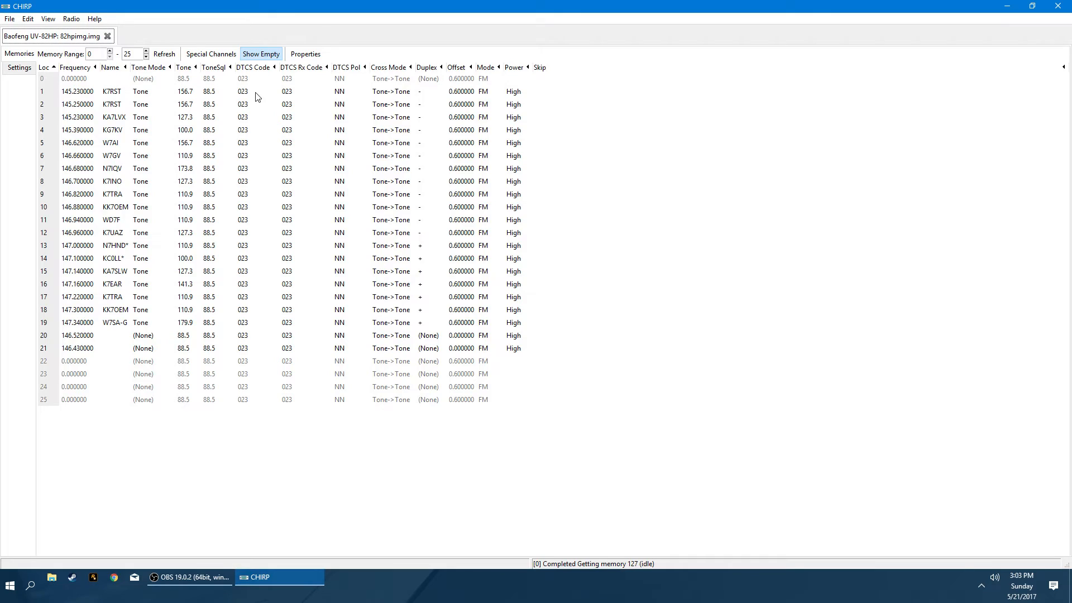
Close the 'Baofeng UV-82HP: 82hpimg.img' image tab.
left_click(107, 36)
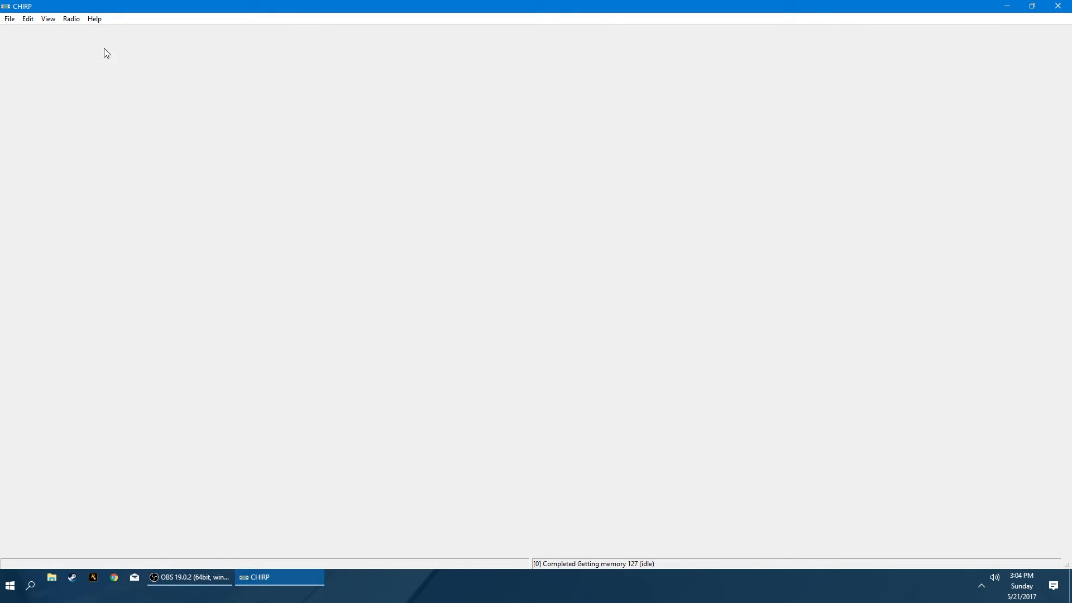
mouse_move(217, 228)
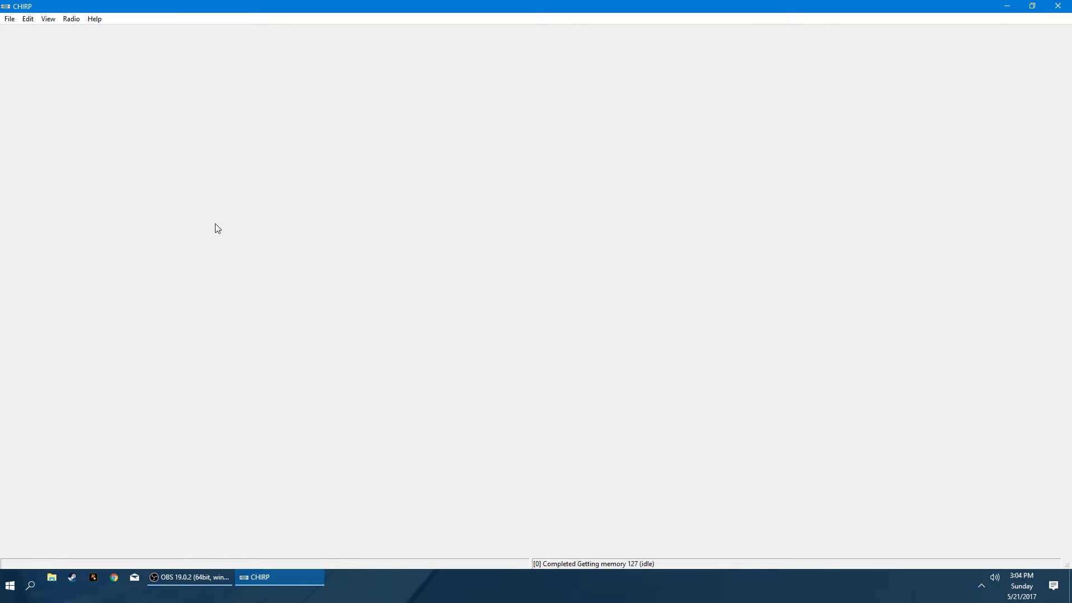
mouse_move(110, 36)
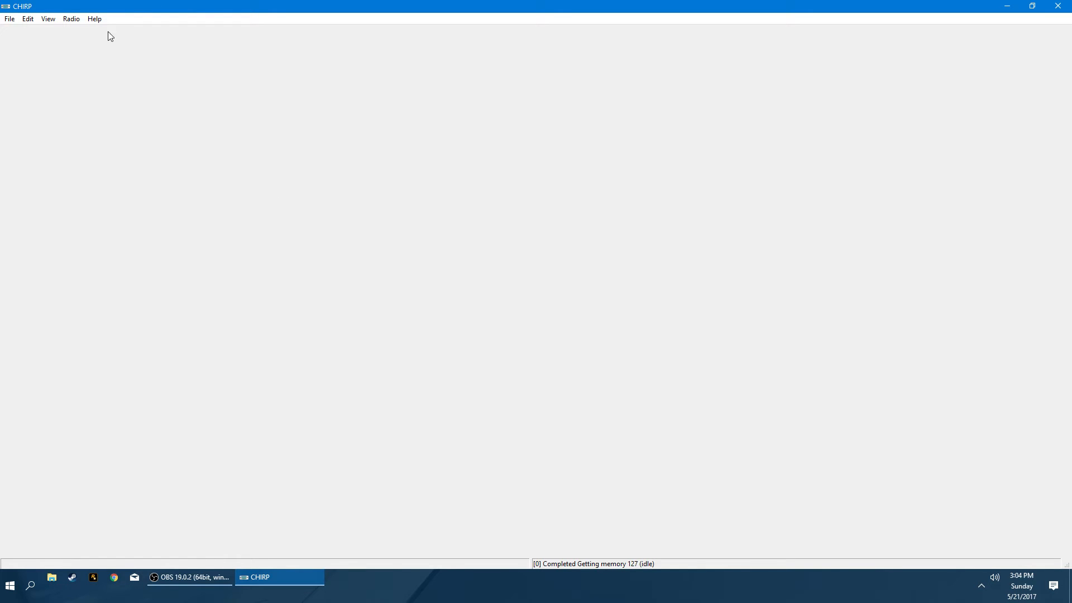
Open the Radio menu over the empty CHIRP window.
left_click(70, 18)
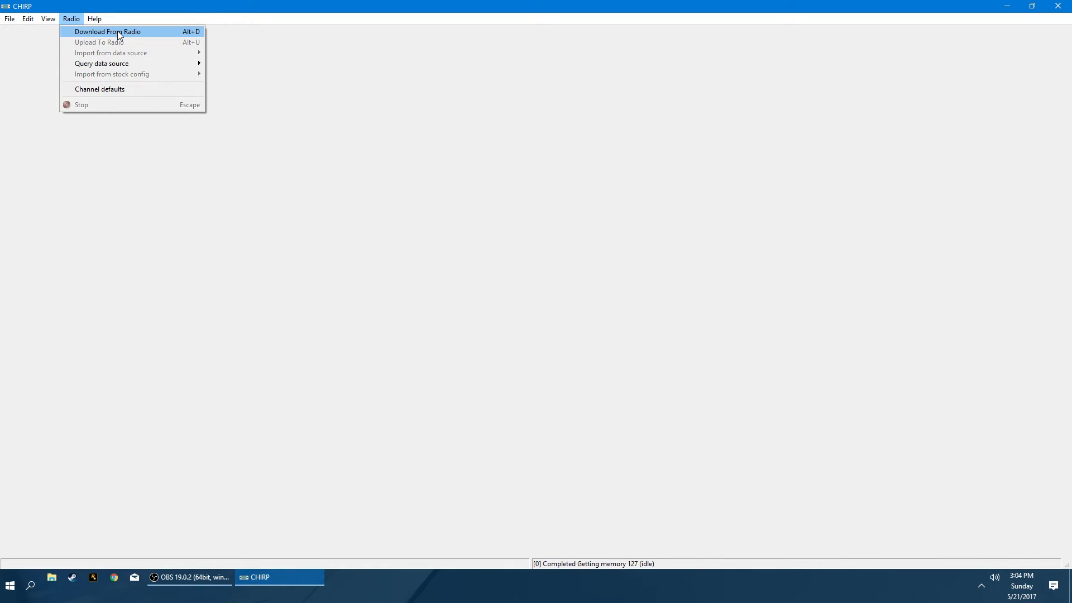
Start a download from the radio using COM3, vendor Baofeng and model UV-82HP.
left_click(107, 31)
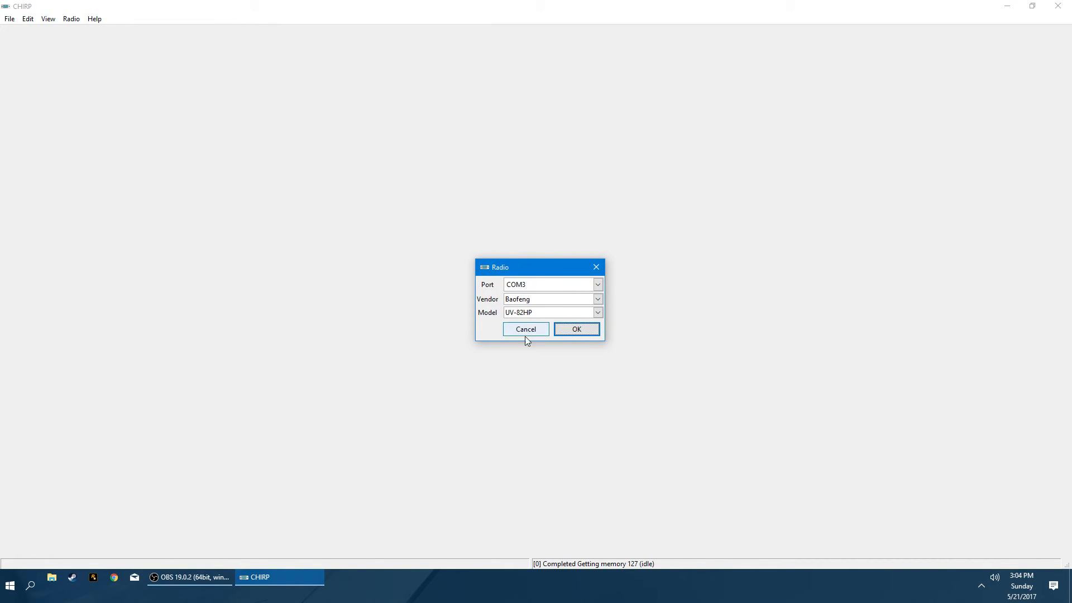
mouse_move(576, 328)
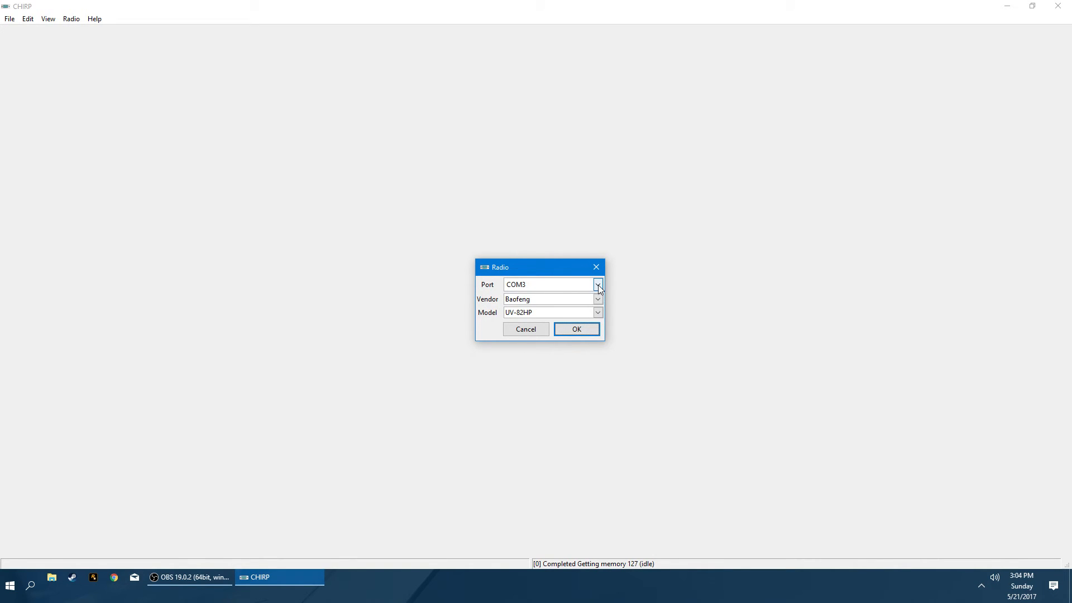
left_click(596, 299)
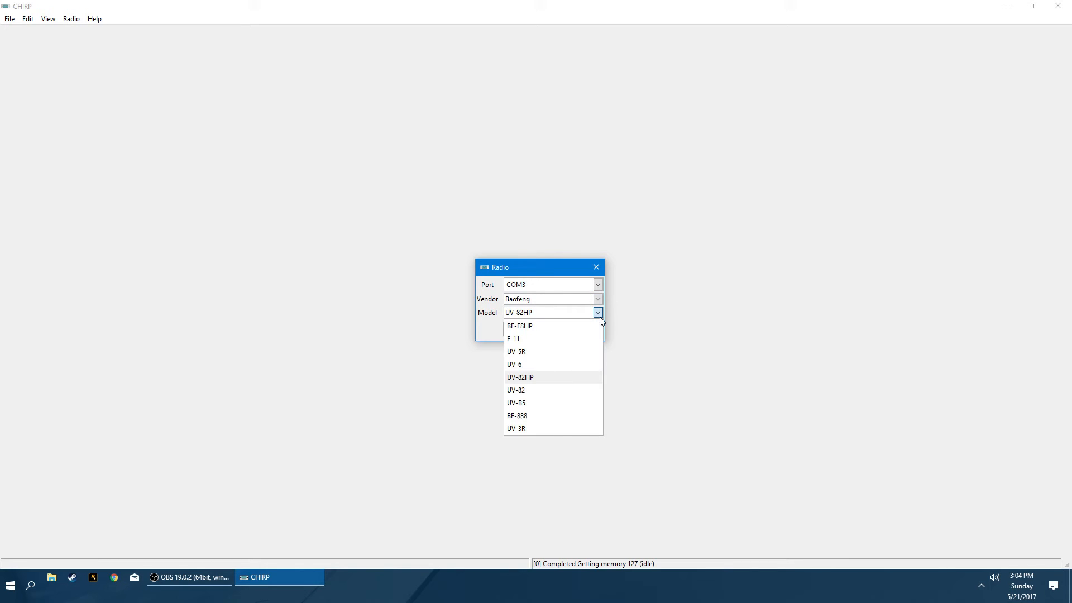
mouse_move(533, 383)
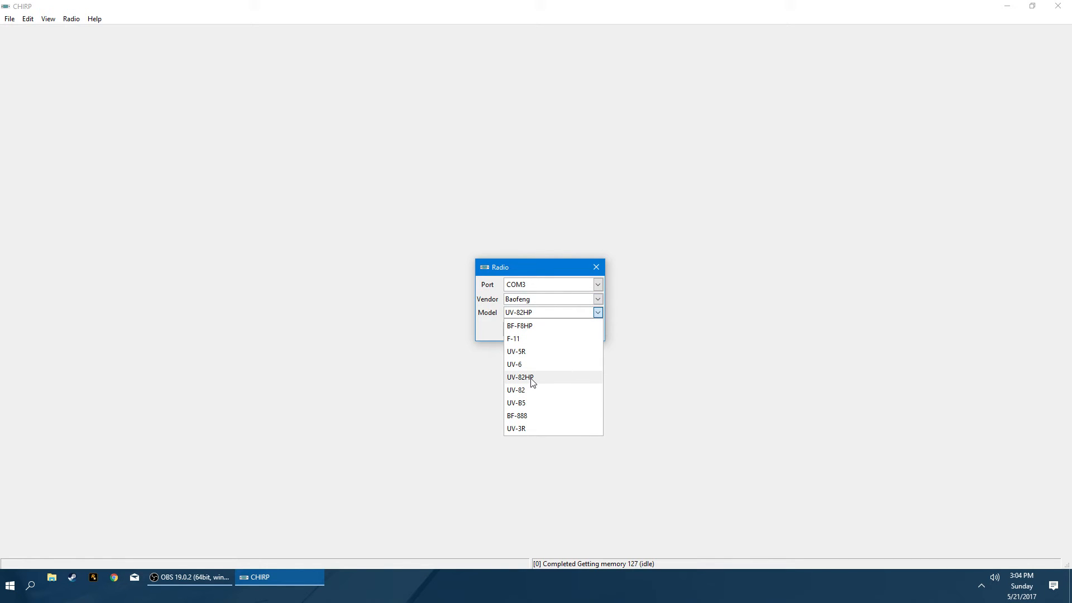
mouse_move(523, 393)
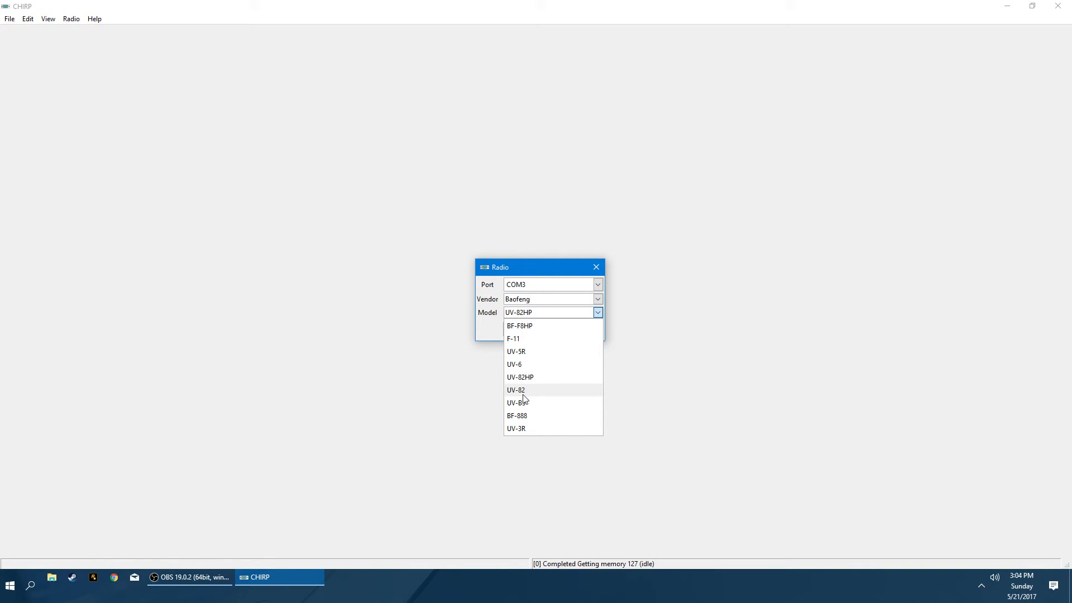
mouse_move(545, 385)
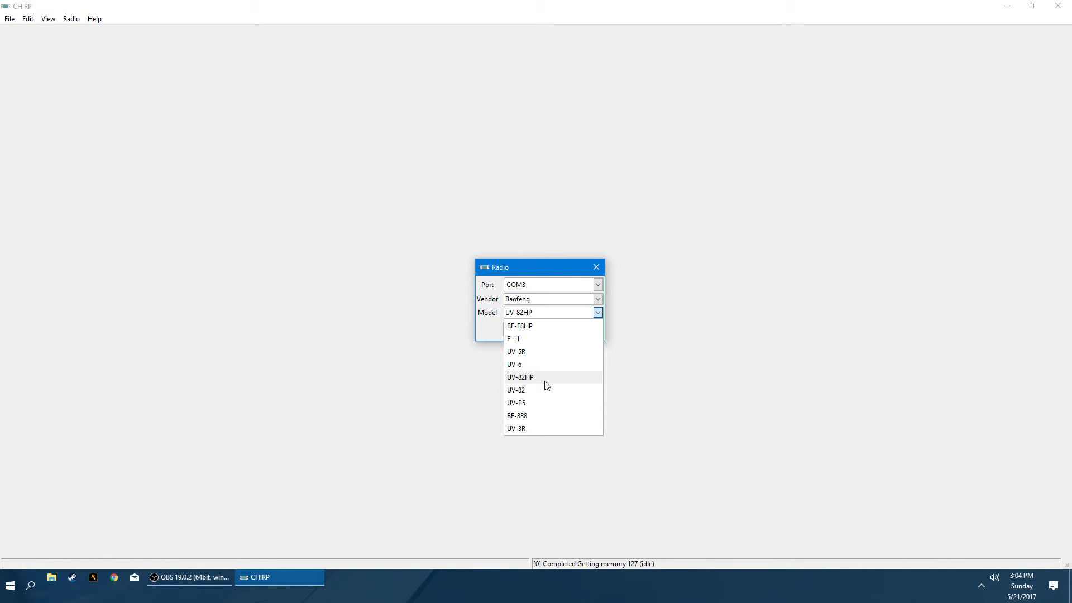
left_click(520, 376)
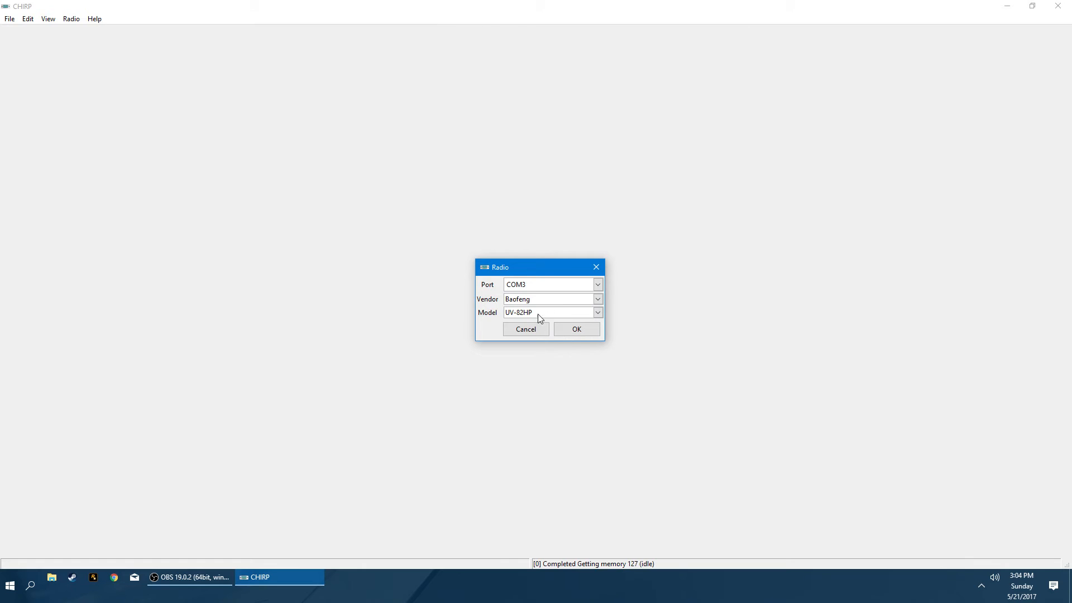
left_click(596, 312)
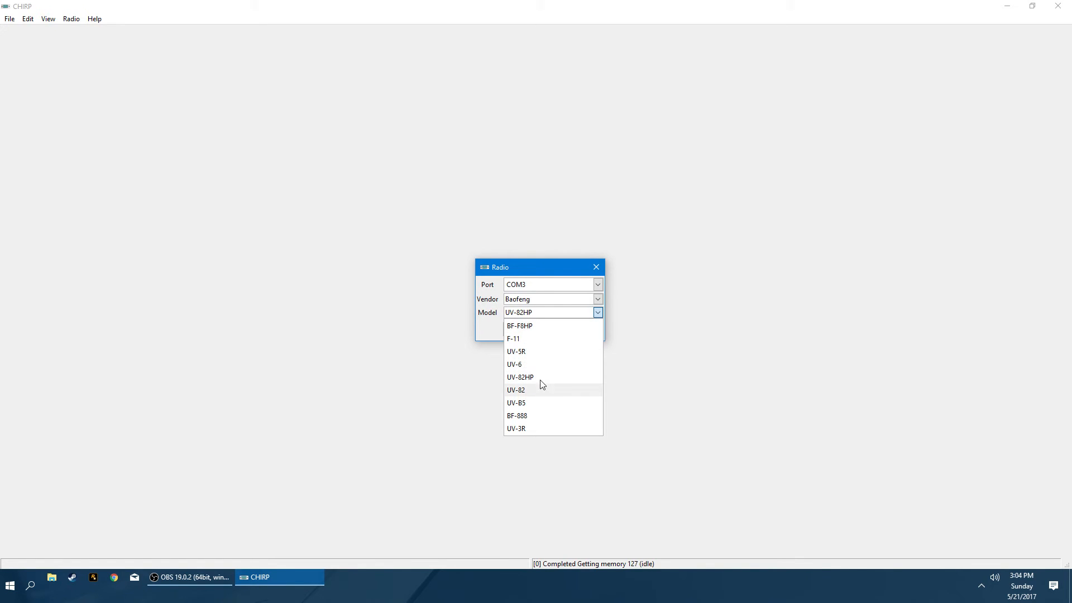
mouse_move(532, 377)
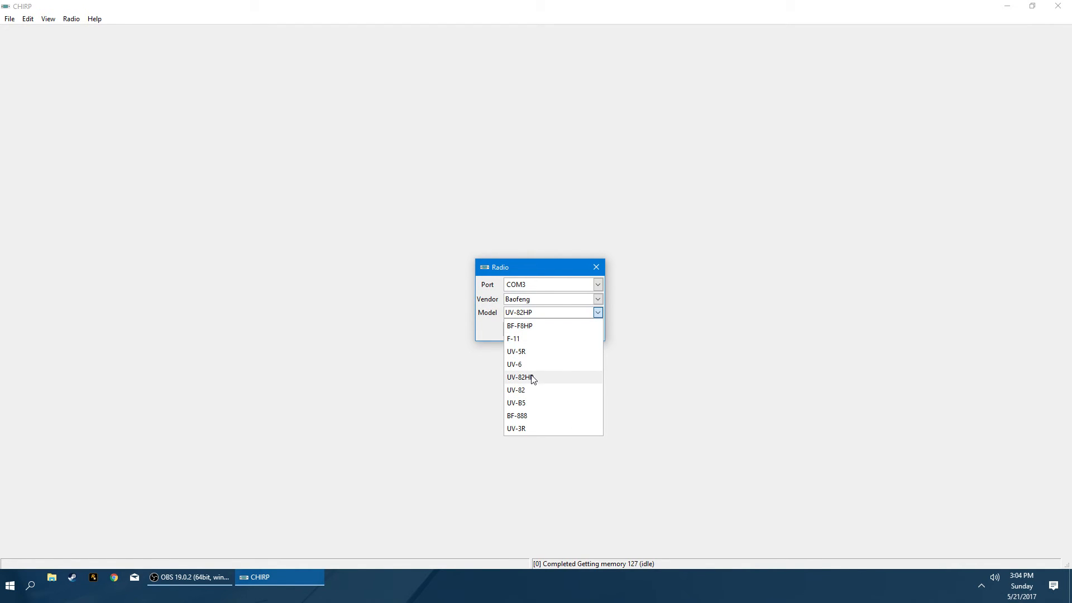
mouse_move(540, 395)
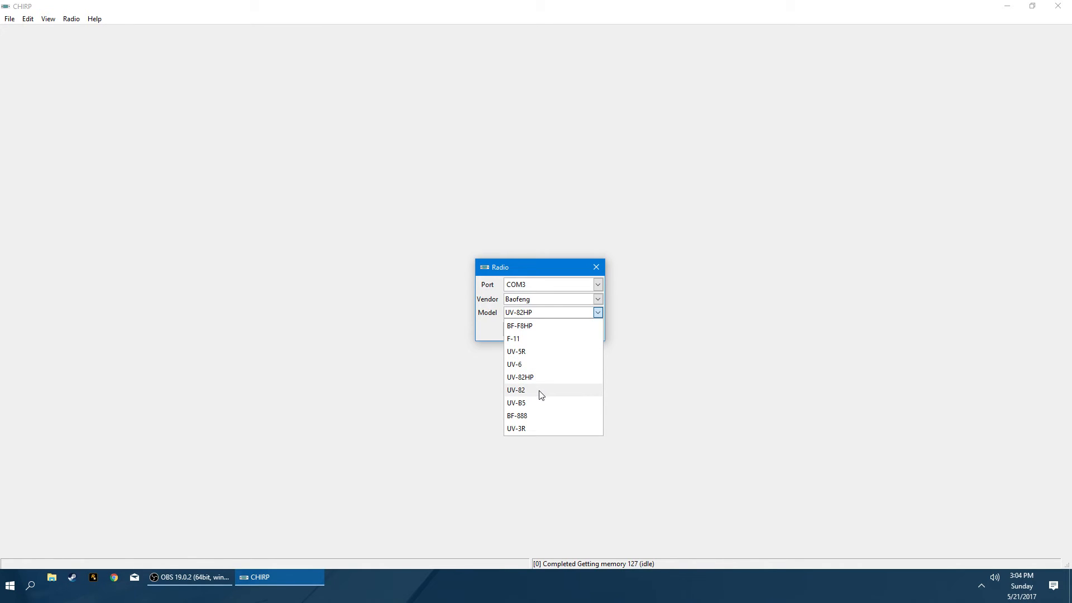
left_click(520, 377)
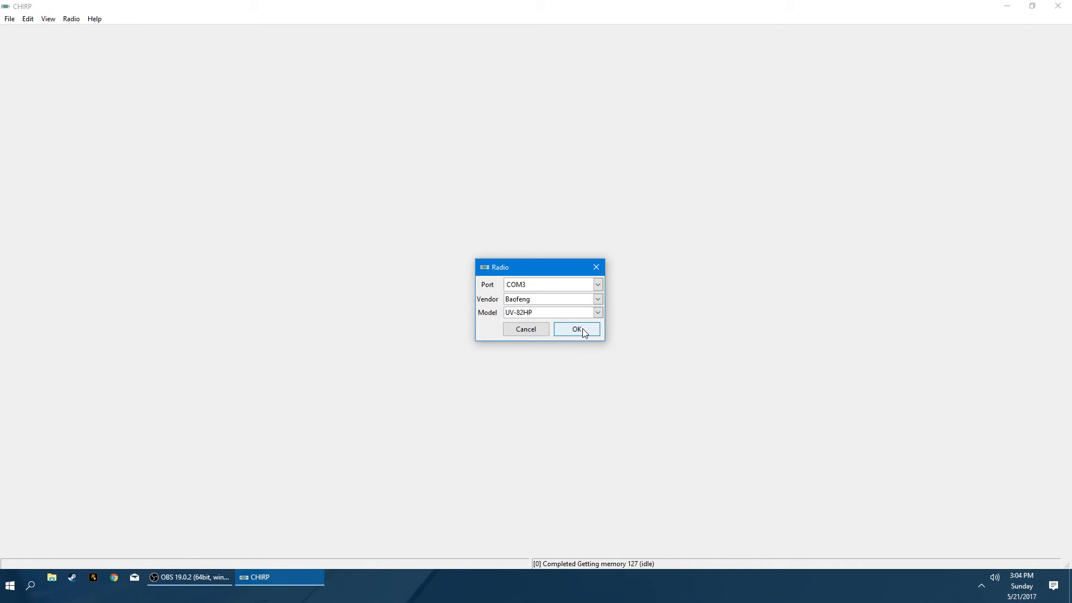
left_click(576, 328)
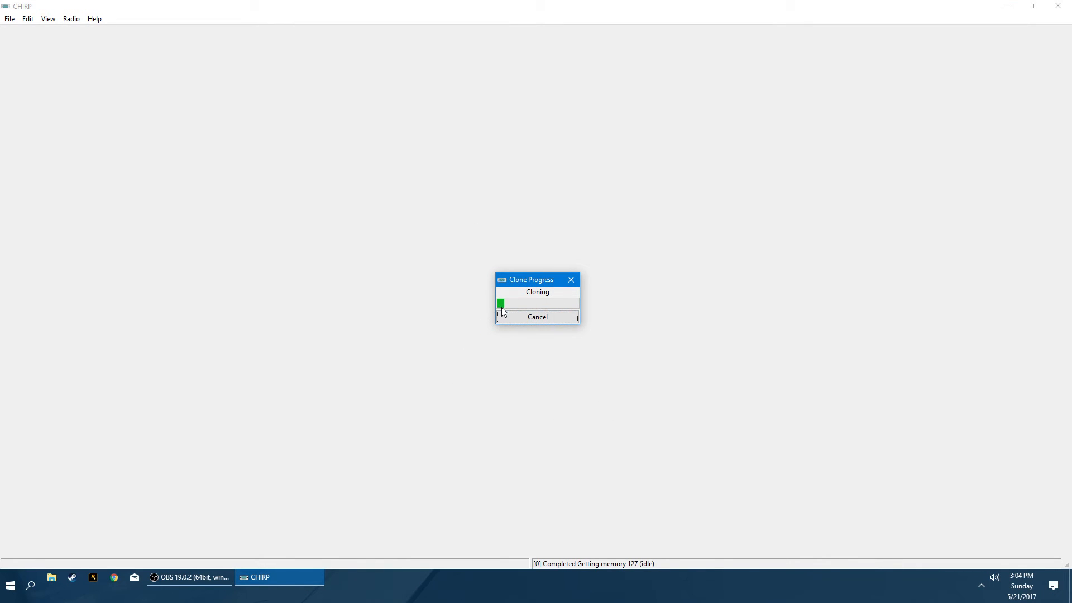
mouse_move(759, 384)
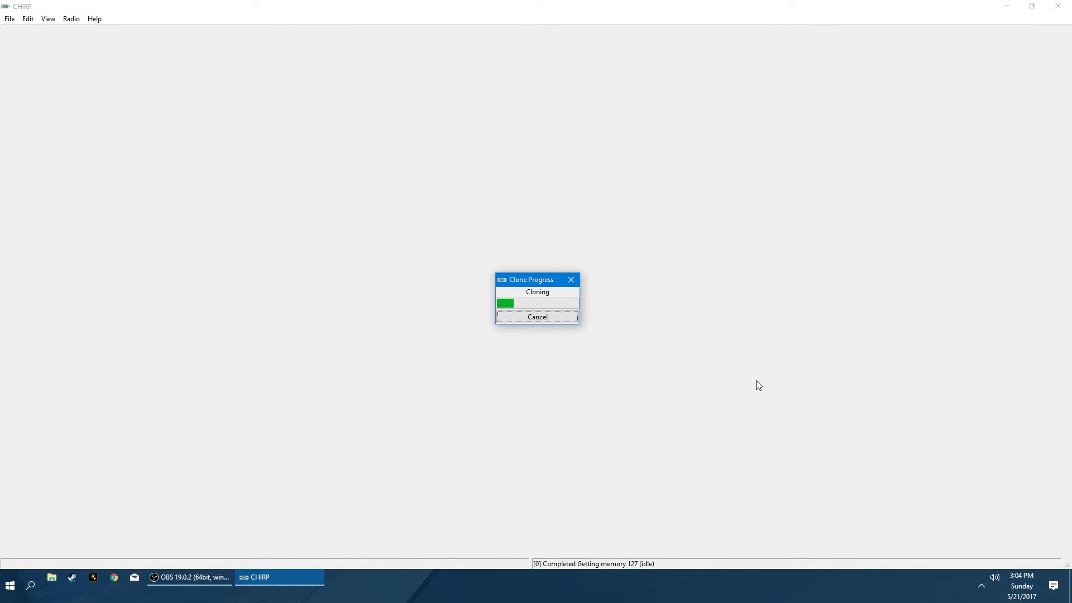
mouse_move(482, 380)
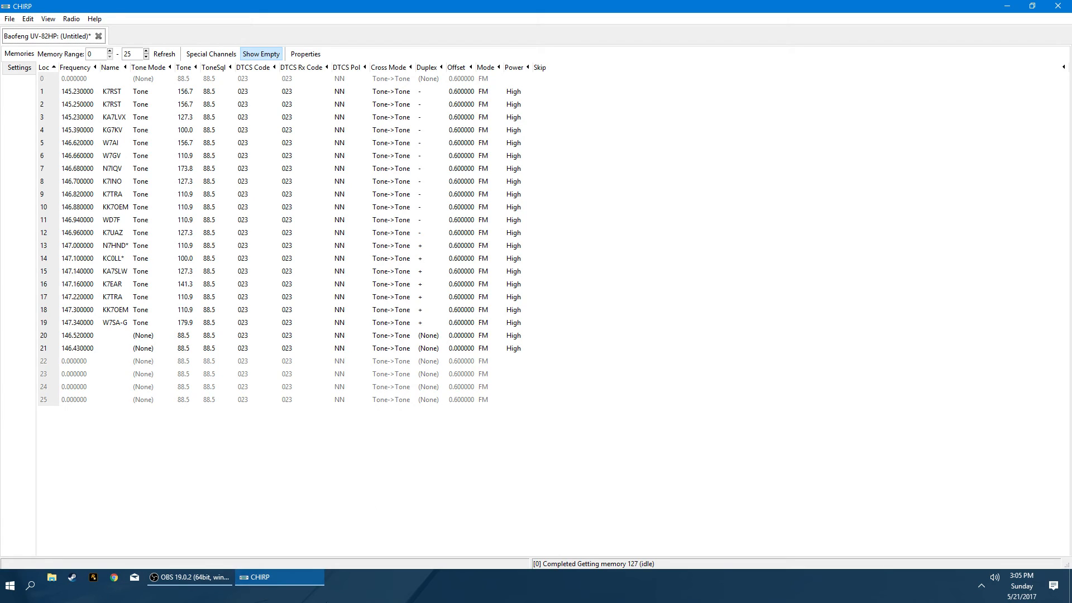
mouse_move(259, 577)
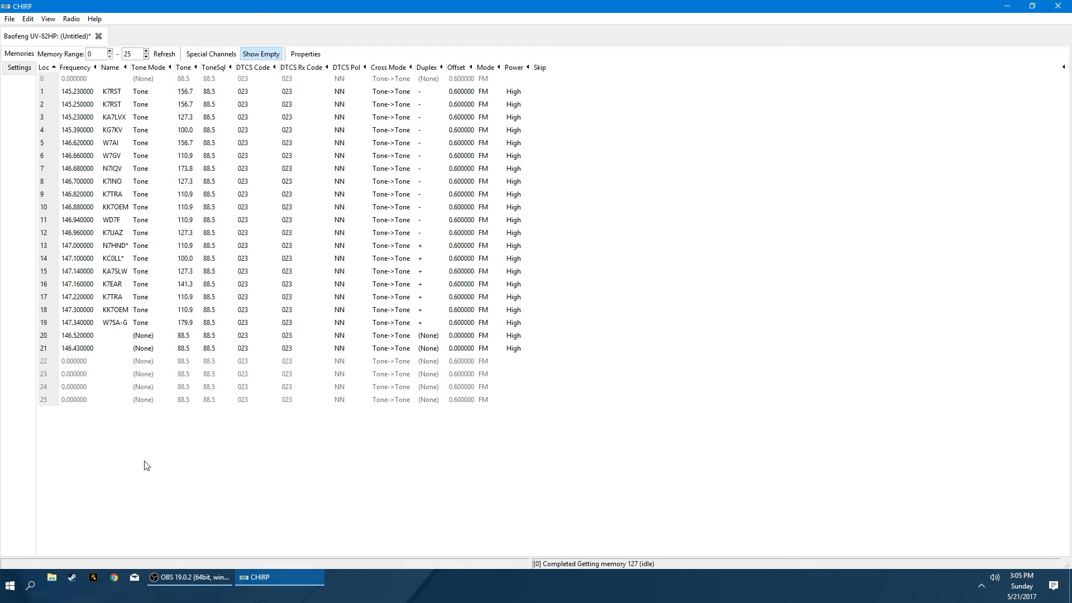
mouse_move(1008, 6)
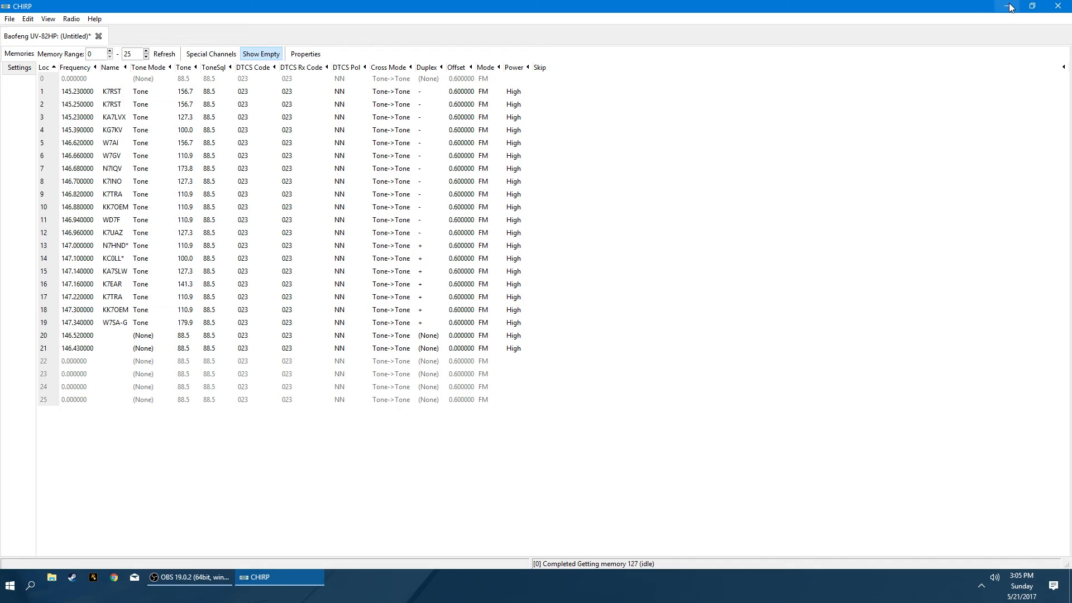
mouse_move(1011, 6)
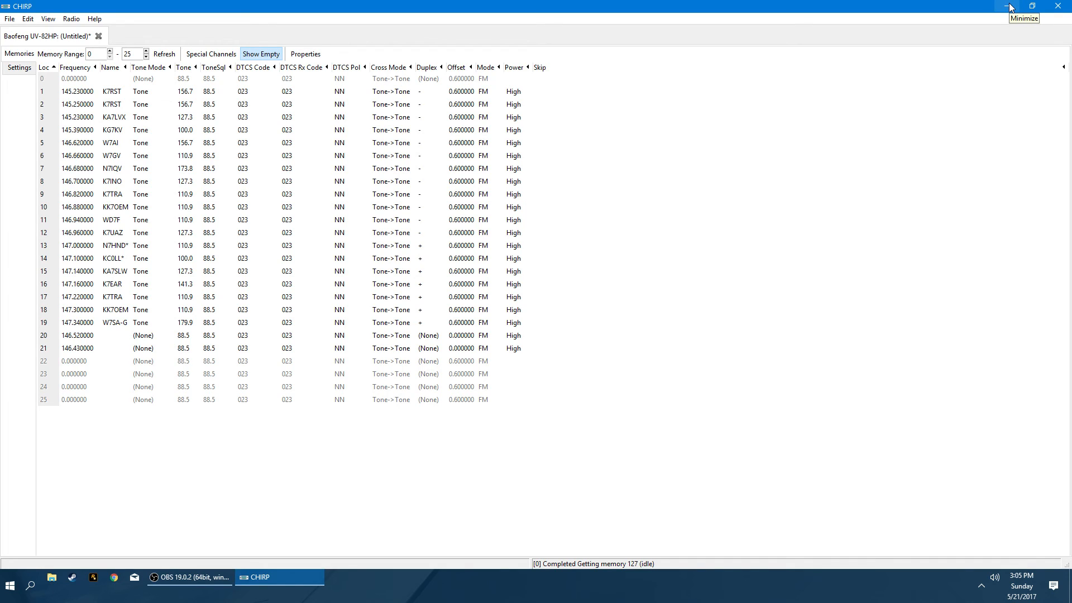
mouse_move(228, 317)
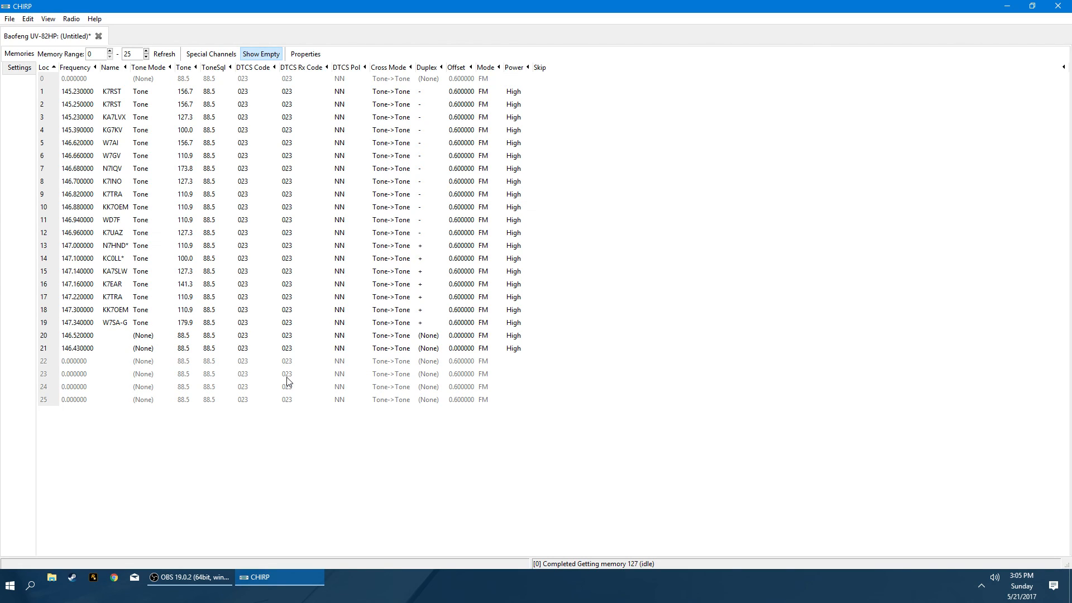
mouse_move(244, 300)
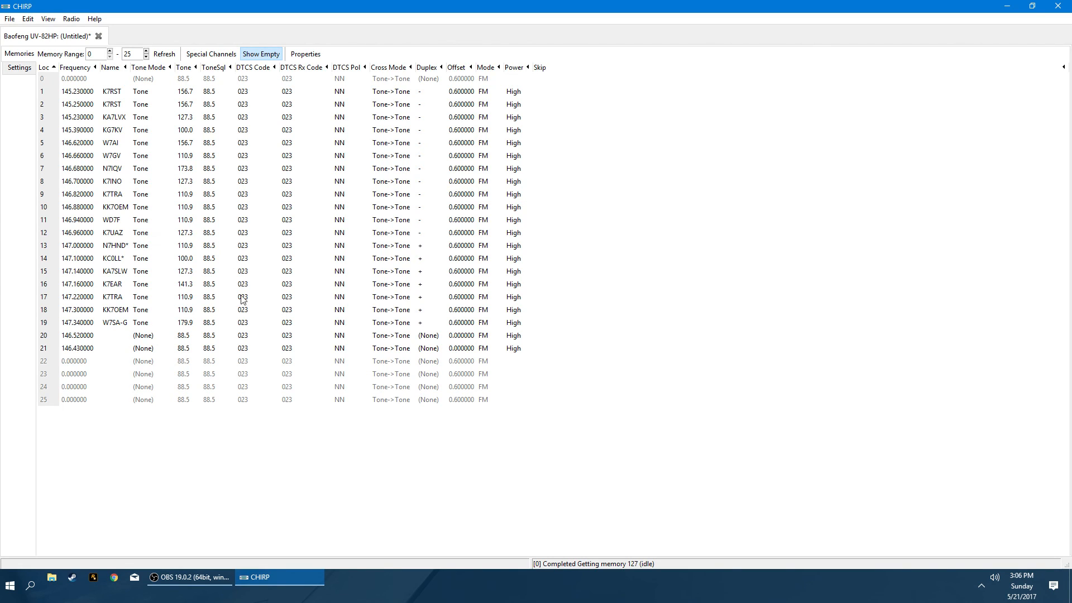
mouse_move(290, 524)
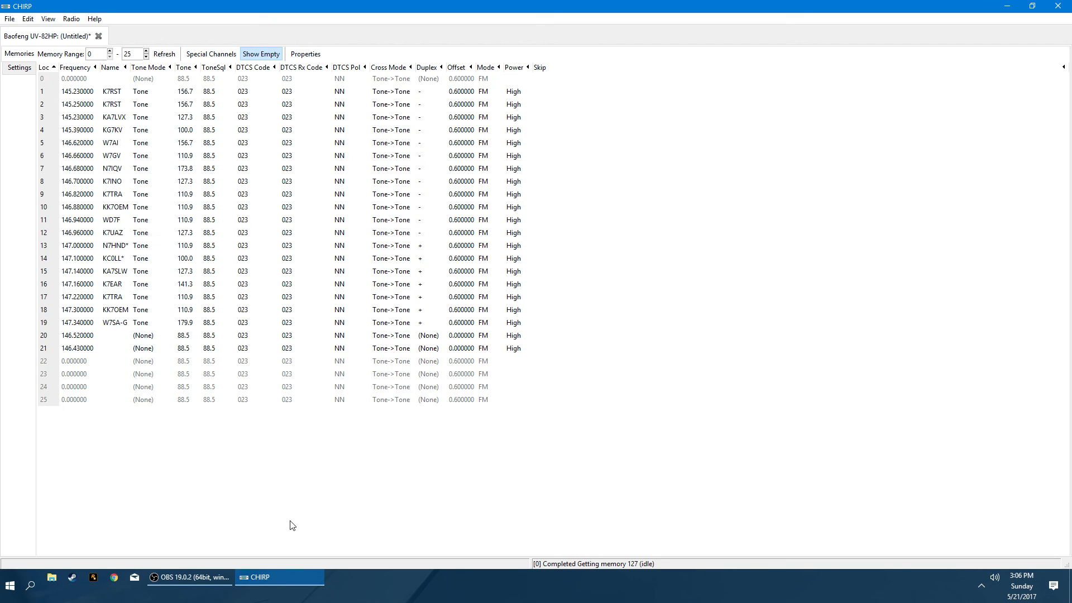
mouse_move(1005, 6)
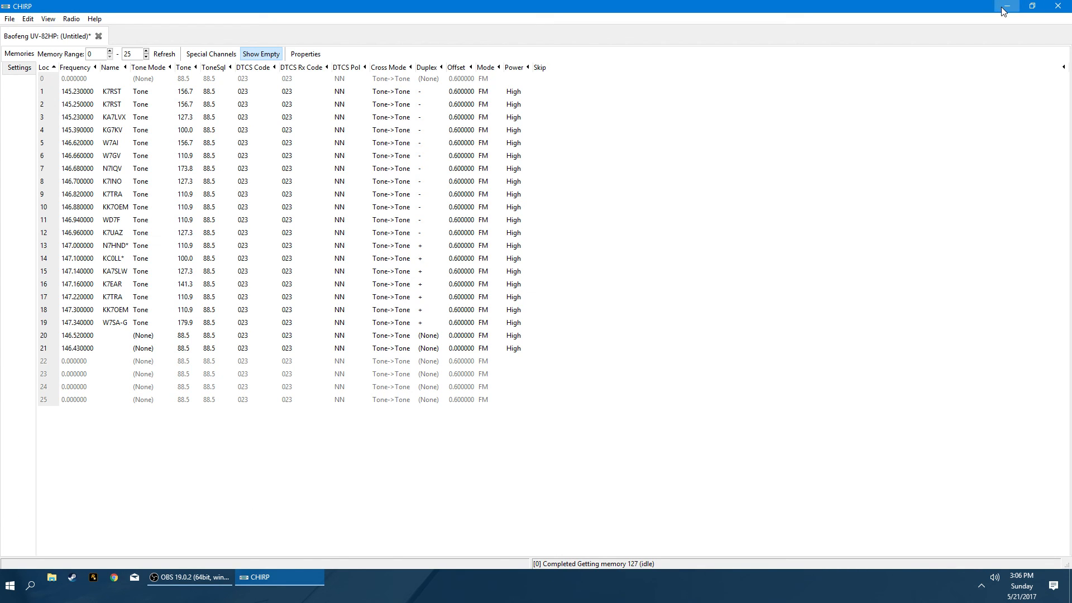
Minimize the CHIRP window to reveal the desktop.
left_click(1003, 6)
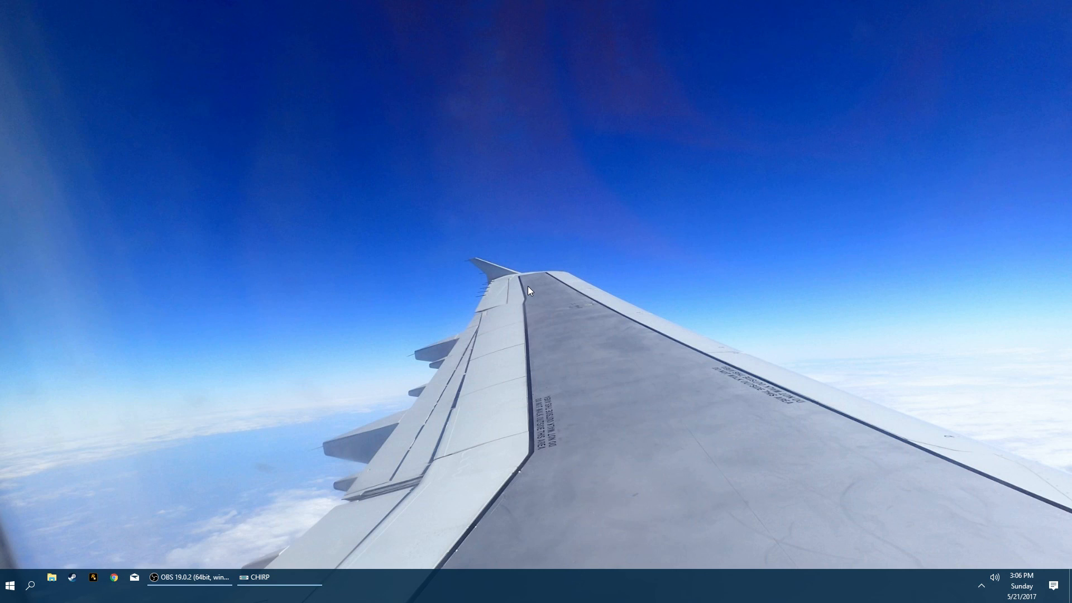